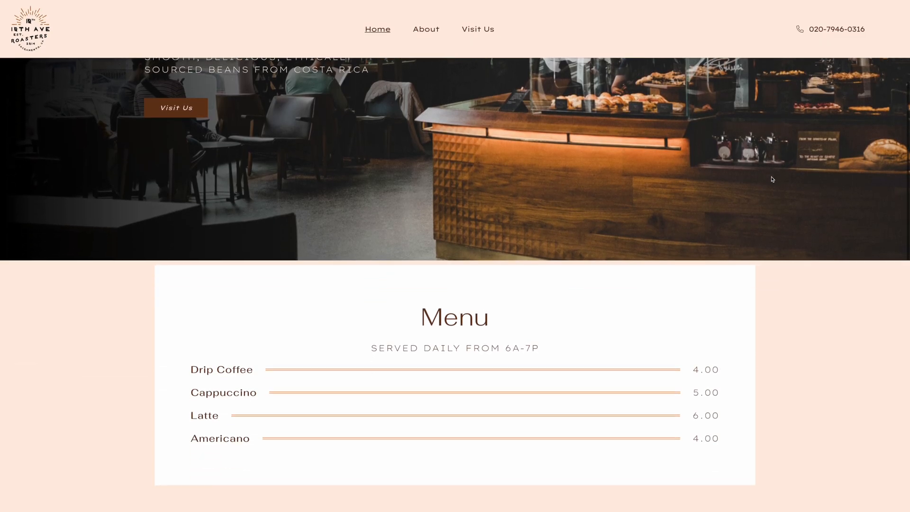
Review the homepage menu and story sections, then switch to the About page and scroll it
{"action": "scroll", "scroll_direction": "down", "scroll_amount": 3}
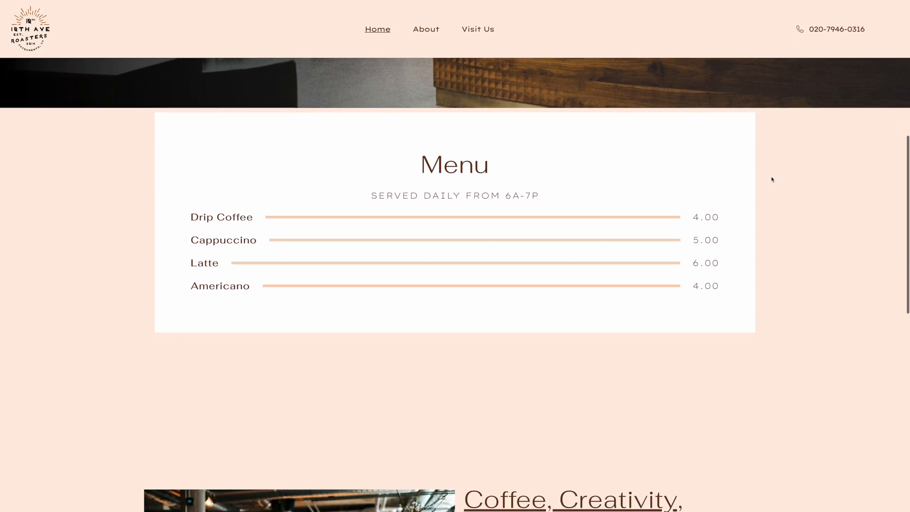
{"action": "scroll", "scroll_direction": "down", "scroll_amount": 3}
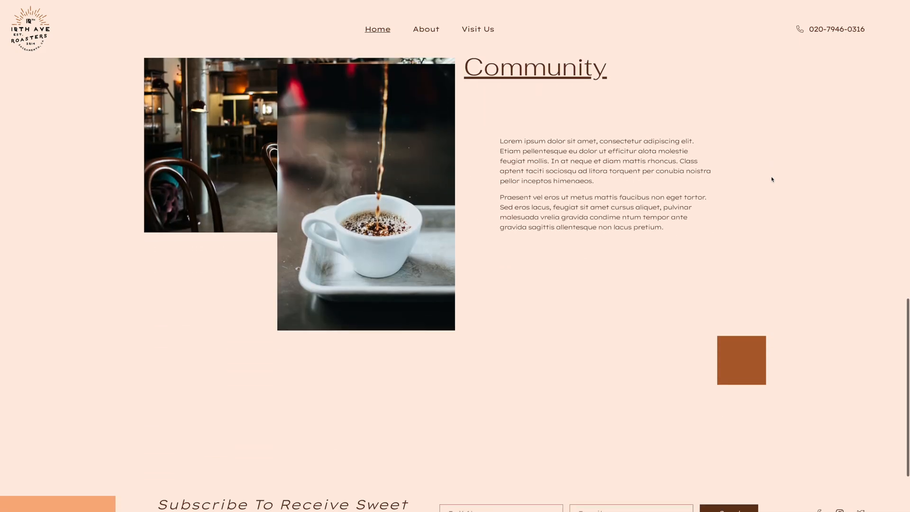
{"action": "left_click", "coordinate": [425, 29]}
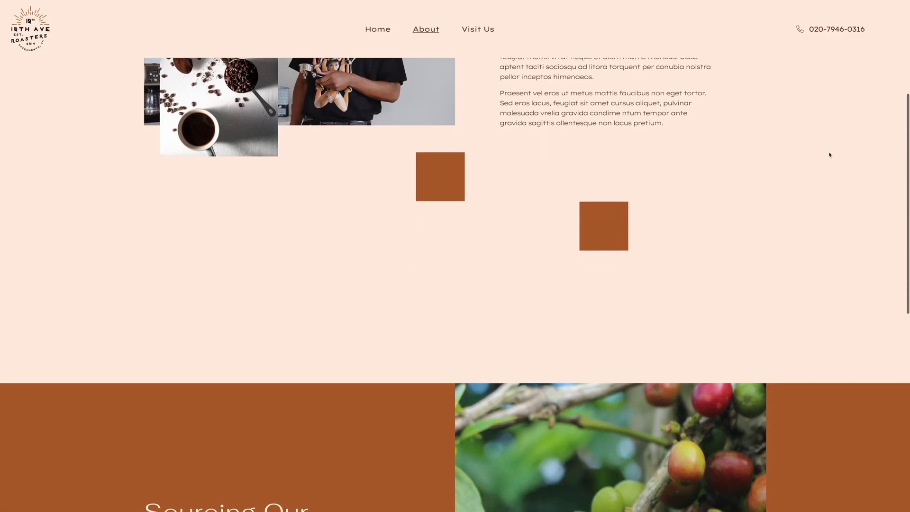
{"action": "scroll", "scroll_direction": "down", "scroll_amount": 3}
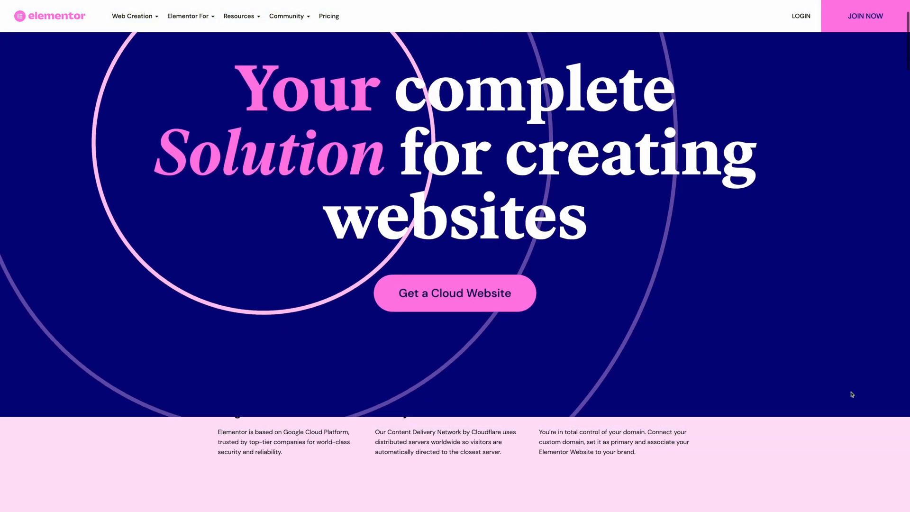
{"action": "scroll", "scroll_direction": "down", "scroll_amount": 3}
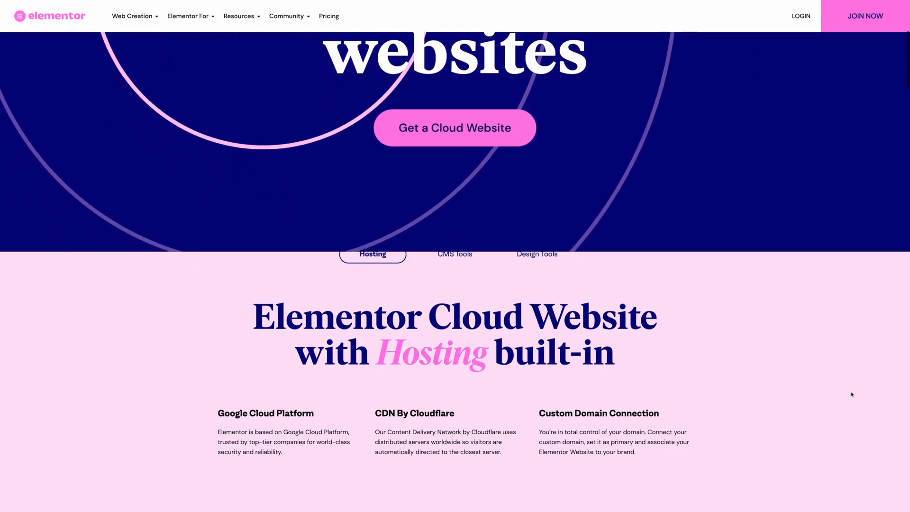
{"action": "scroll", "scroll_direction": "down", "scroll_amount": 3}
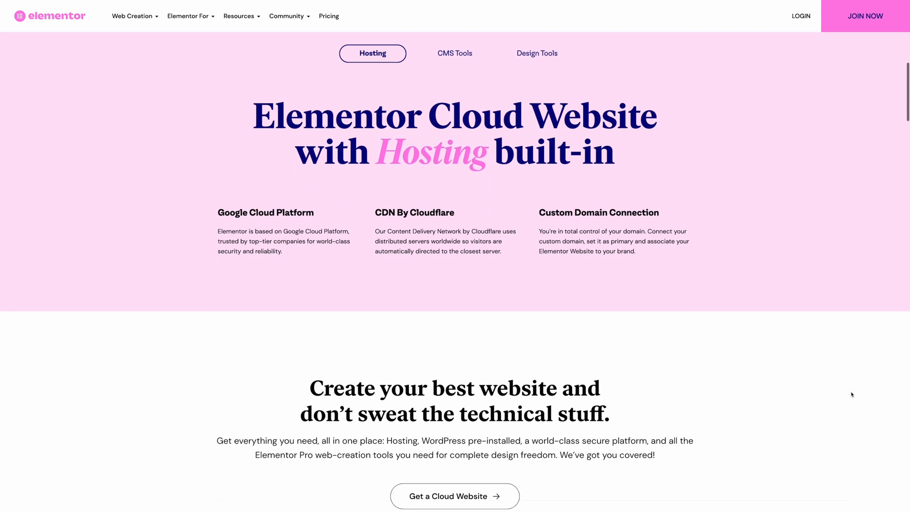
{"action": "scroll", "scroll_direction": "down", "scroll_amount": 3}
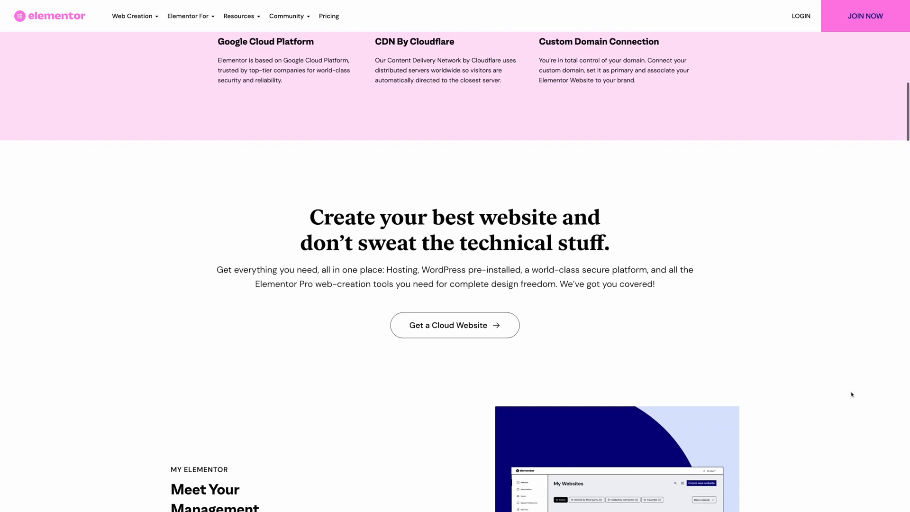
{"action": "scroll", "scroll_direction": "down", "scroll_amount": 3}
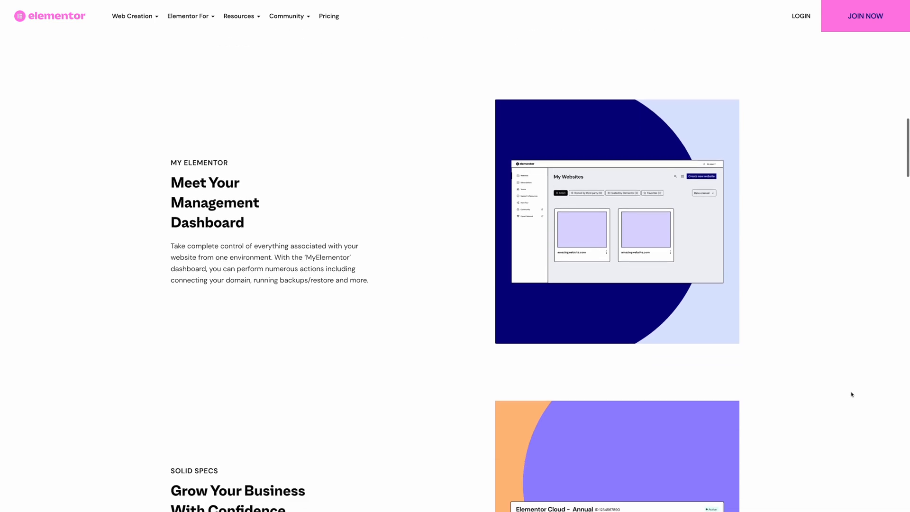
{"action": "scroll", "scroll_direction": "down", "scroll_amount": 3}
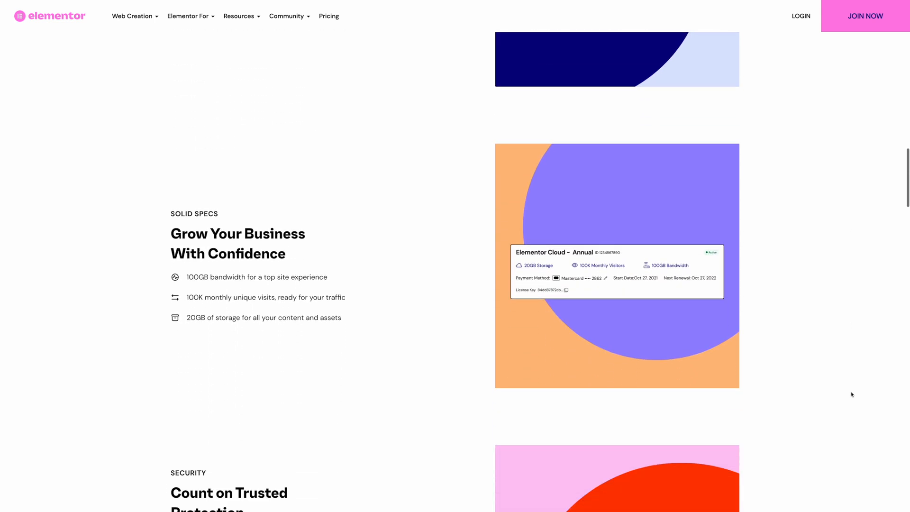
{"action": "scroll", "scroll_direction": "down", "scroll_amount": 3}
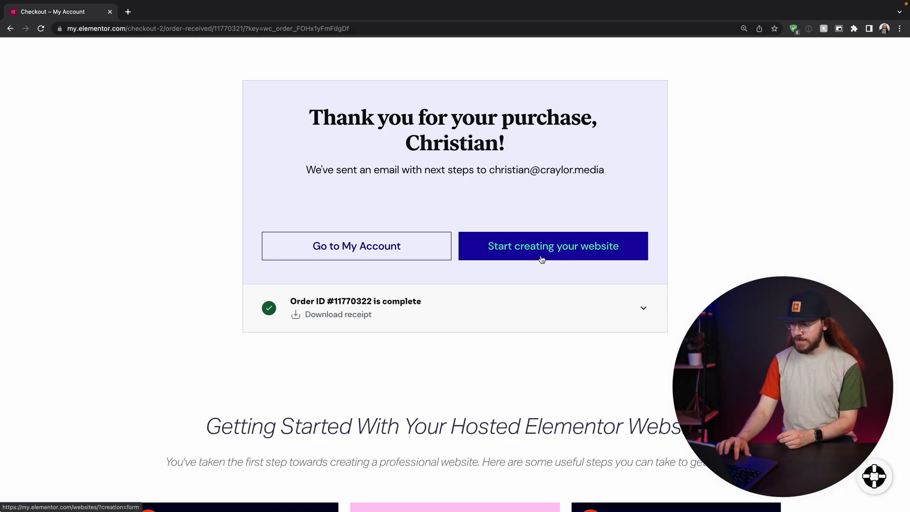
Start a new hosted site named Tenth Ave Roasters and accept the tenth-ave-roasters.elementor.cloud domain
{"action": "left_click", "coordinate": [551, 245]}
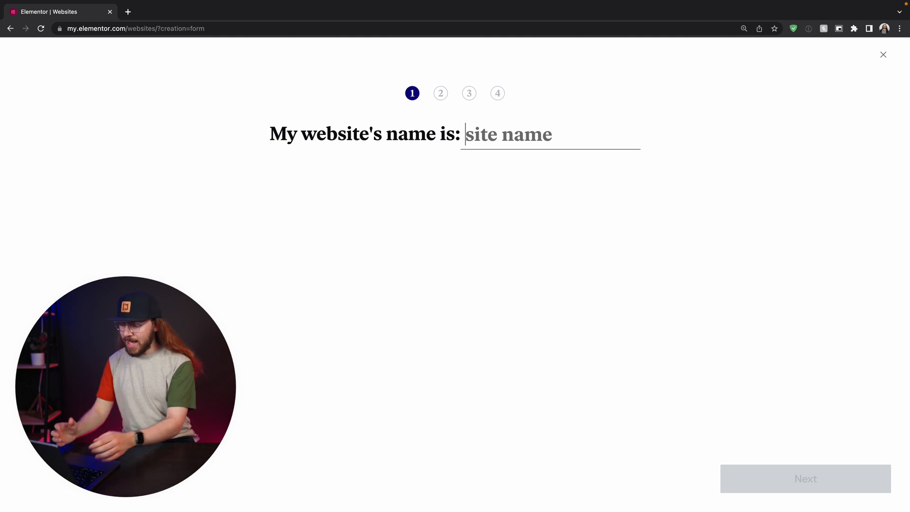
{"action": "type", "text": "TenthA"}
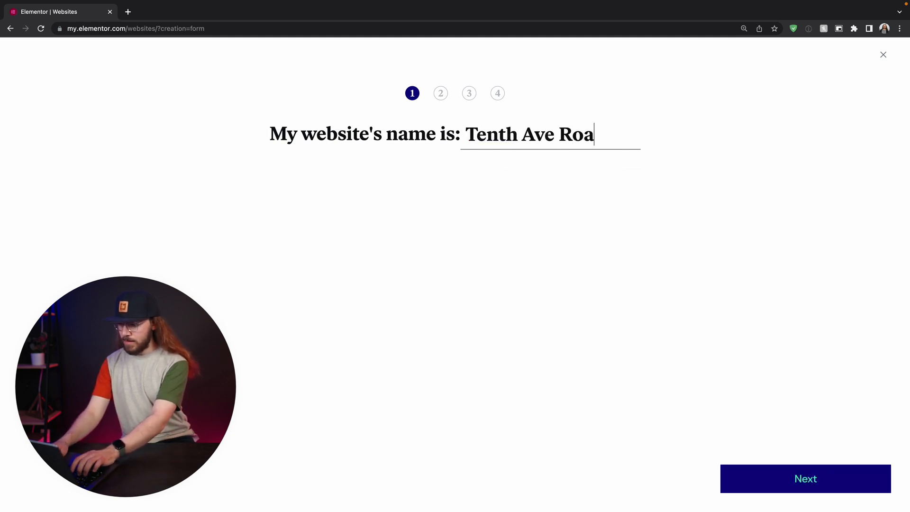
{"action": "type", "text": "sters"}
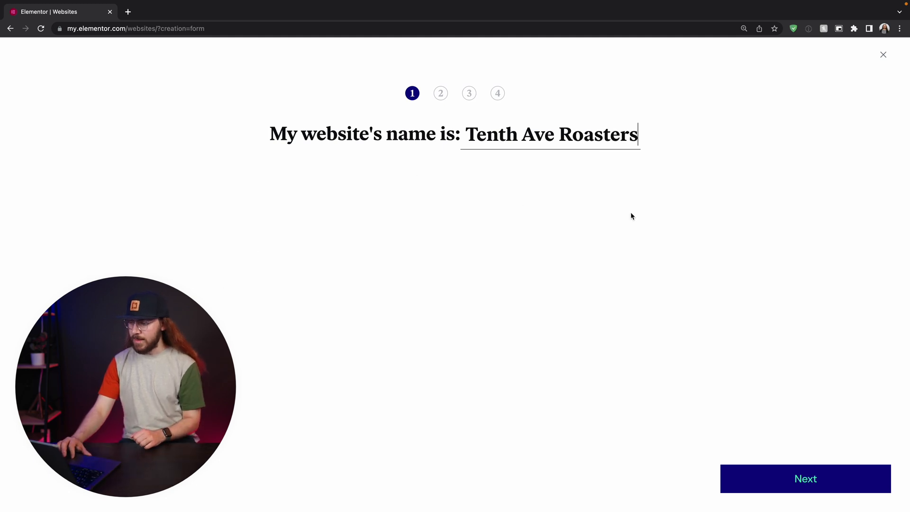
{"action": "mouse_move", "coordinate": [844, 482]}
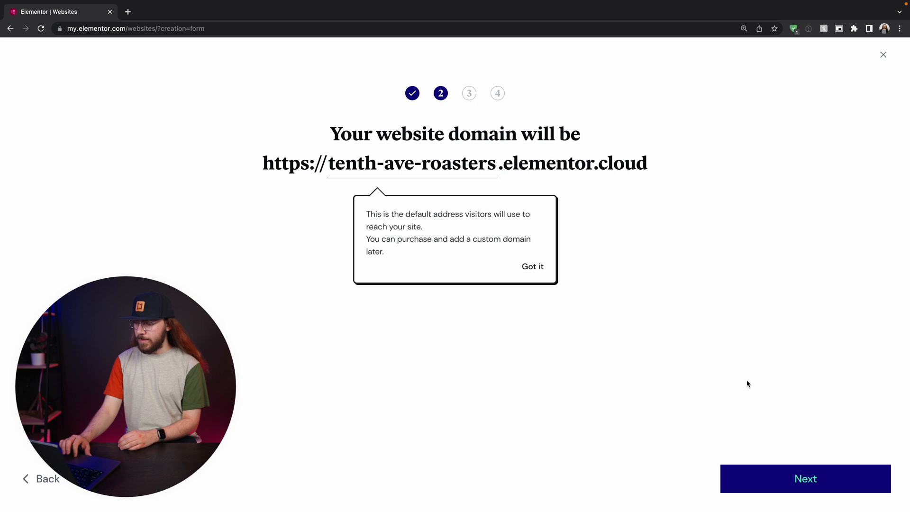
{"action": "left_click", "coordinate": [805, 478]}
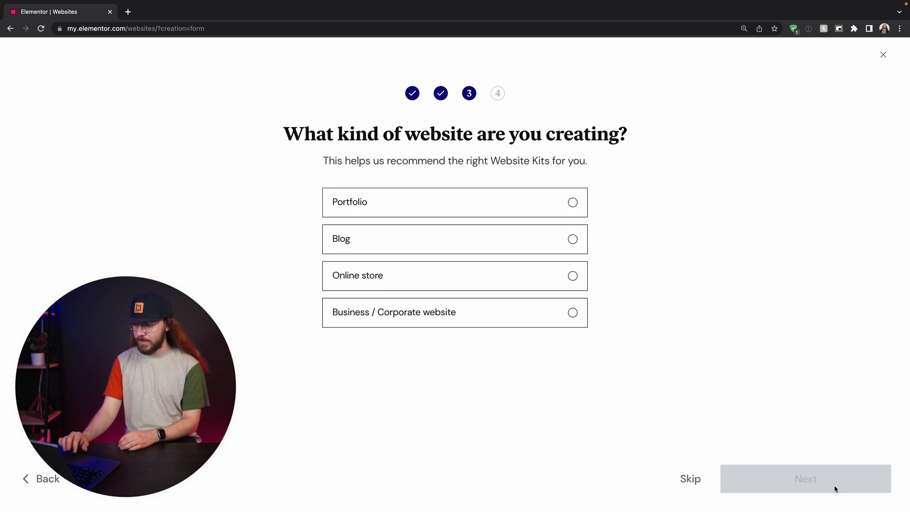
{"action": "mouse_move", "coordinate": [563, 321]}
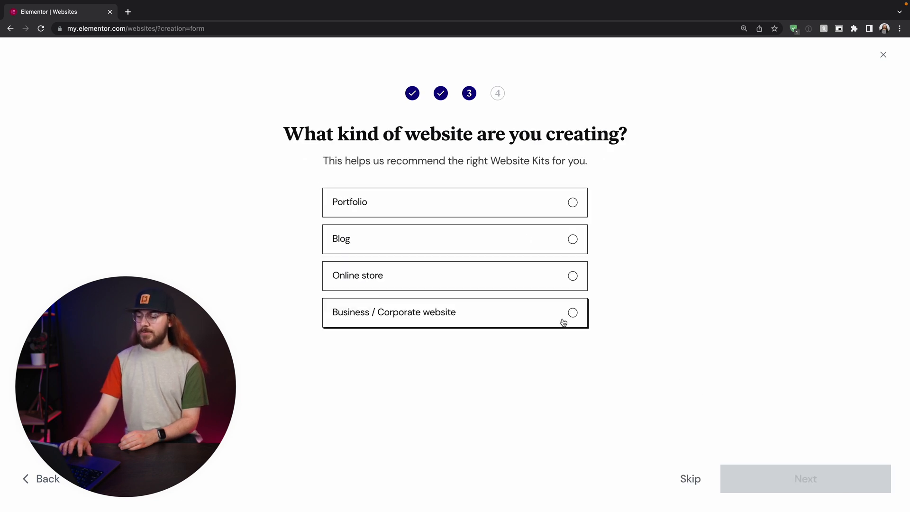
Choose Business / Corporate website as the site type and continue to Website Kits
{"action": "left_click", "coordinate": [454, 312]}
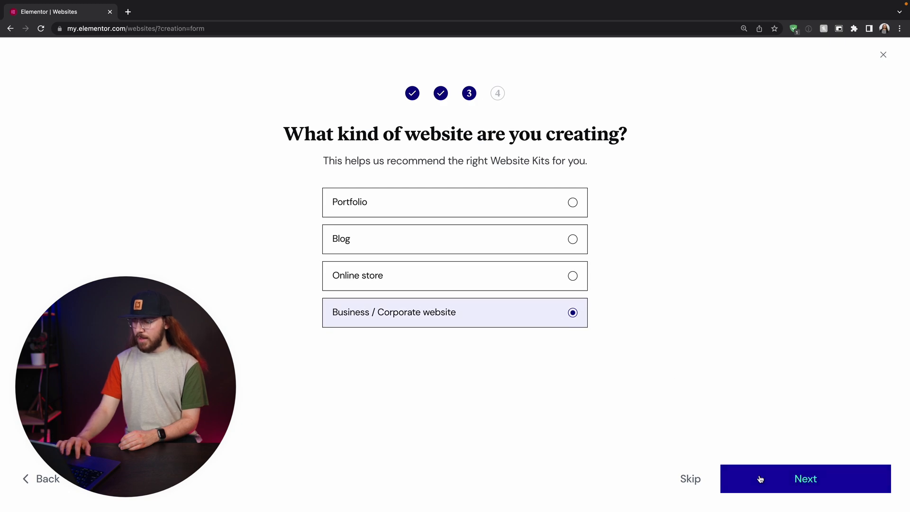
{"action": "left_click", "coordinate": [805, 478]}
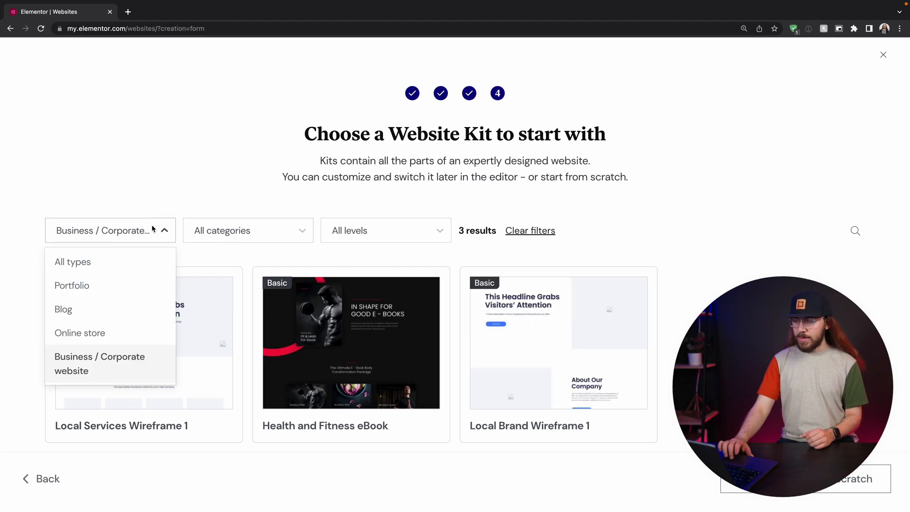
{"action": "mouse_move", "coordinate": [73, 261]}
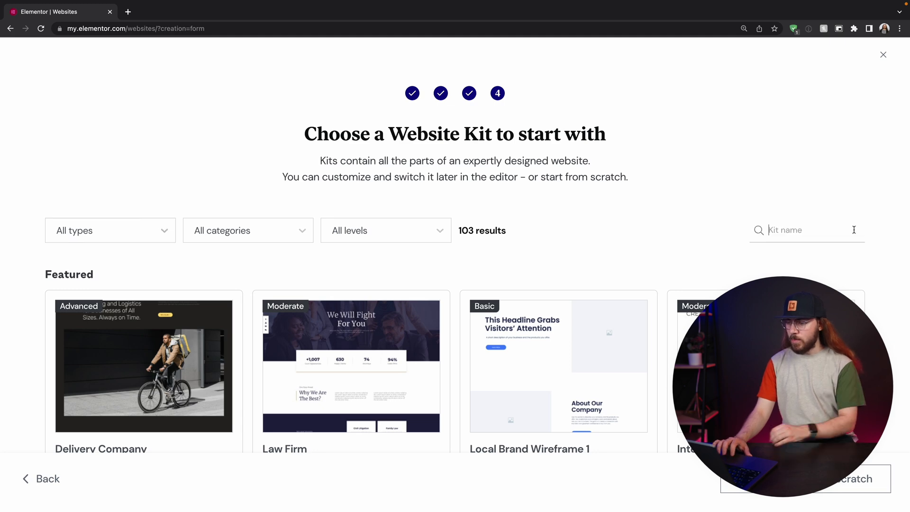
Search the kit catalogue by name, first for 'bak' then for 'cup'
{"action": "type", "text": "bak"}
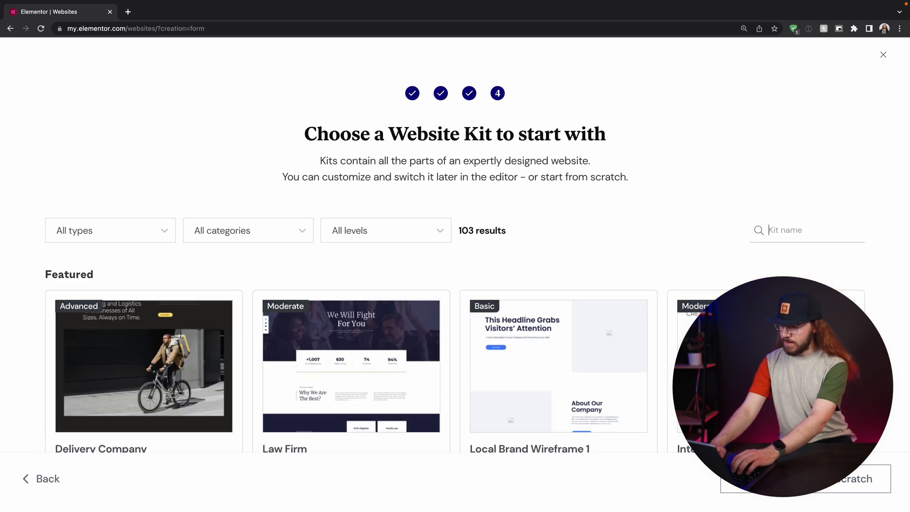
{"action": "type", "text": "cup"}
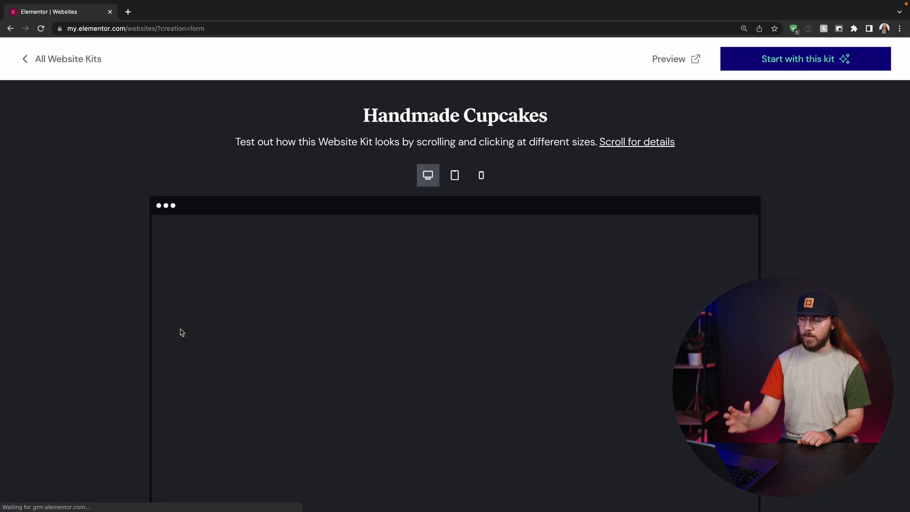
Scroll through the Handmade Cupcakes kit preview at desktop size, then at phone size
{"action": "scroll", "scroll_direction": "down", "scroll_amount": 3}
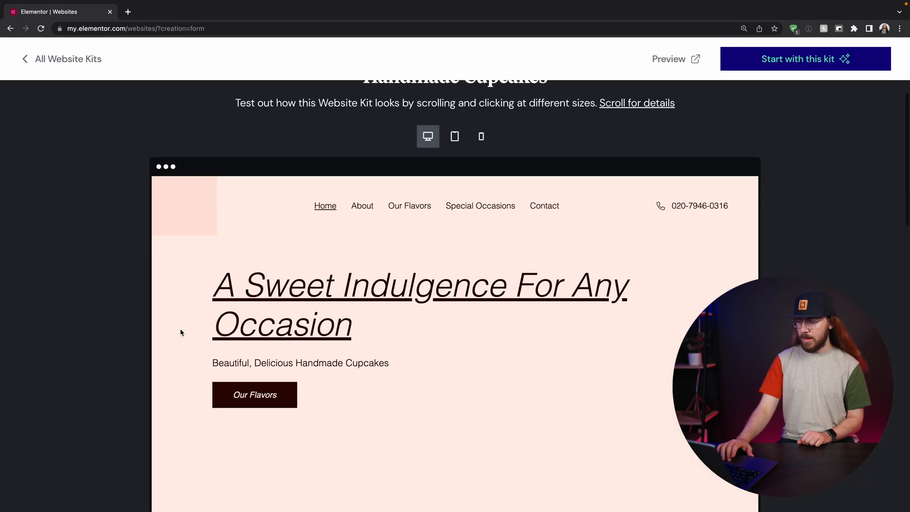
{"action": "scroll", "scroll_direction": "down", "scroll_amount": 3}
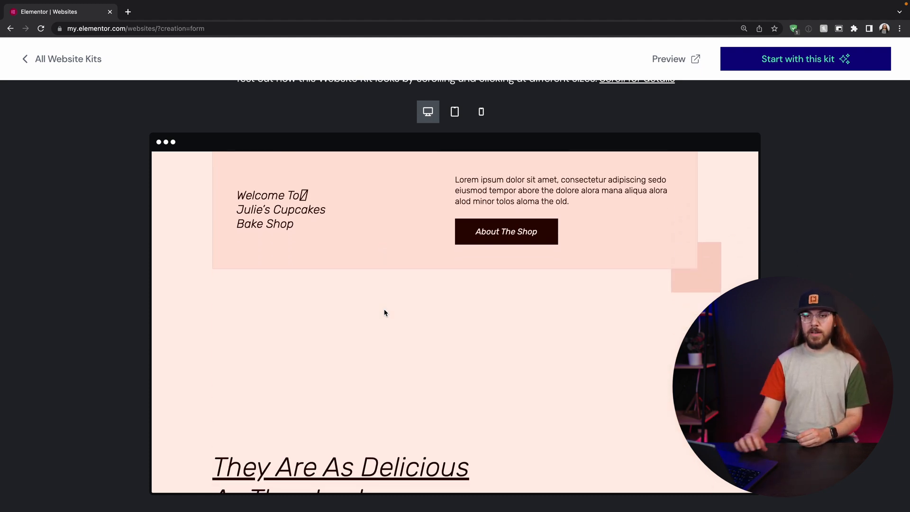
{"action": "scroll", "scroll_direction": "down", "scroll_amount": 3}
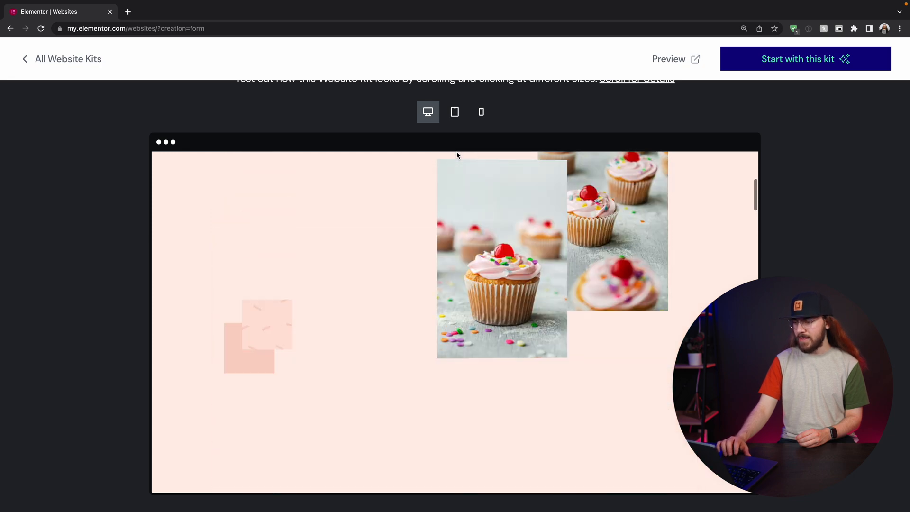
{"action": "left_click", "coordinate": [480, 111]}
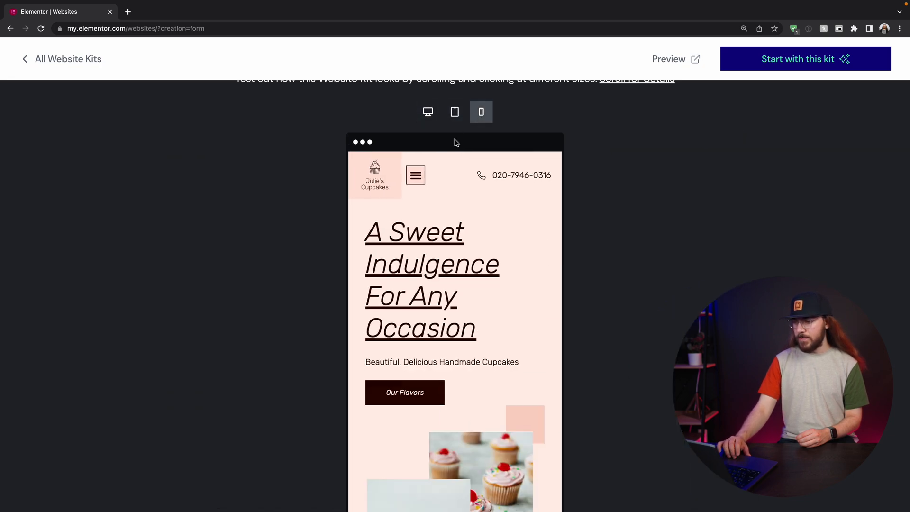
{"action": "scroll", "scroll_direction": "down", "scroll_amount": 3}
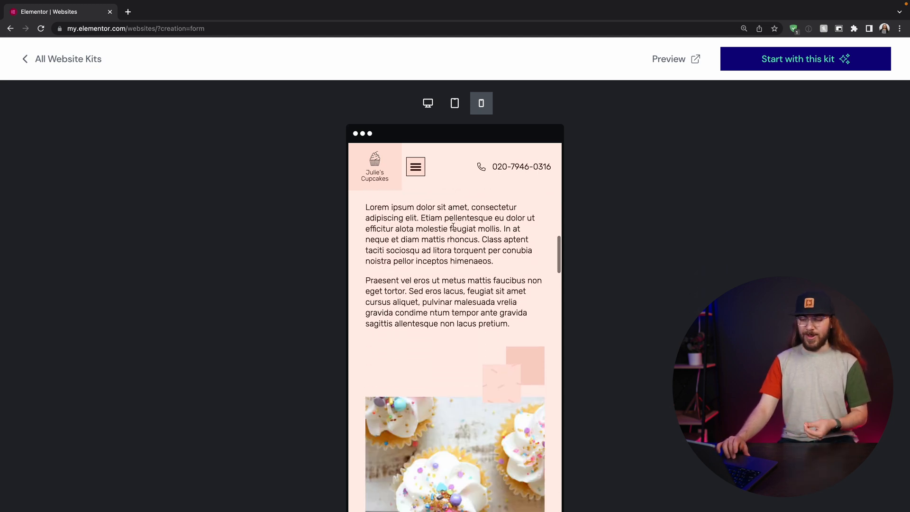
{"action": "scroll", "scroll_direction": "down", "scroll_amount": 3}
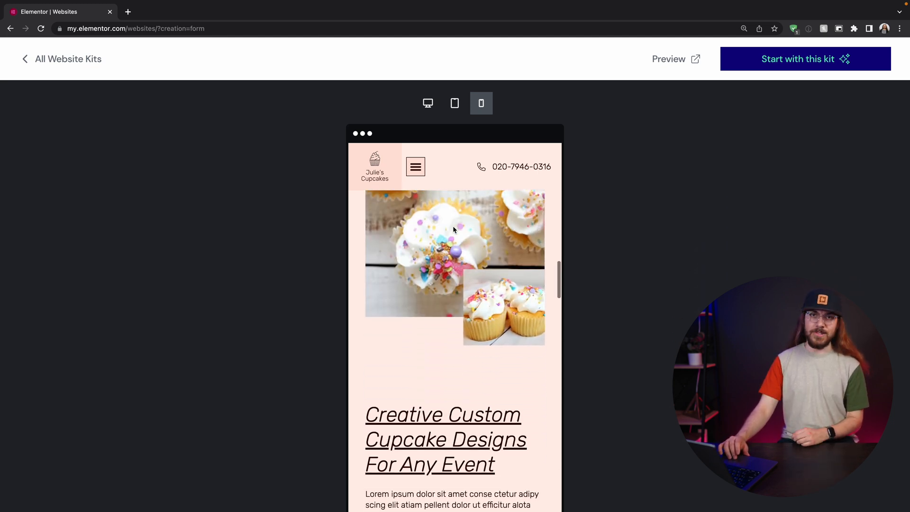
{"action": "scroll", "scroll_direction": "down", "scroll_amount": 3}
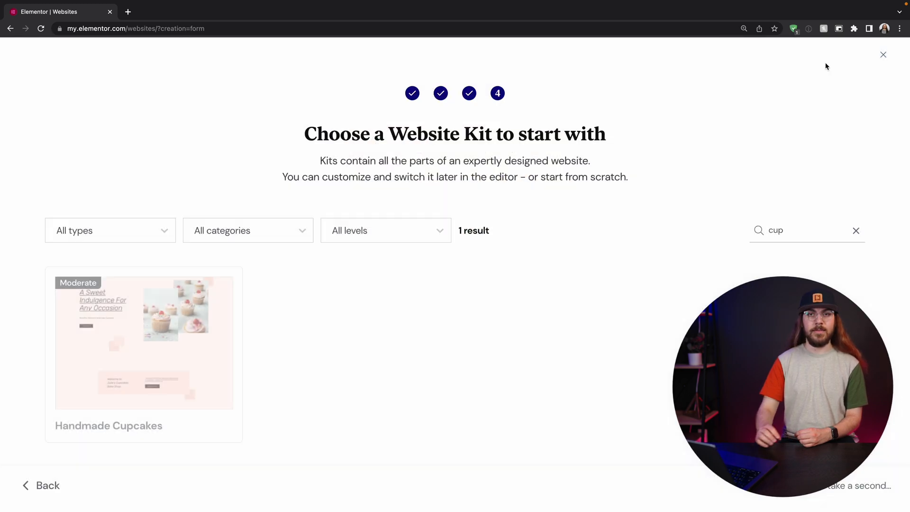
Confirm the site is ready and go to the Tenth Ave Roasters site dashboard
{"action": "left_click", "coordinate": [143, 341]}
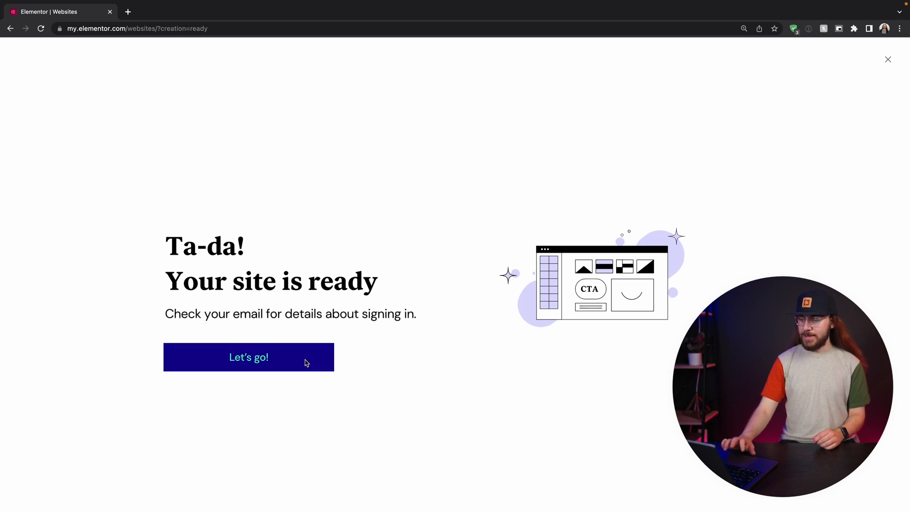
{"action": "left_click", "coordinate": [249, 357]}
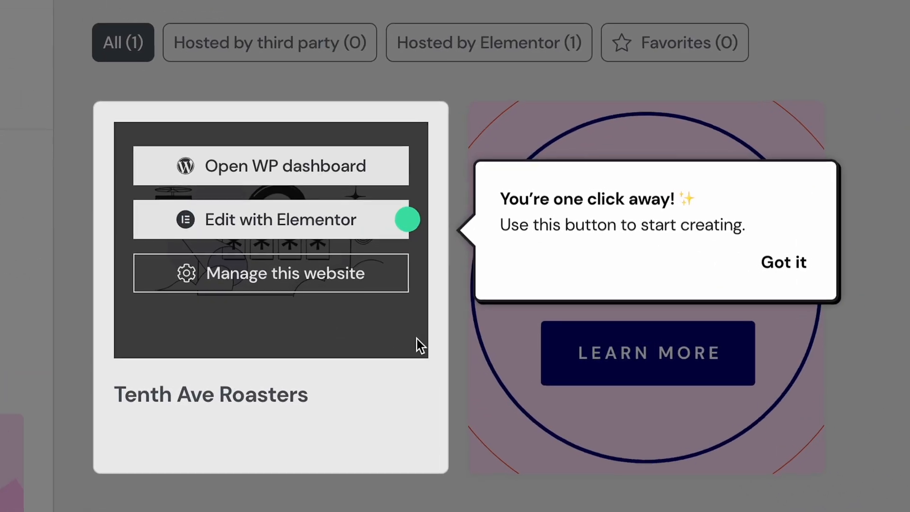
Edit the homepage with Elementor and change the hero heading to 'Start Editing'
{"action": "left_click", "coordinate": [271, 219]}
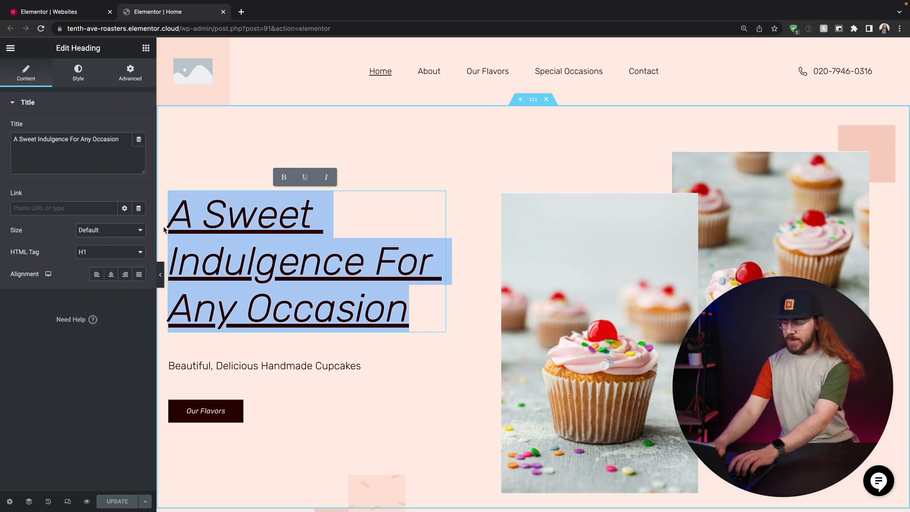
{"action": "type", "text": "Start Editing."}
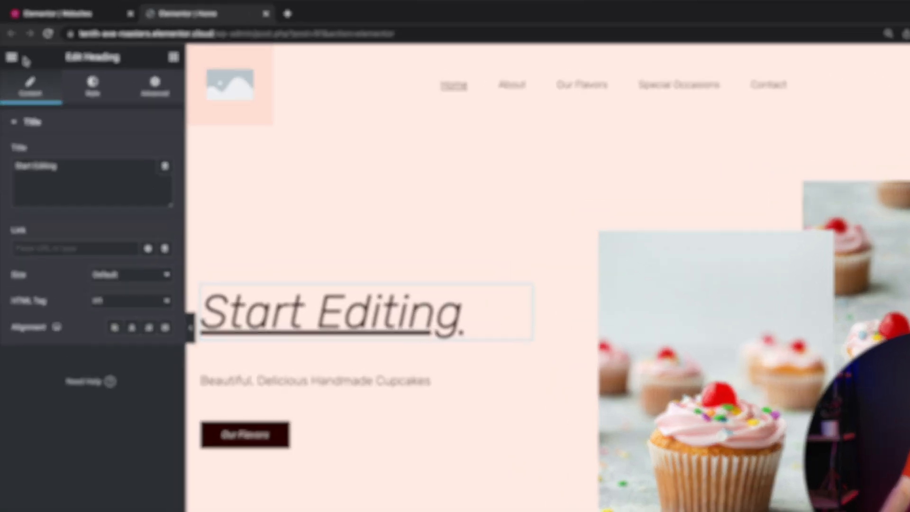
In Site Settings > Site Identity, upload the Tenth Ave Roasters badge logo for the header
{"action": "left_click", "coordinate": [12, 57]}
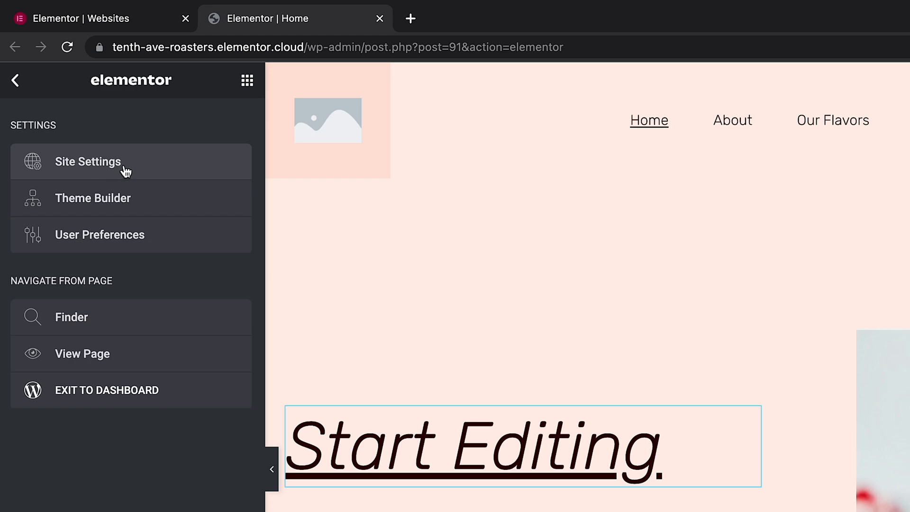
{"action": "left_click", "coordinate": [88, 161]}
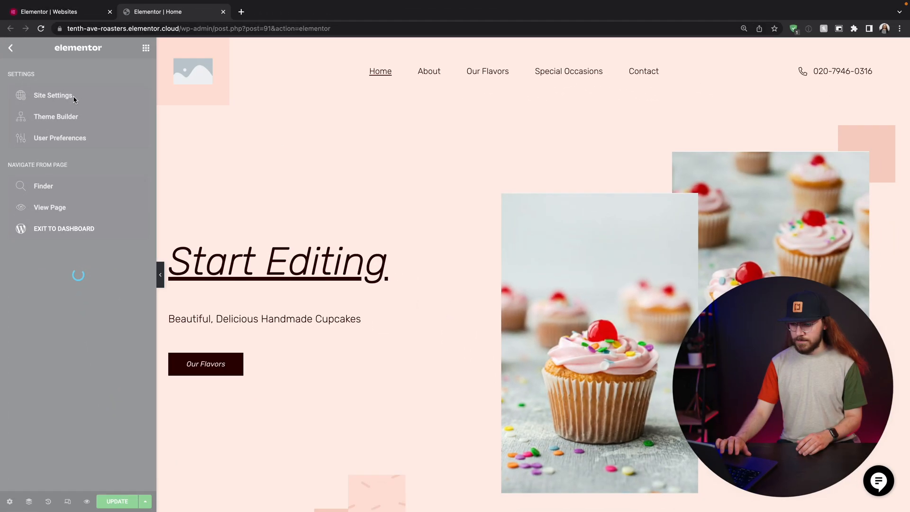
{"action": "left_click", "coordinate": [53, 95]}
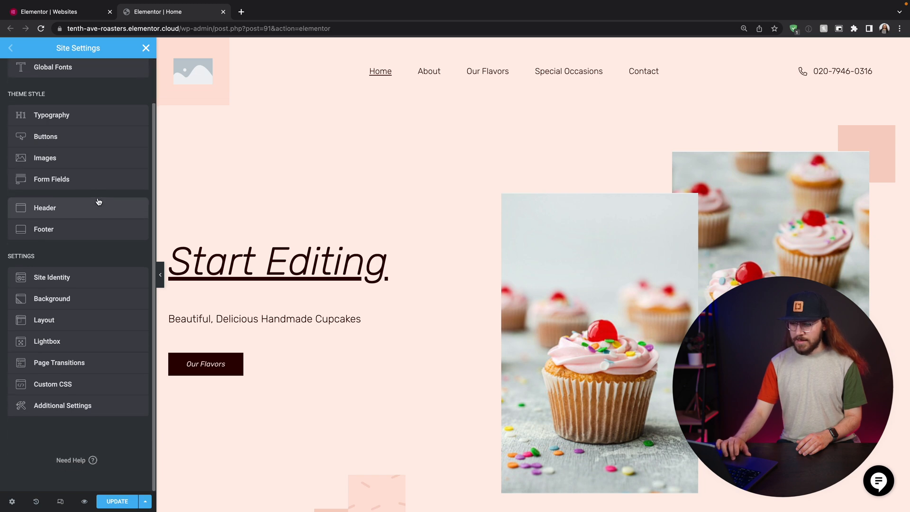
{"action": "left_click", "coordinate": [51, 277]}
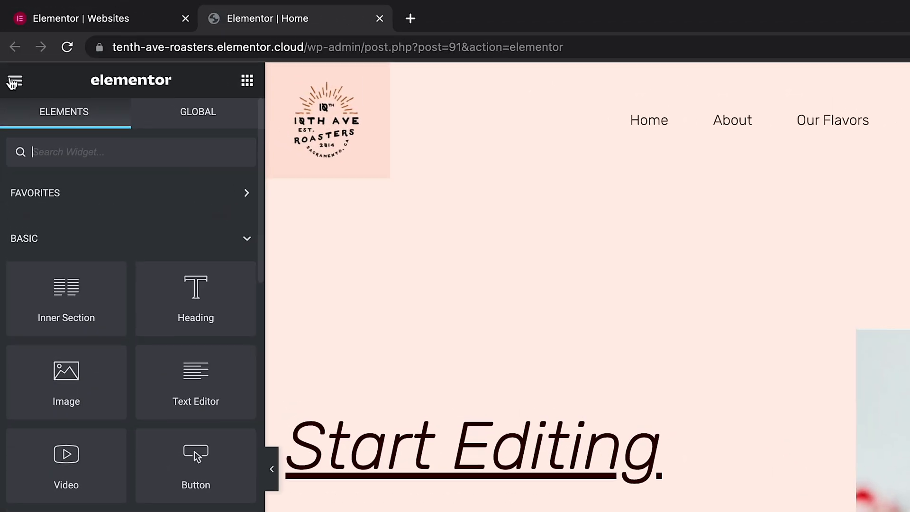
{"action": "left_click", "coordinate": [14, 80]}
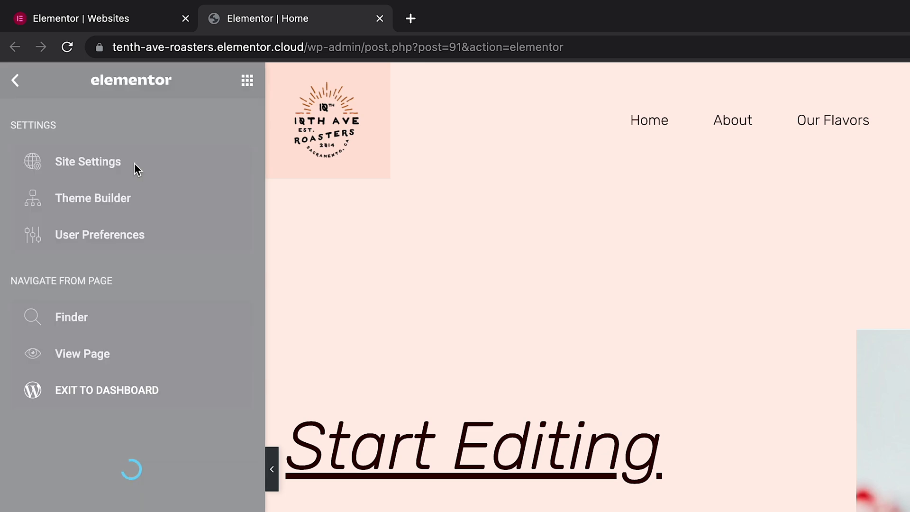
Set the BG Kit global colour to orange #EE6839 in Site Settings > Global Colors
{"action": "left_click", "coordinate": [87, 161]}
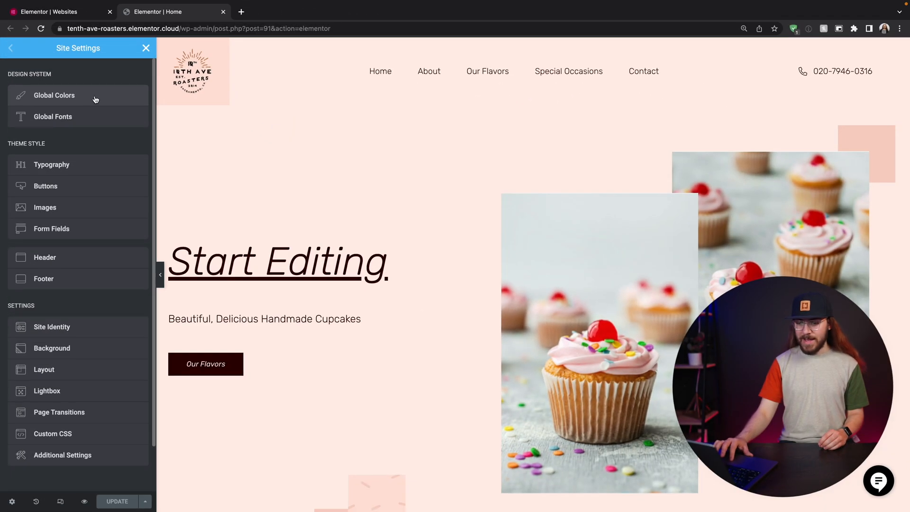
{"action": "left_click", "coordinate": [54, 95]}
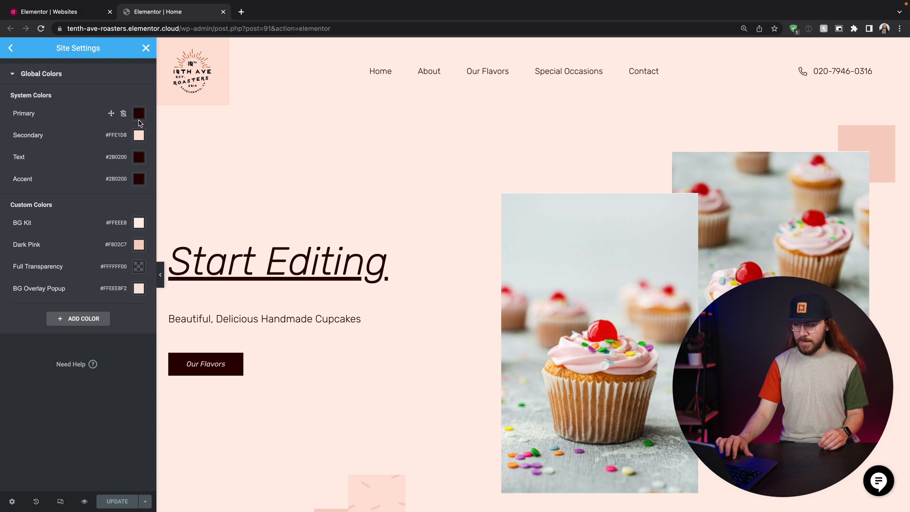
{"action": "left_click", "coordinate": [139, 136]}
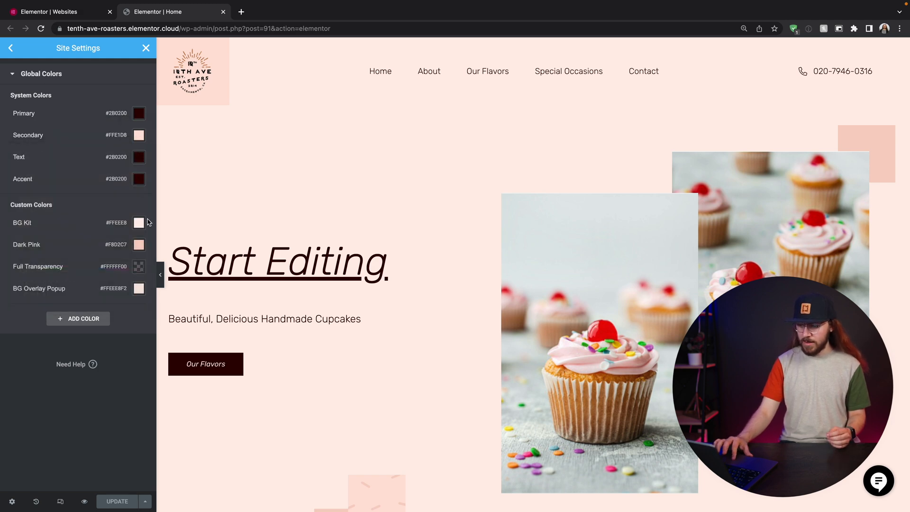
{"action": "left_click", "coordinate": [139, 222]}
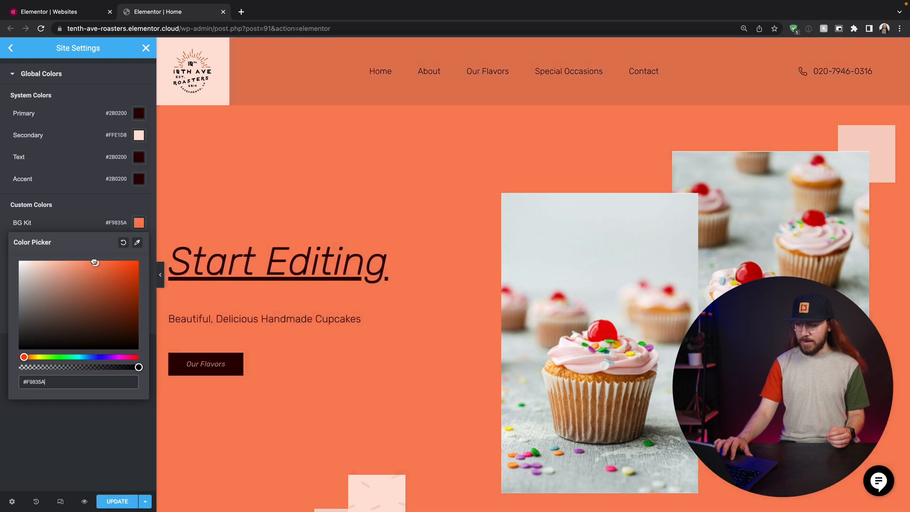
{"action": "left_click", "coordinate": [110, 268]}
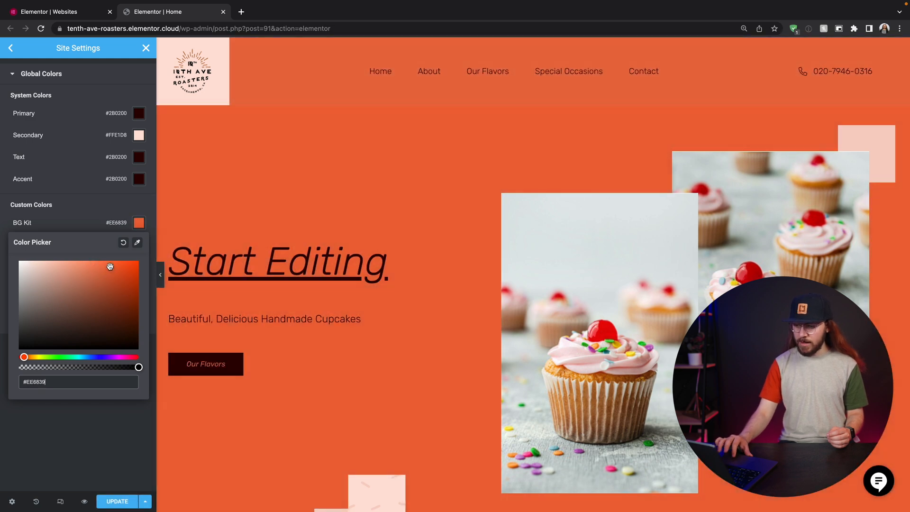
{"action": "left_click", "coordinate": [11, 47]}
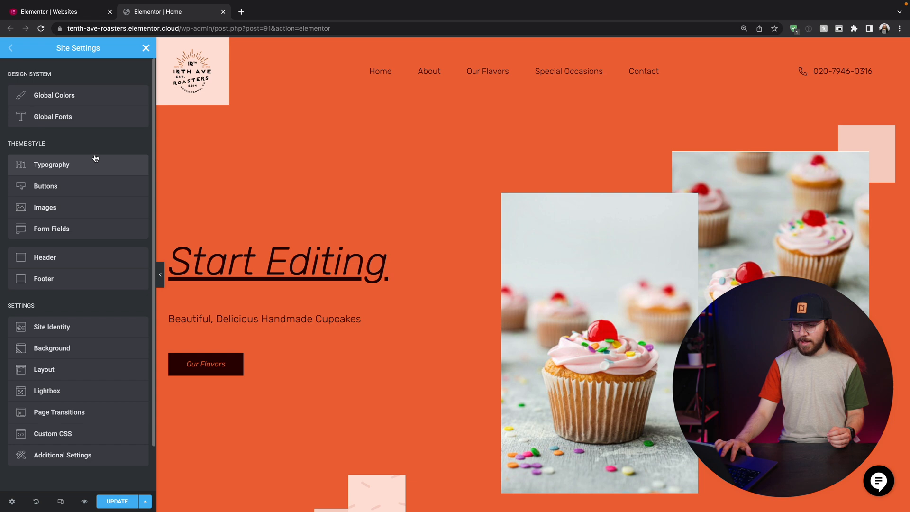
Give the Primary global font a new font family in Global Fonts
{"action": "left_click", "coordinate": [52, 116]}
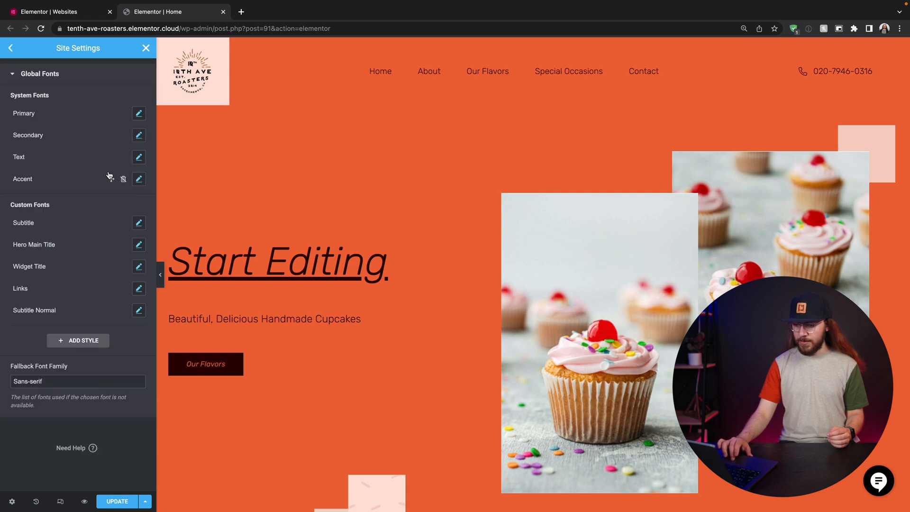
{"action": "left_click", "coordinate": [138, 113]}
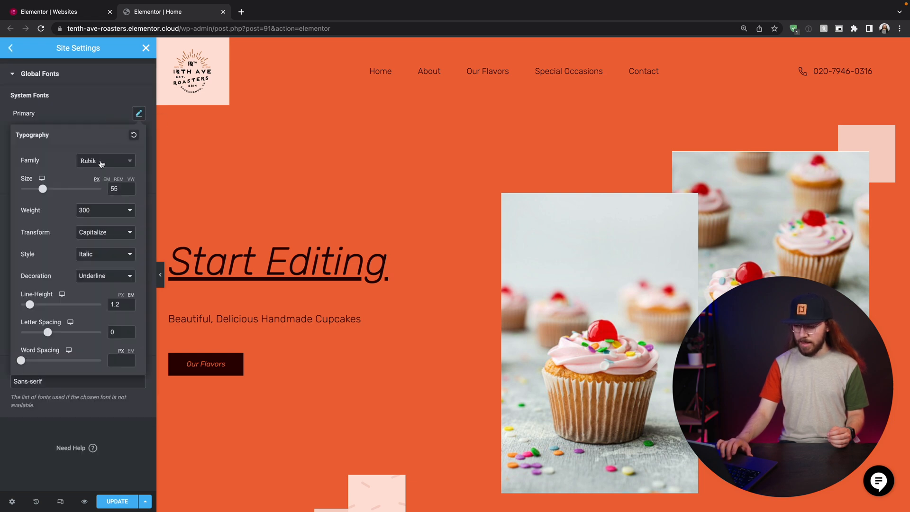
{"action": "left_click", "coordinate": [104, 160]}
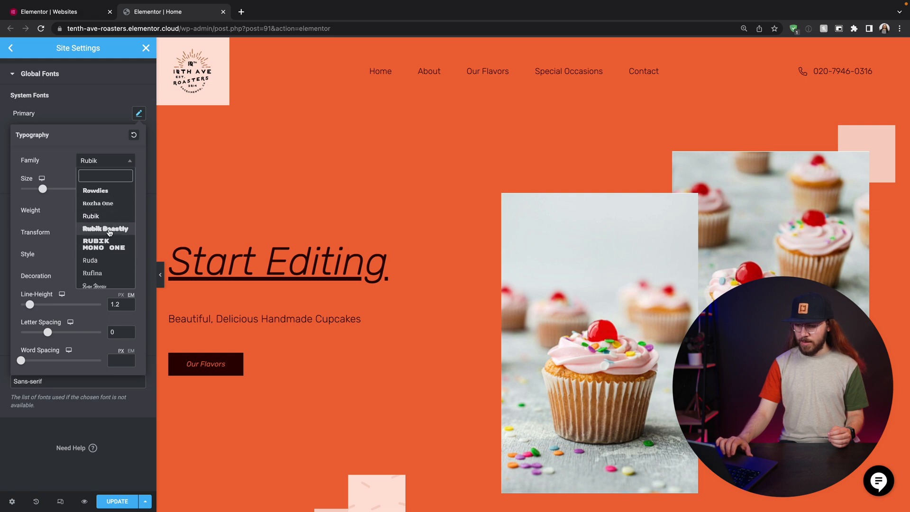
{"action": "left_click", "coordinate": [105, 229]}
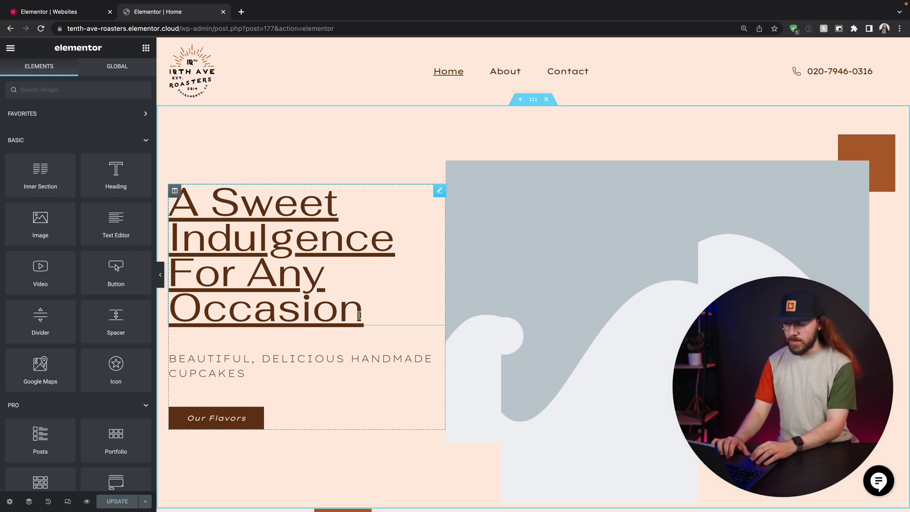
Change the hero heading to 'Coffee Reimagined' and start rewriting the tagline and Visit Us button
{"action": "left_click", "coordinate": [265, 254]}
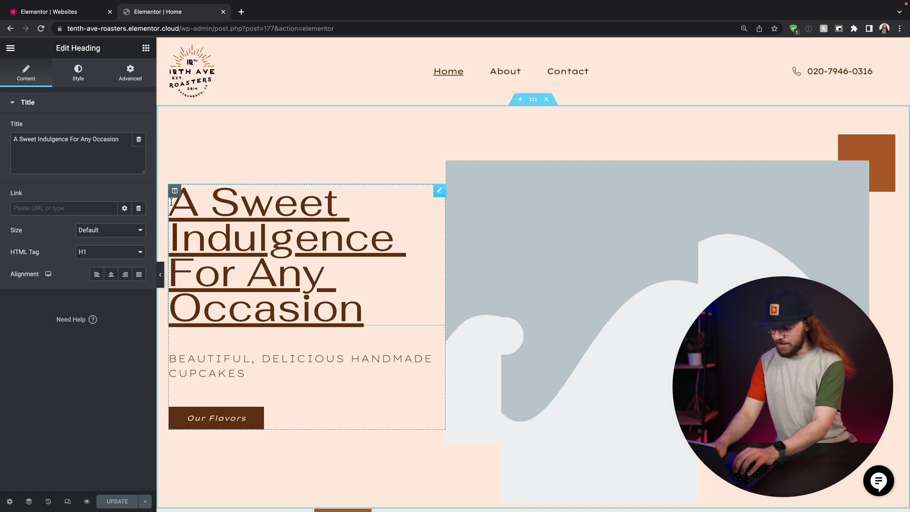
{"action": "type", "text": "Coof"}
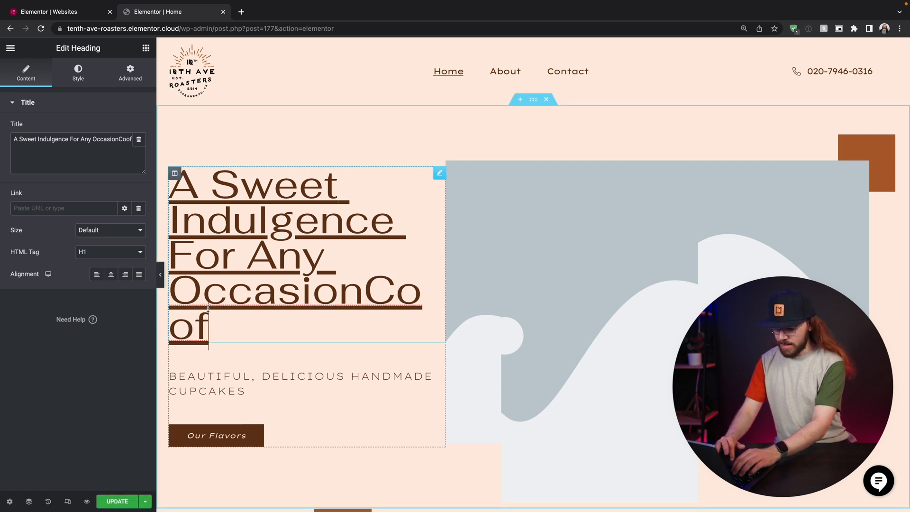
{"action": "type", "text": "Coffee Reimagined"}
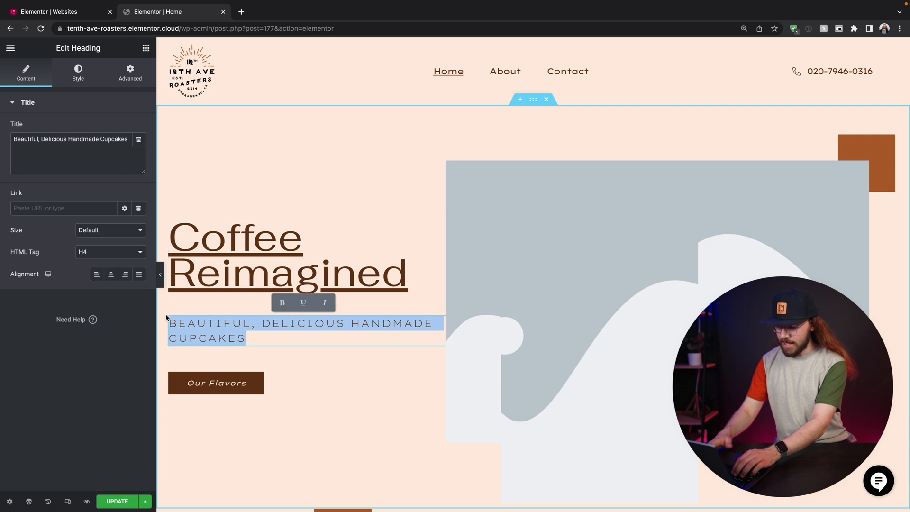
{"action": "left_click", "coordinate": [216, 383]}
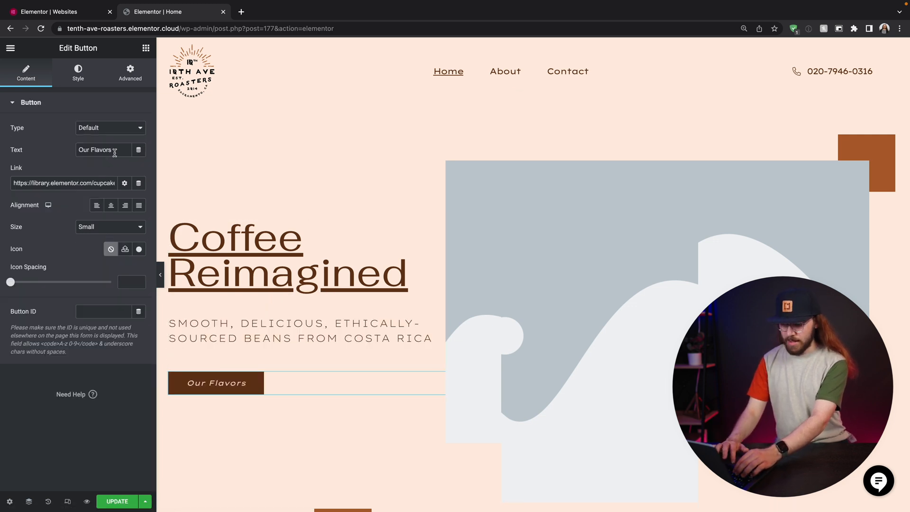
{"action": "type", "text": "Visit Us"}
{"action": "type", "text": "/visit-us"}
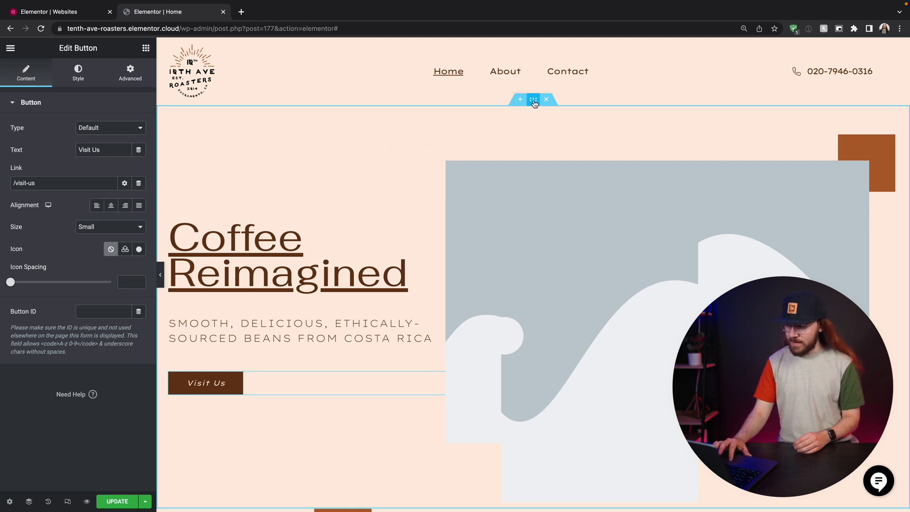
Give the Coffee Reimagined hero section a classic background using the uploaded café interior JPG
{"action": "left_click", "coordinate": [532, 100]}
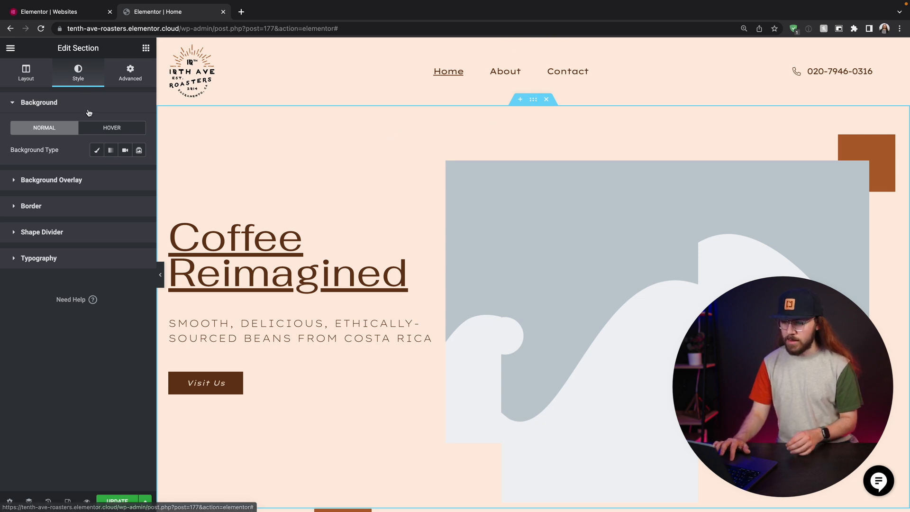
{"action": "left_click", "coordinate": [97, 150]}
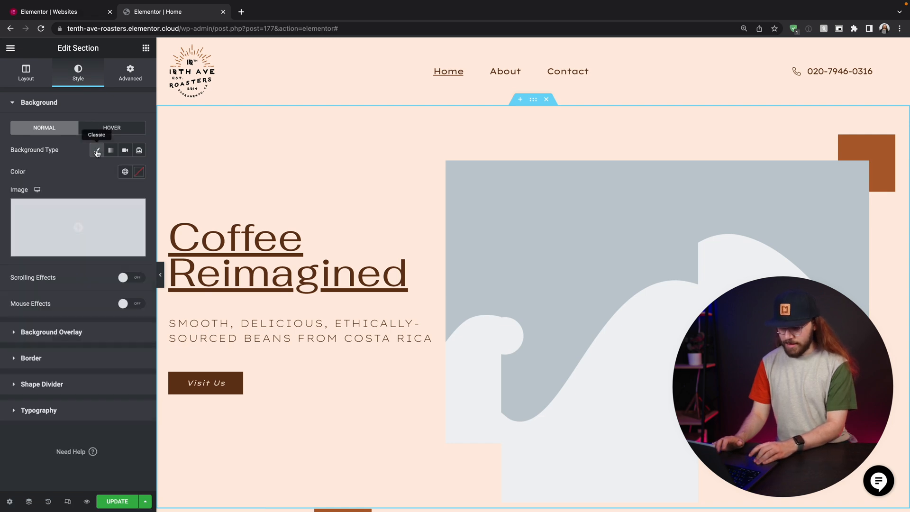
{"action": "left_click", "coordinate": [77, 227]}
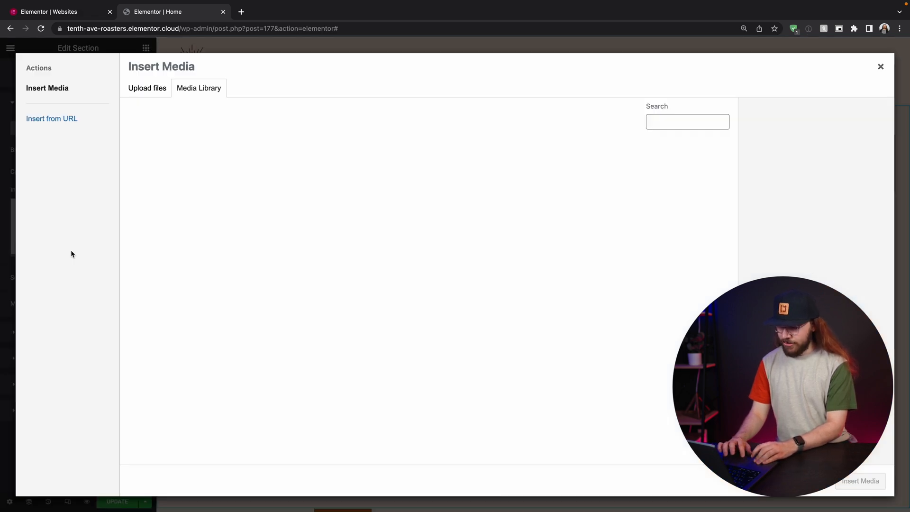
{"action": "left_click", "coordinate": [147, 88]}
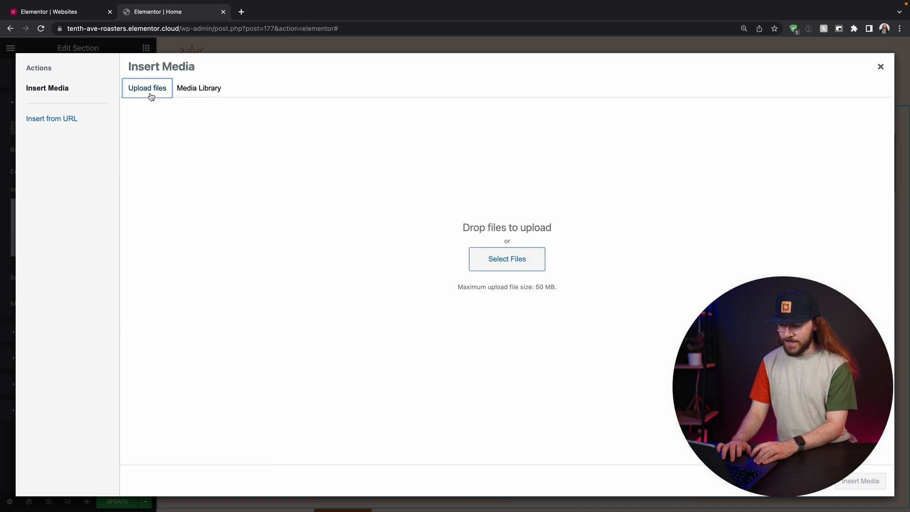
{"action": "left_click", "coordinate": [505, 259]}
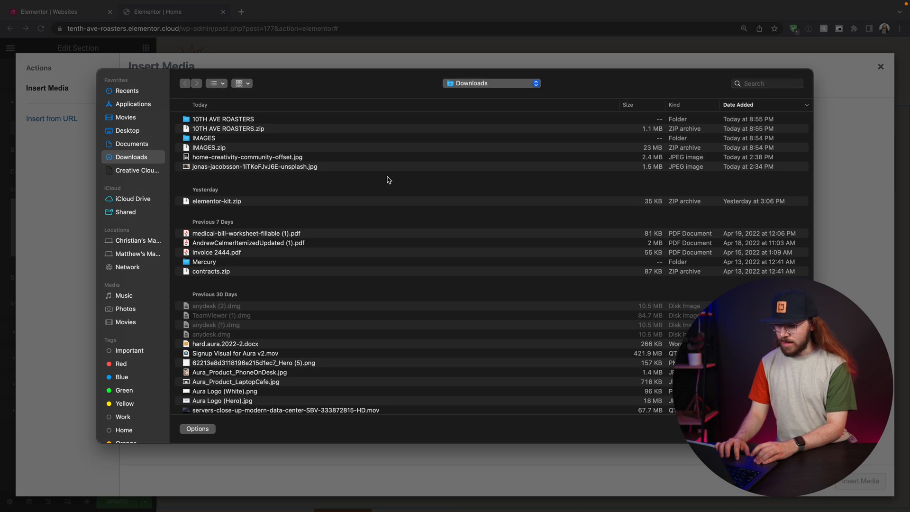
{"action": "double_click", "coordinate": [204, 138]}
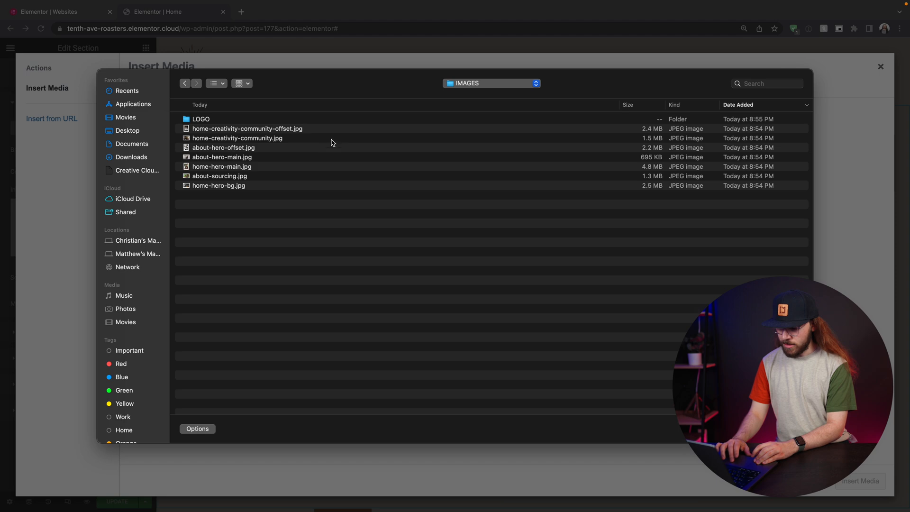
{"action": "left_click", "coordinate": [222, 167]}
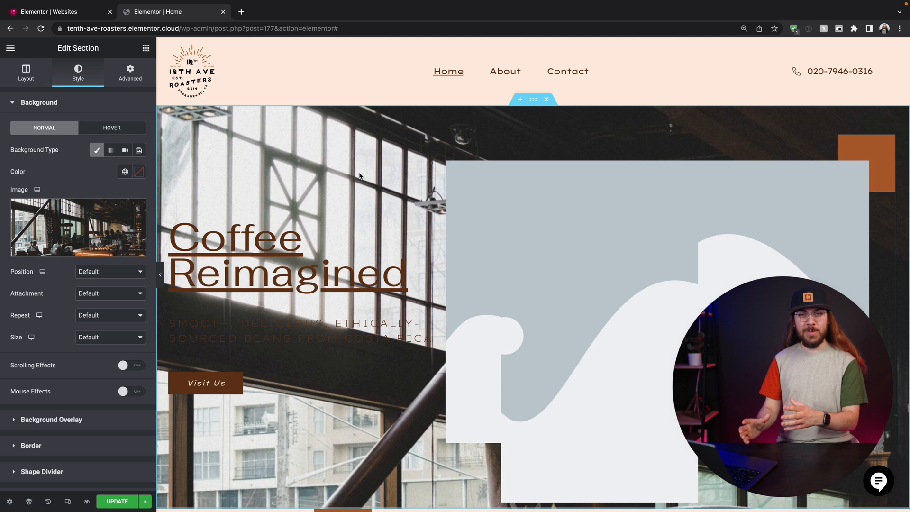
{"action": "mouse_move", "coordinate": [170, 212]}
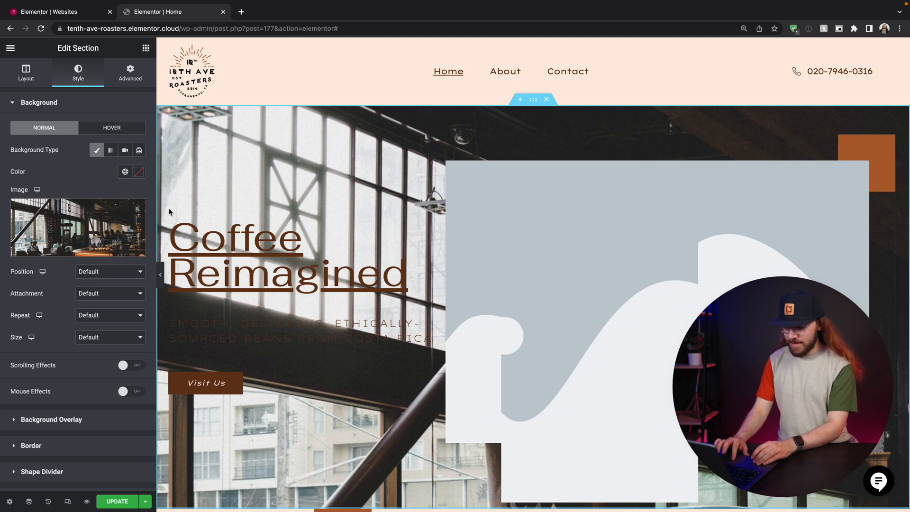
Anchor the hero photo Bottom Center and set its background size to Cover
{"action": "left_click", "coordinate": [110, 271]}
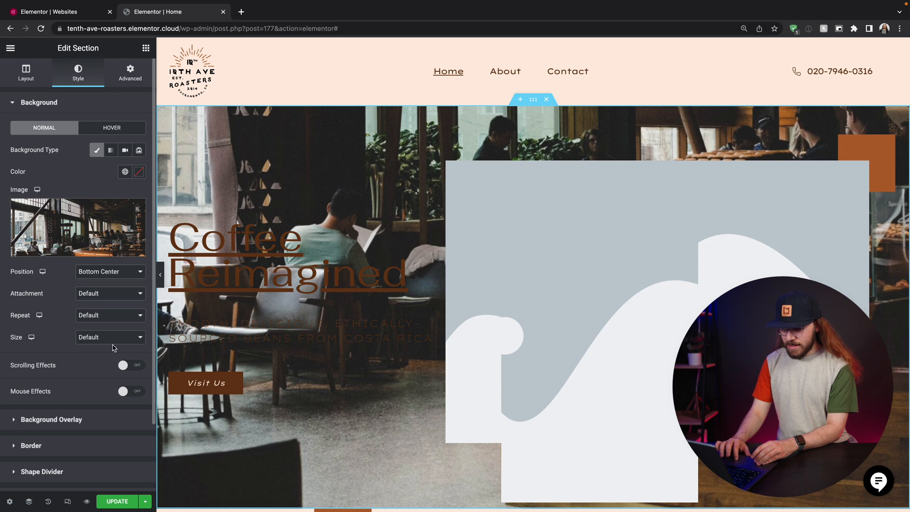
{"action": "left_click", "coordinate": [110, 337]}
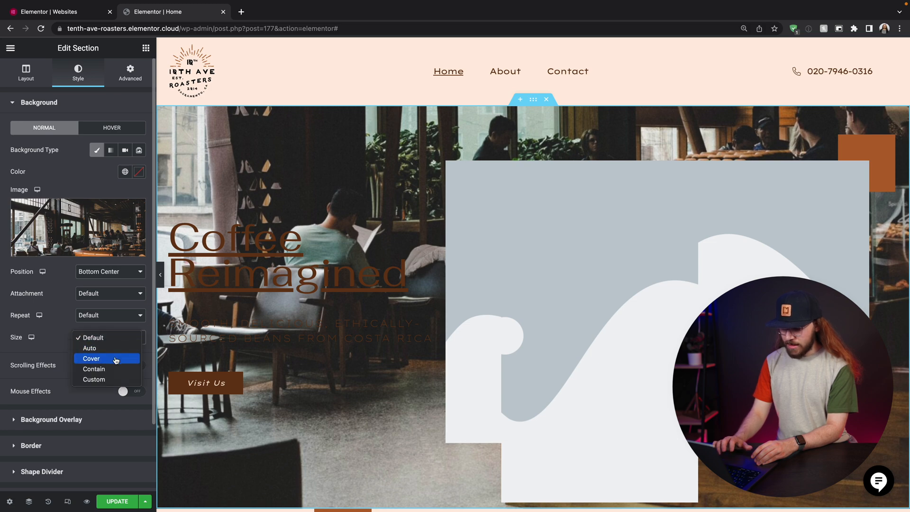
{"action": "left_click", "coordinate": [91, 359]}
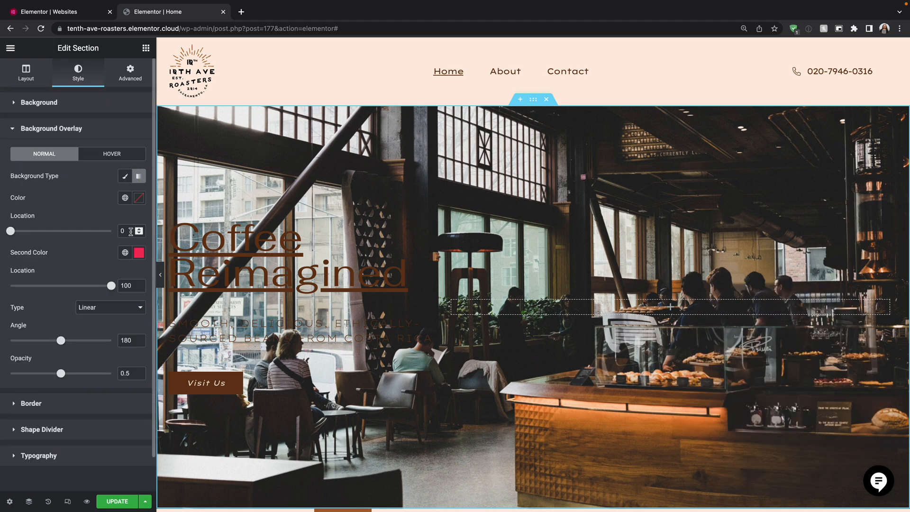
Select the Coffee Reimagined heading and reach its Style text-colour options
{"action": "left_click", "coordinate": [262, 255]}
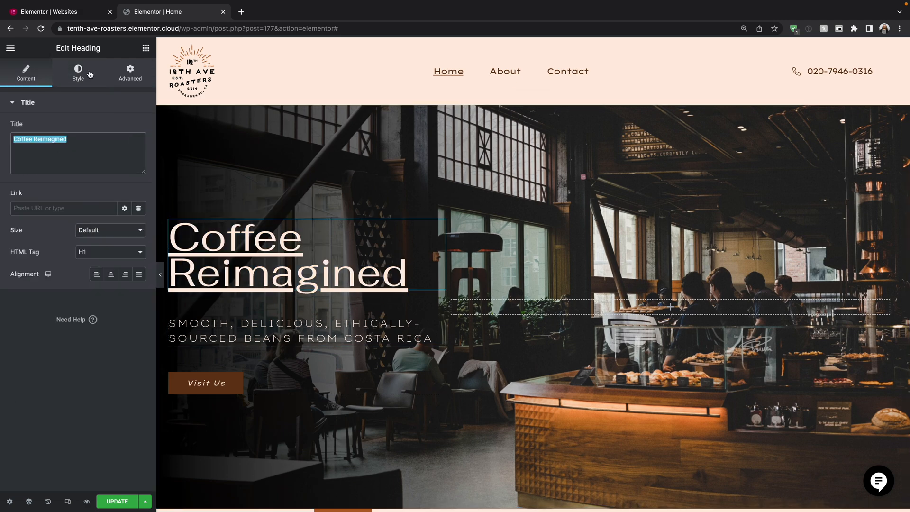
{"action": "left_click", "coordinate": [77, 72]}
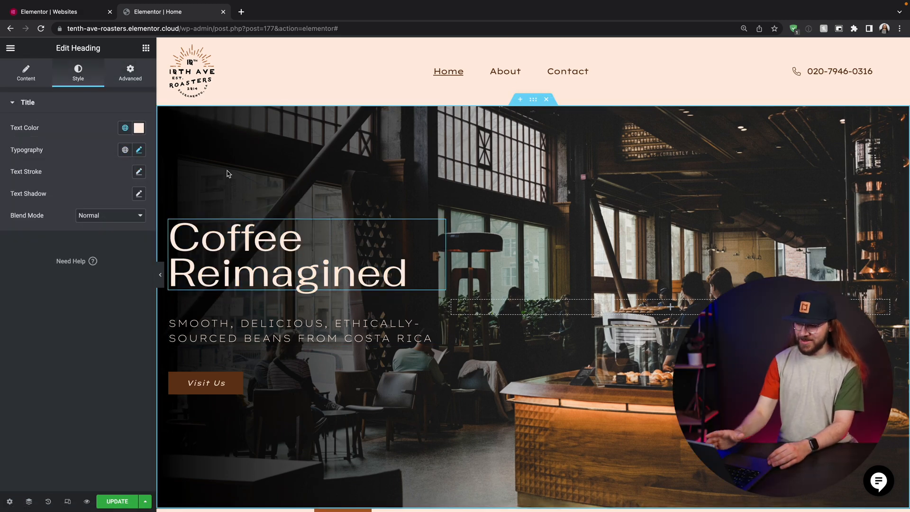
{"action": "scroll", "scroll_direction": "down", "scroll_amount": 3}
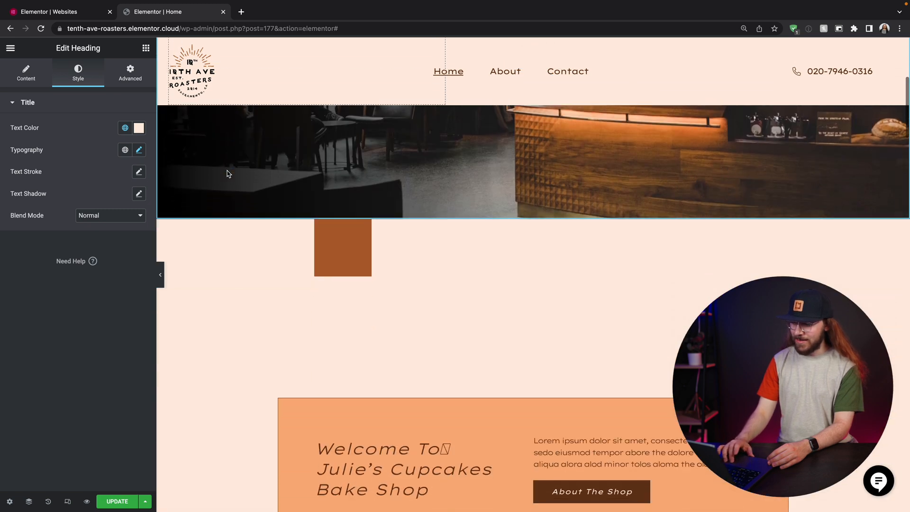
Remove the Julie's Cupcakes welcome section and select the following section
{"action": "scroll", "scroll_direction": "down", "scroll_amount": 3}
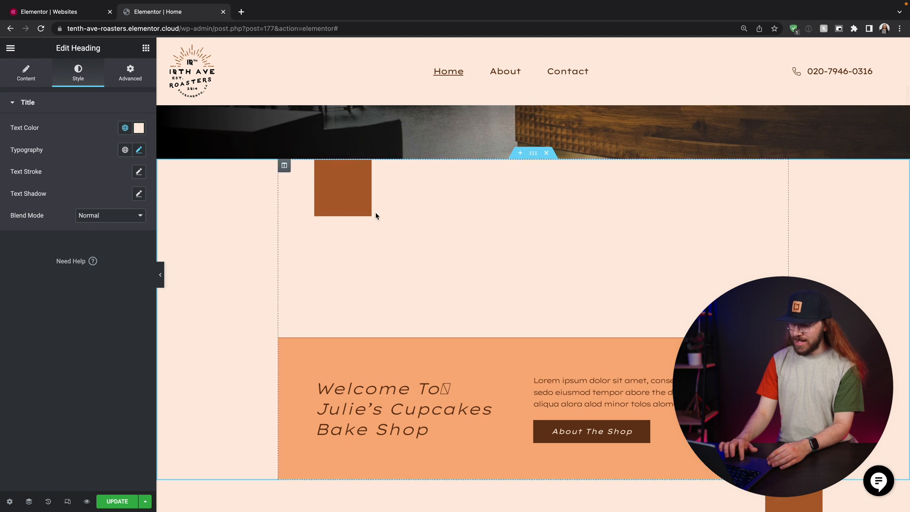
{"action": "mouse_move", "coordinate": [478, 193]}
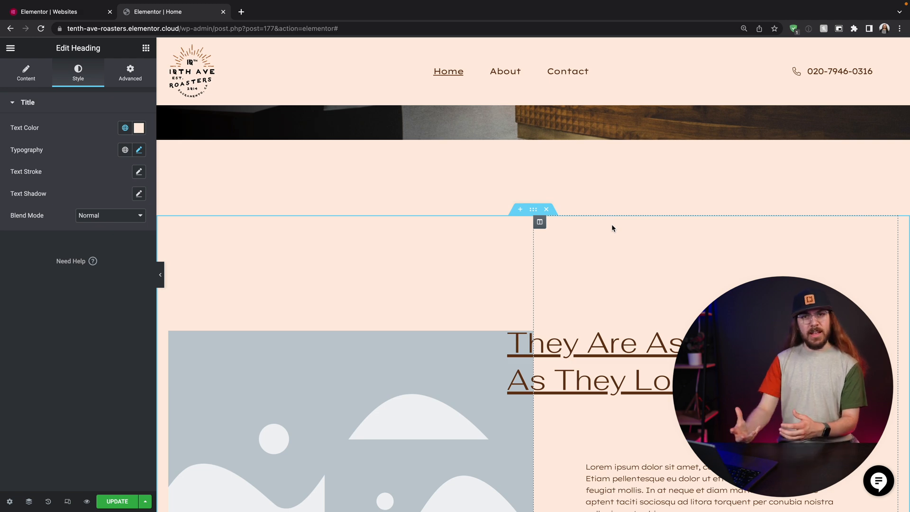
{"action": "left_click", "coordinate": [532, 209]}
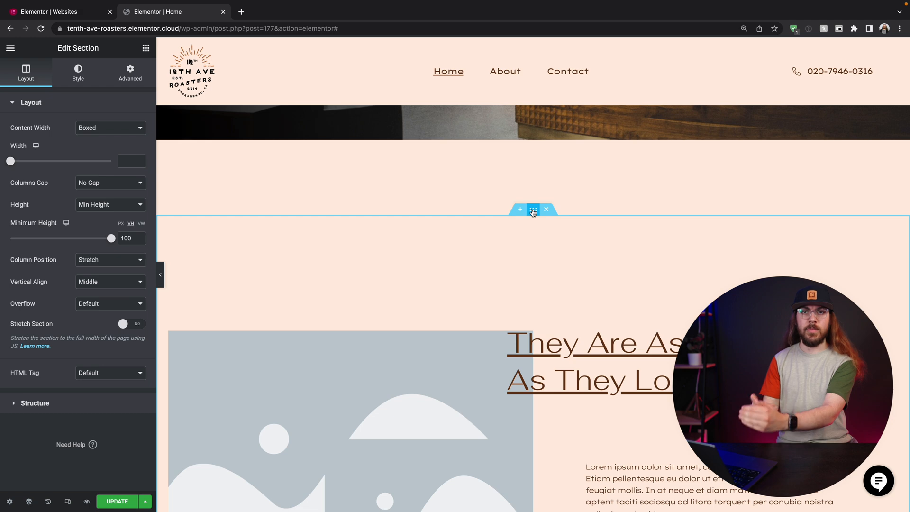
Set the section's Advanced top margin to 40
{"action": "left_click", "coordinate": [532, 209]}
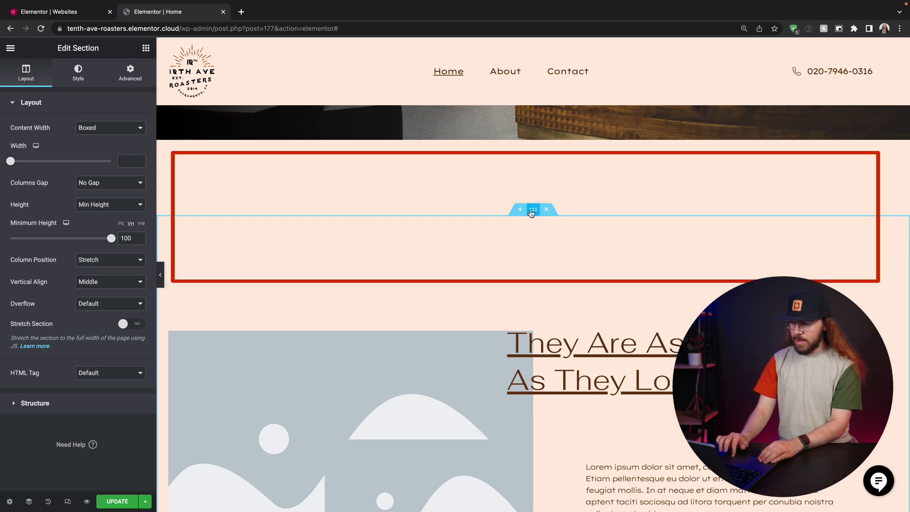
{"action": "mouse_move", "coordinate": [521, 209]}
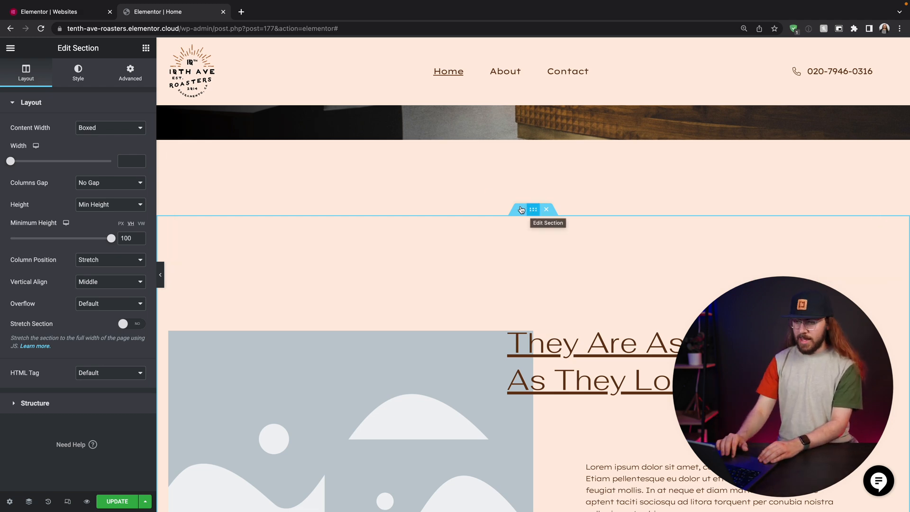
{"action": "left_click", "coordinate": [130, 73]}
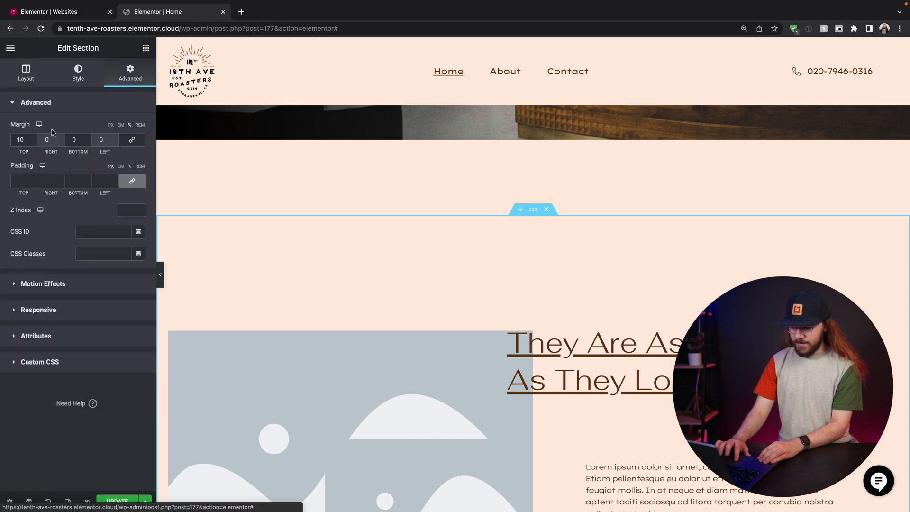
{"action": "left_click", "coordinate": [20, 139]}
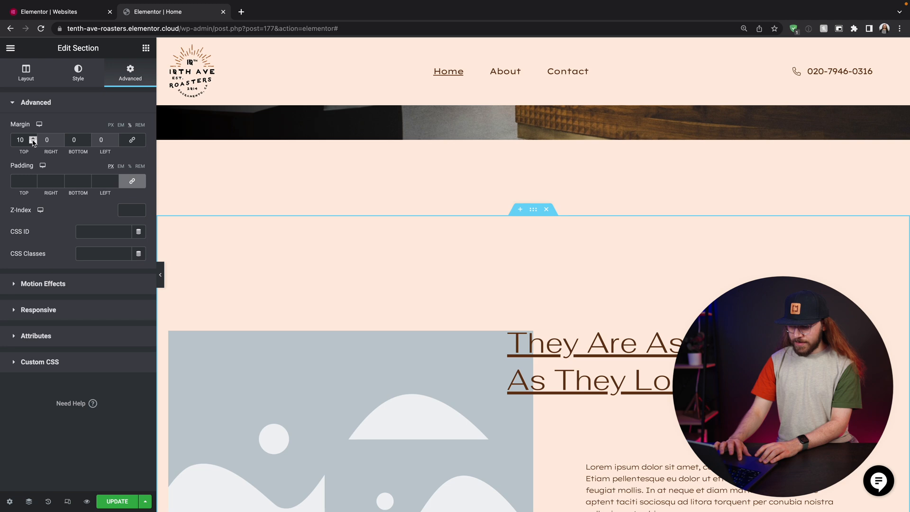
{"action": "type", "text": "4"}
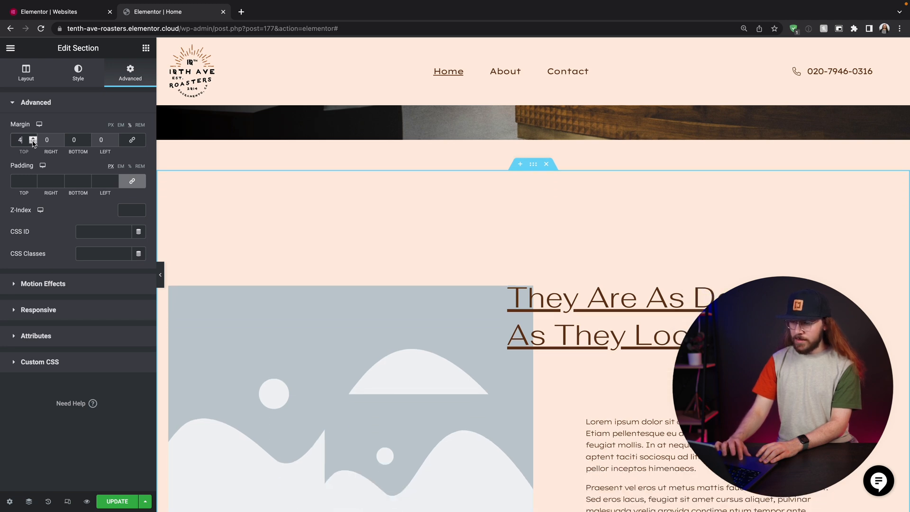
{"action": "type", "text": "0"}
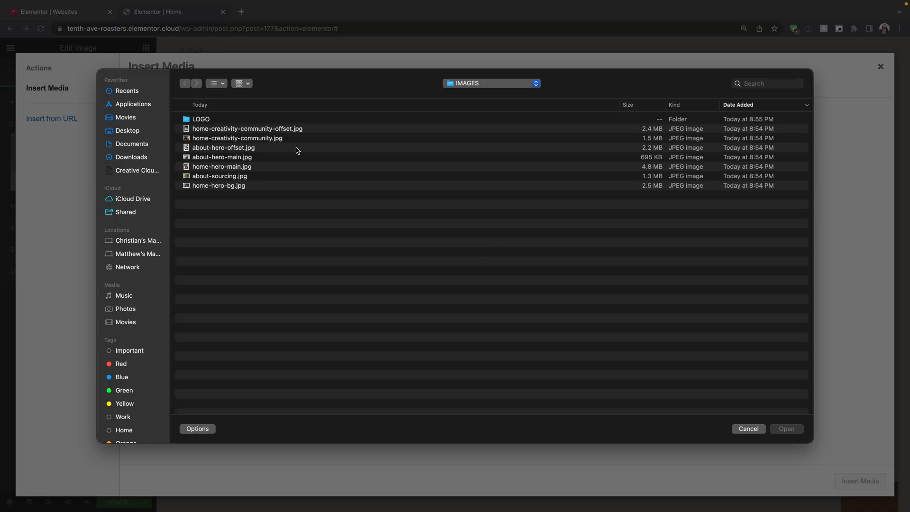
Upload the café community photo into the section beside the Coffee, Creativity, Community heading
{"action": "left_click", "coordinate": [248, 128]}
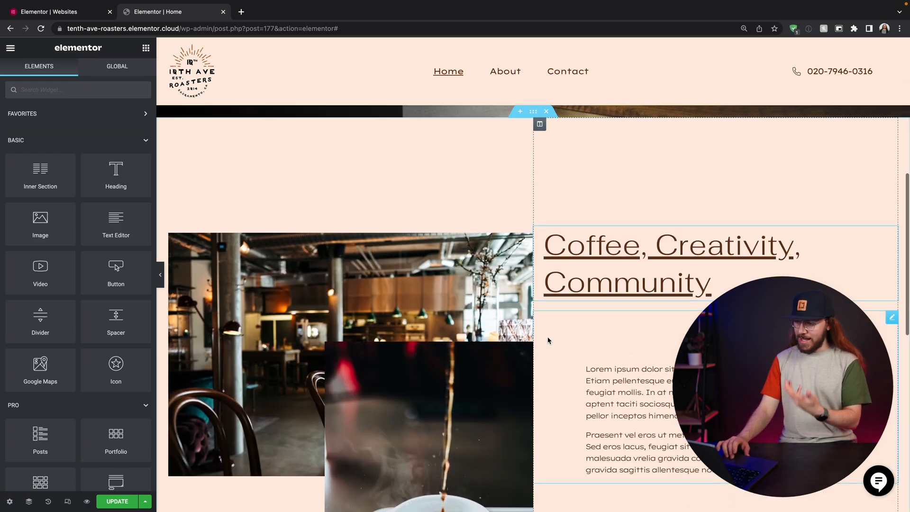
{"action": "scroll", "scroll_direction": "down", "scroll_amount": 3}
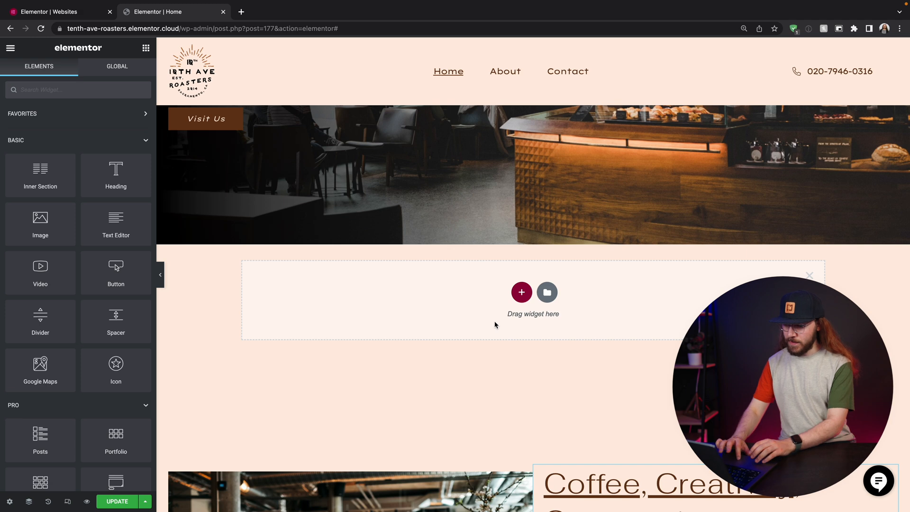
Add an inner section, duplicate a column to three, and set Structure to 16/66/16
{"action": "left_click_drag", "start_coordinate": [40, 172], "coordinate": [253, 232]}
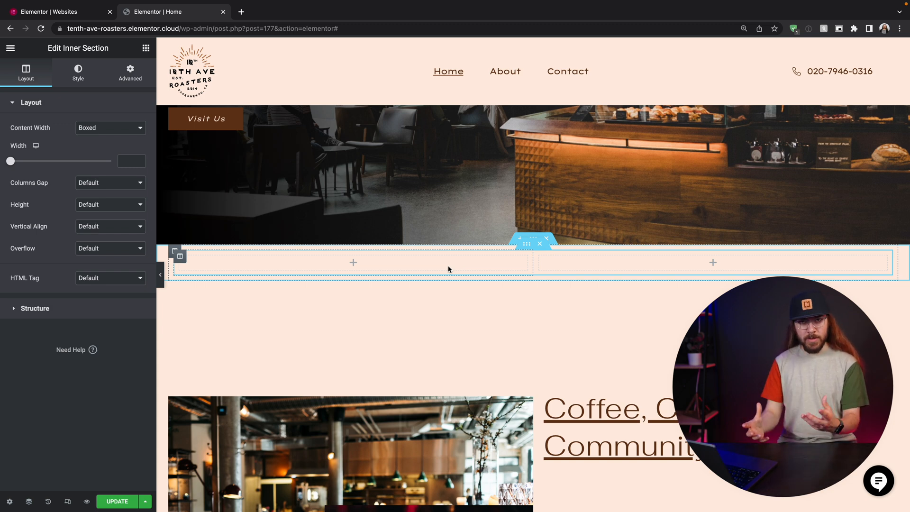
{"action": "mouse_move", "coordinate": [298, 267]}
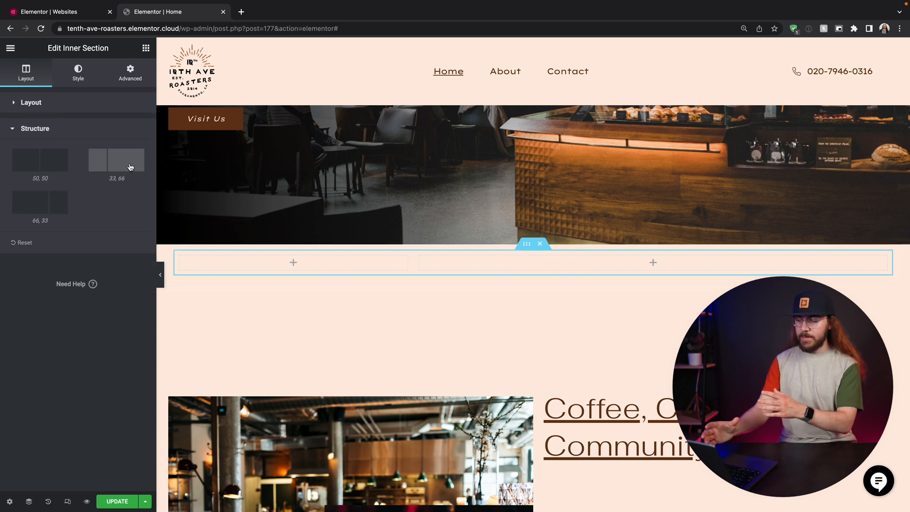
{"action": "left_click", "coordinate": [31, 202]}
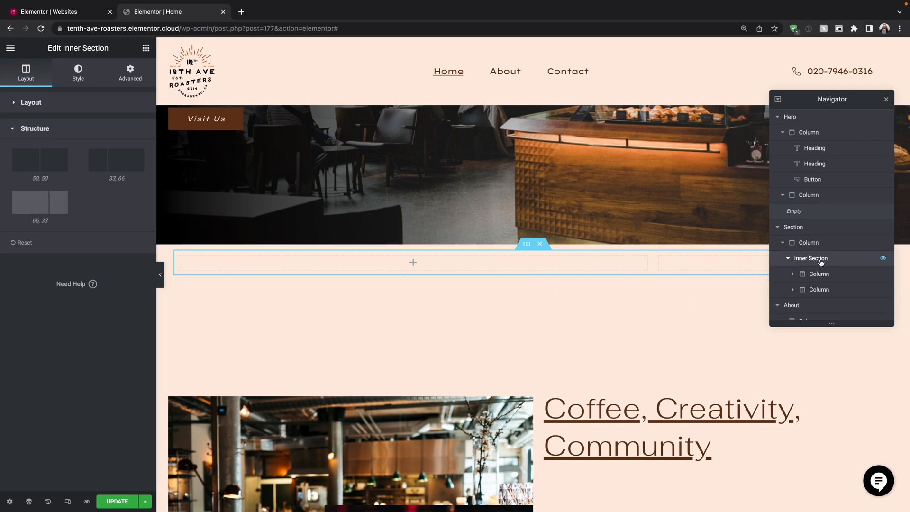
{"action": "right_click", "coordinate": [818, 273]}
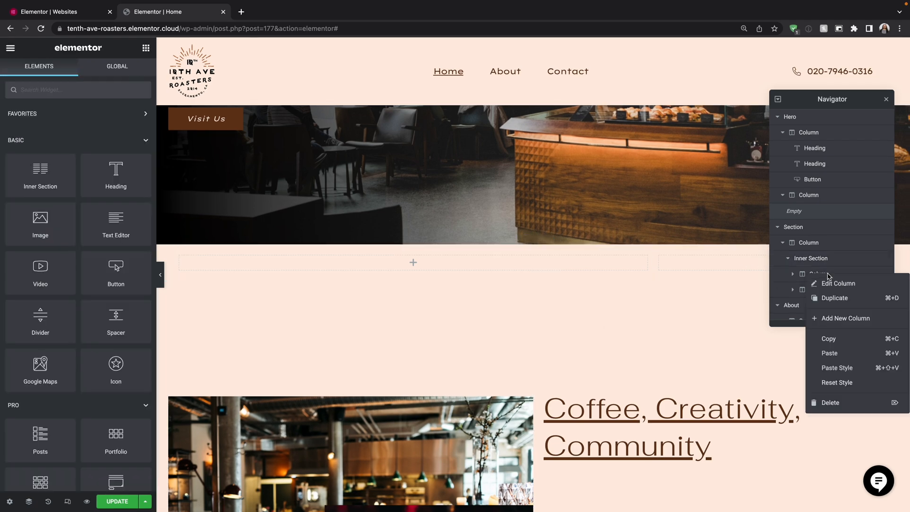
{"action": "left_click", "coordinate": [837, 284]}
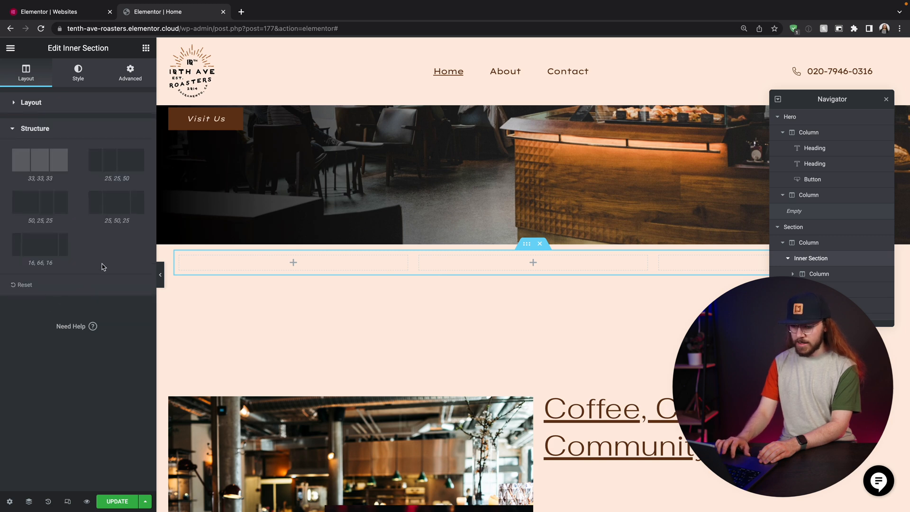
{"action": "left_click", "coordinate": [40, 244]}
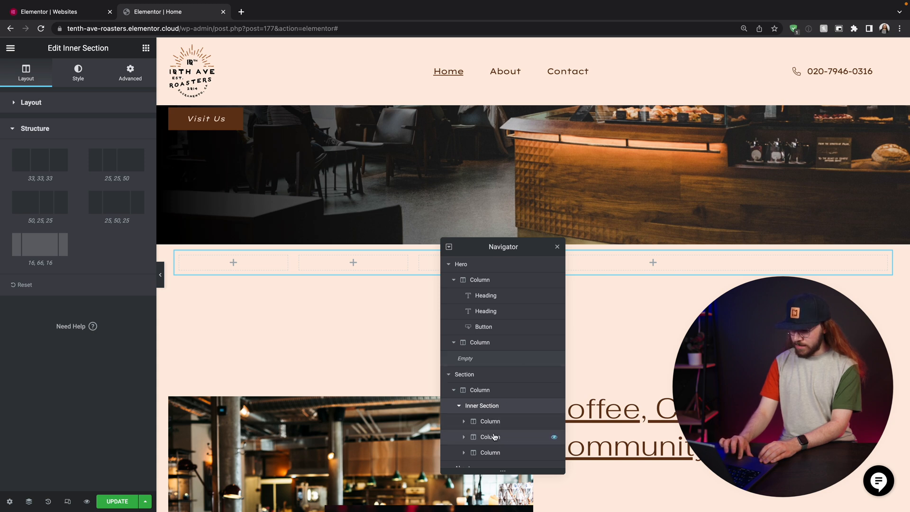
{"action": "left_click", "coordinate": [489, 436]}
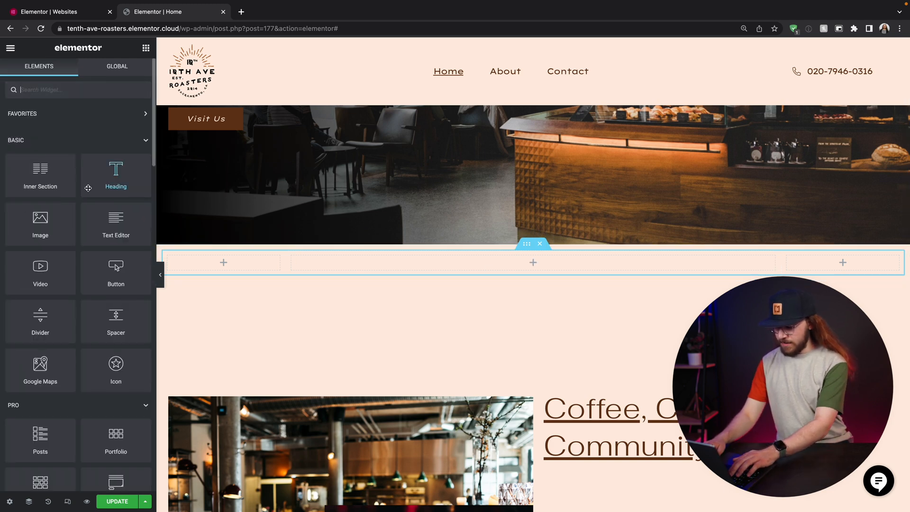
Drop a Price List widget into the middle column and add a fourth item for Americano
{"action": "type", "text": "price"}
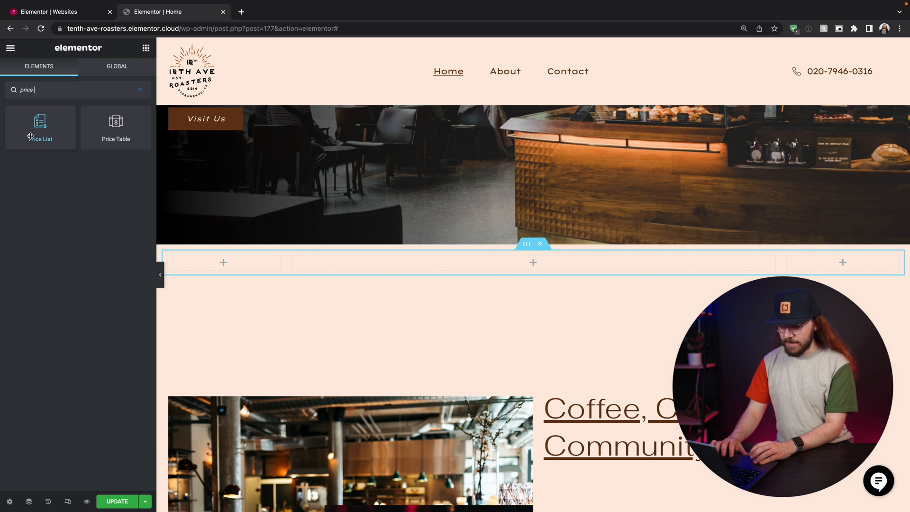
{"action": "left_click_drag", "start_coordinate": [40, 128], "coordinate": [547, 262]}
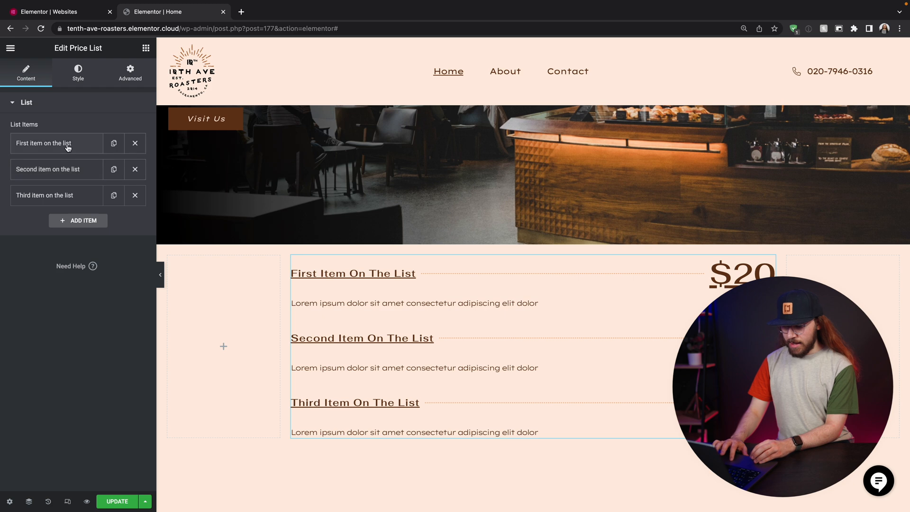
{"action": "left_click", "coordinate": [43, 143]}
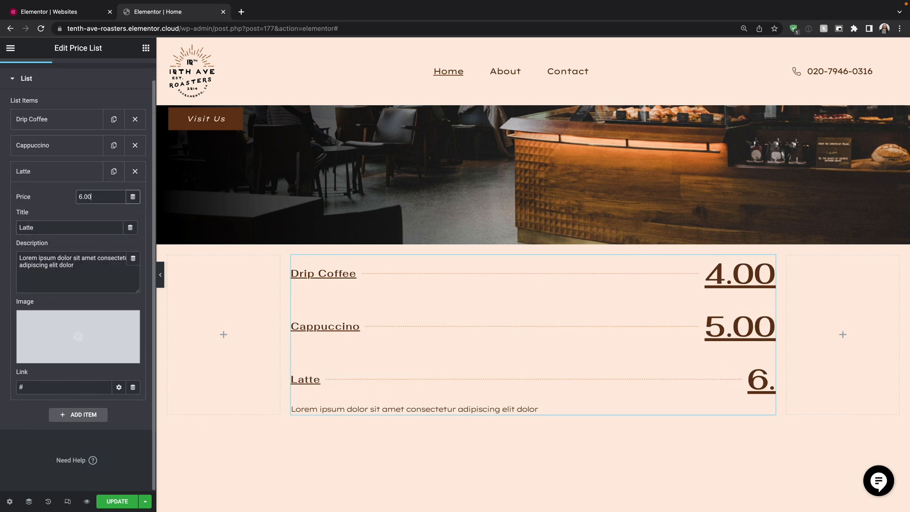
{"action": "left_click", "coordinate": [77, 414]}
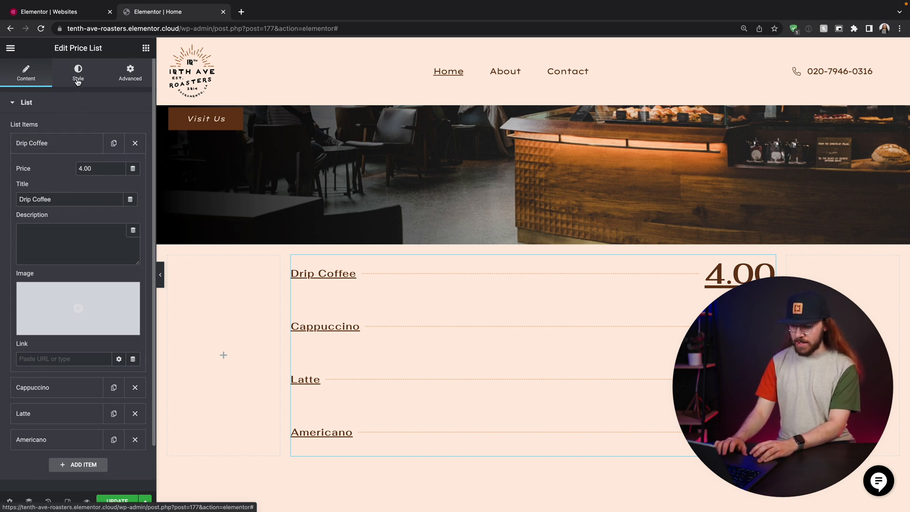
Restyle the price list with plain titles and Double separators, weight 5, spacing 28
{"action": "left_click", "coordinate": [77, 73]}
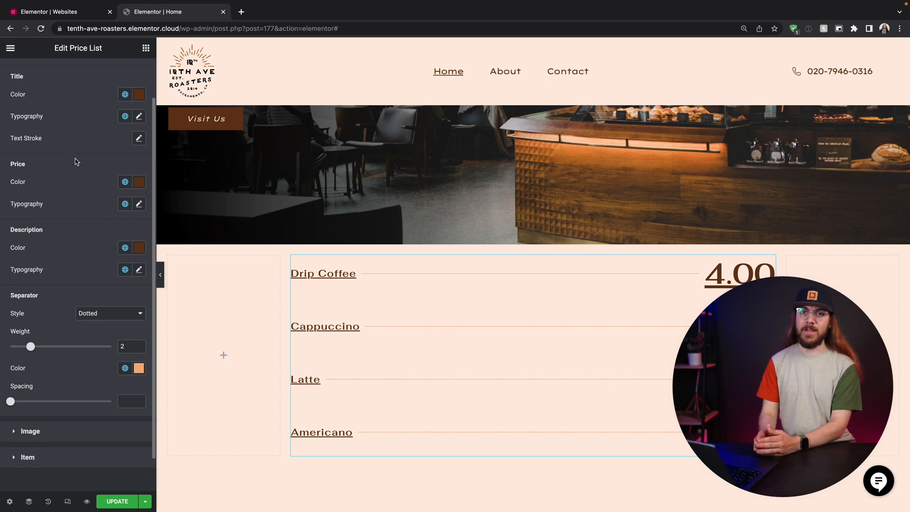
{"action": "left_click", "coordinate": [138, 181]}
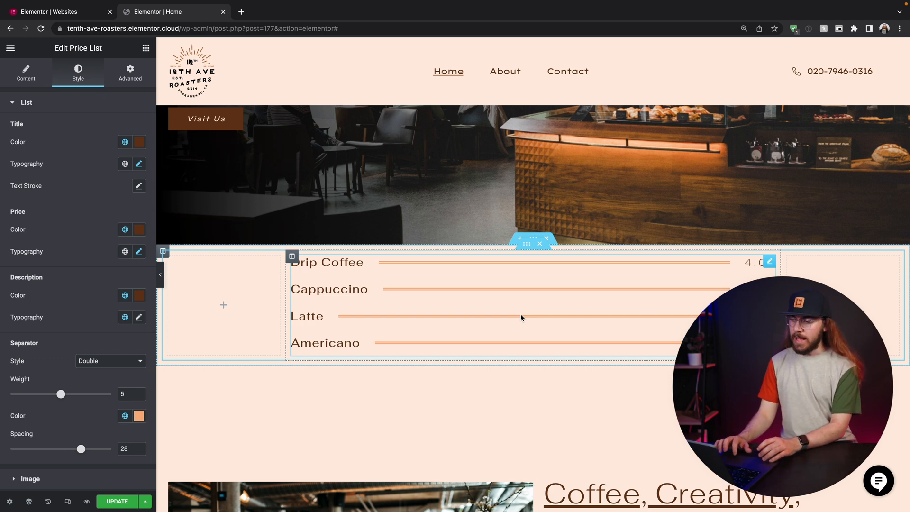
{"action": "mouse_move", "coordinate": [409, 291]}
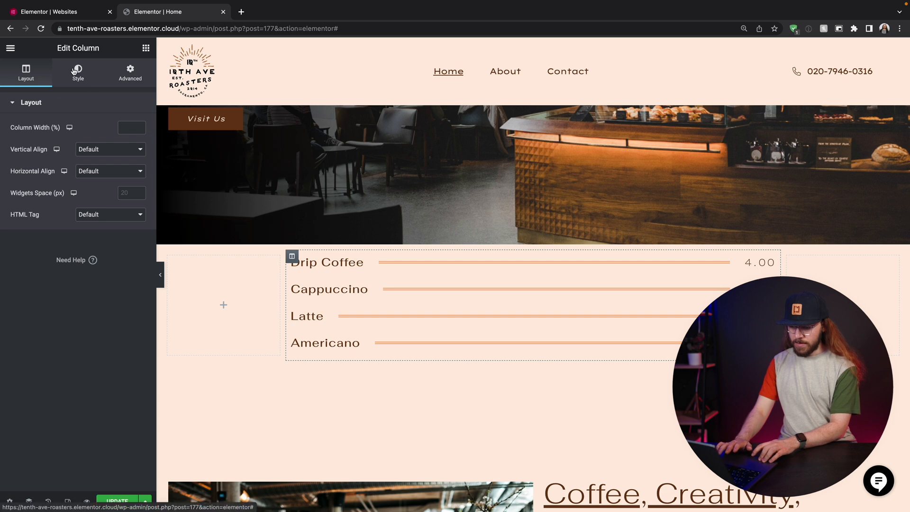
Give the price list's column a classic solid white #FFFFFF background
{"action": "left_click", "coordinate": [78, 72]}
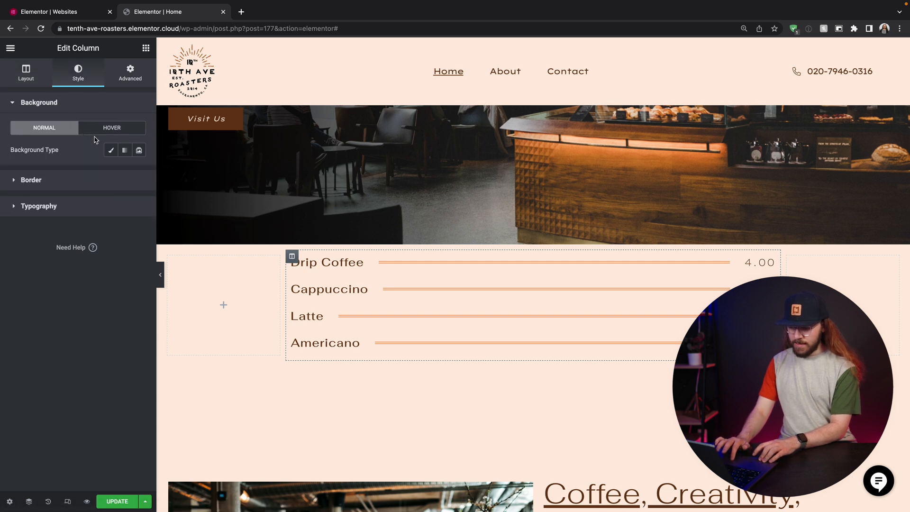
{"action": "left_click", "coordinate": [111, 150]}
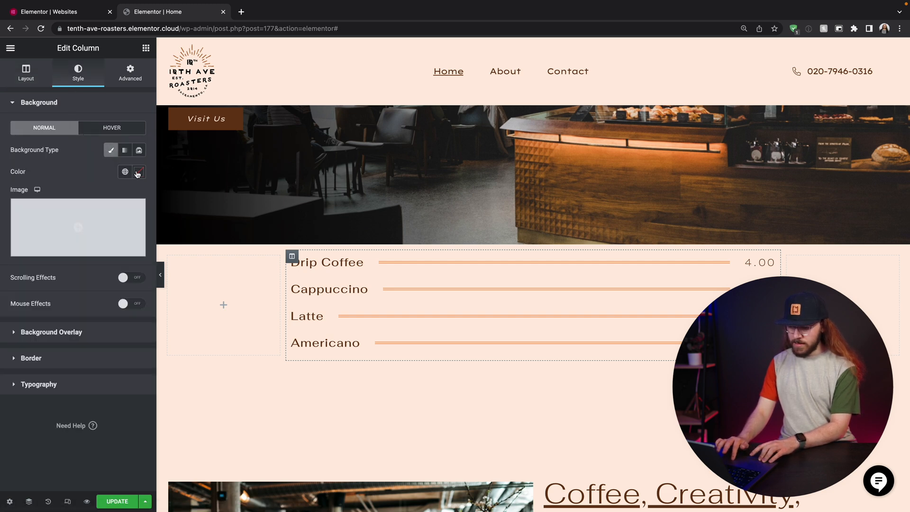
{"action": "left_click", "coordinate": [139, 172]}
{"action": "type", "text": "#FFFFFF"}
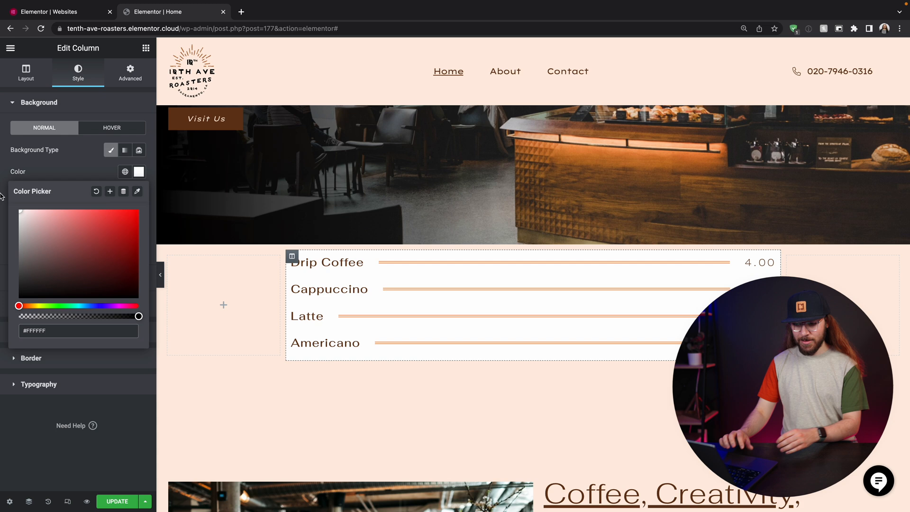
{"action": "left_click", "coordinate": [10, 47]}
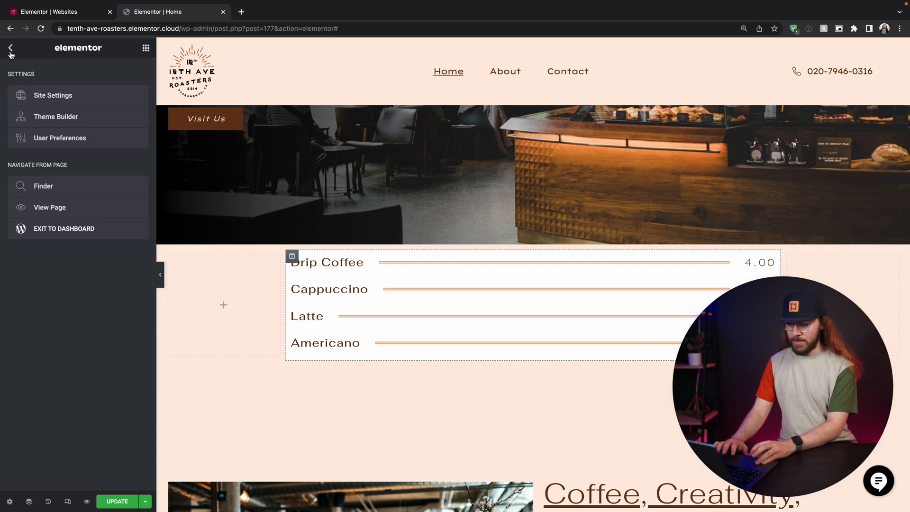
Add a 'Menu' heading with a 'Served daily from 6A-7P' subheading above the coffee price list
{"action": "left_click", "coordinate": [10, 48]}
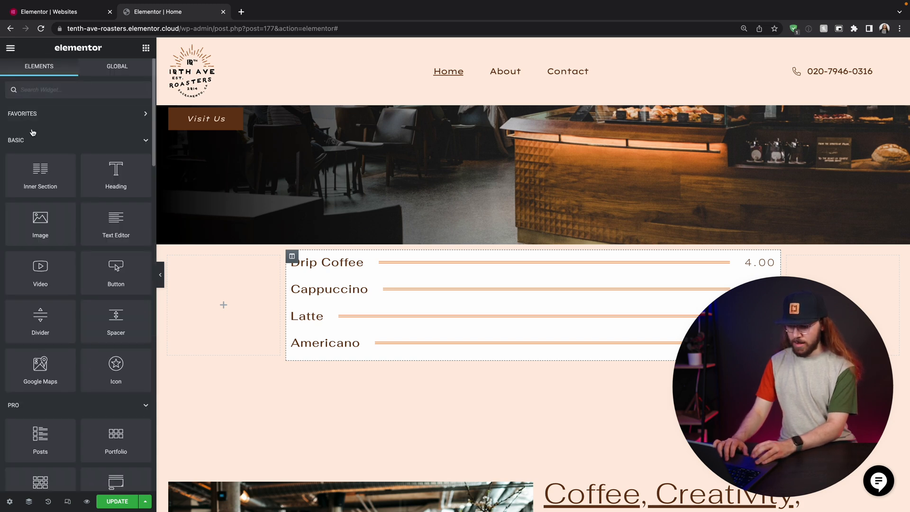
{"action": "left_click_drag", "start_coordinate": [115, 169], "coordinate": [445, 260]}
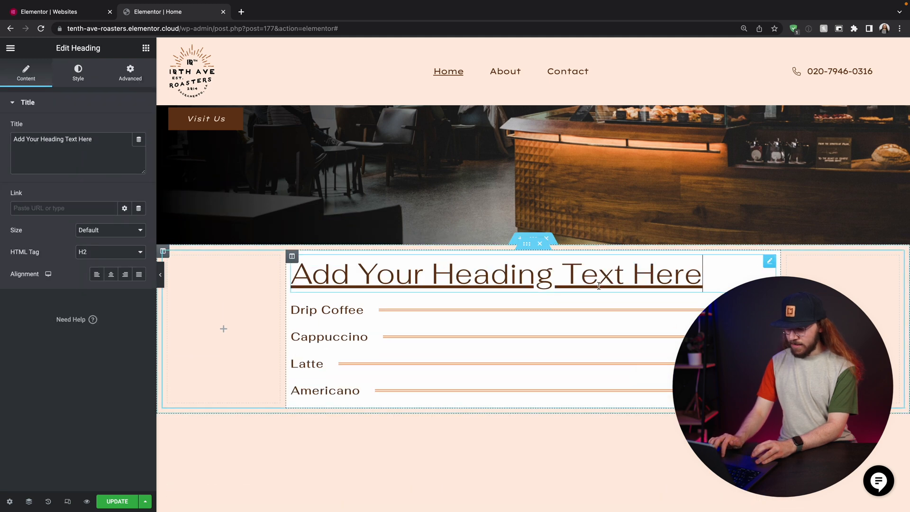
{"action": "left_click", "coordinate": [78, 73]}
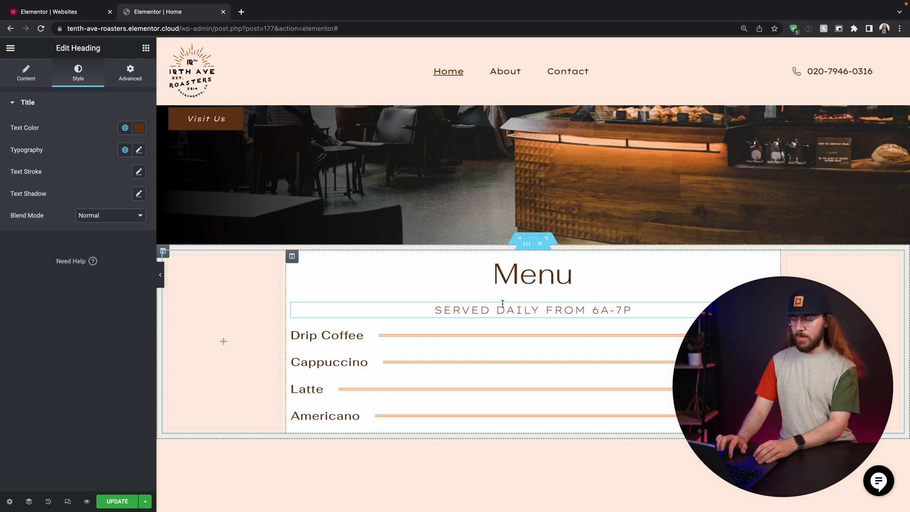
{"action": "left_click", "coordinate": [292, 257]}
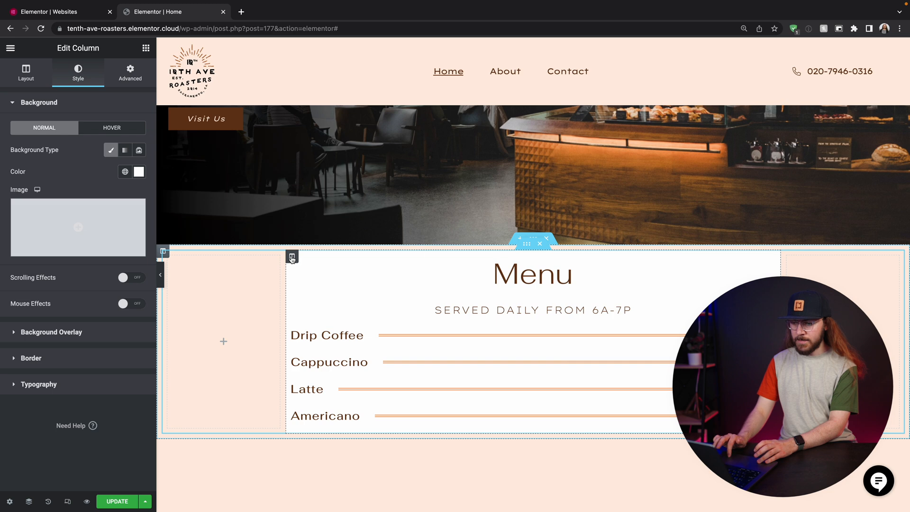
Give the white menu column linked padding of 6 on every side via its Advanced settings
{"action": "left_click", "coordinate": [130, 73]}
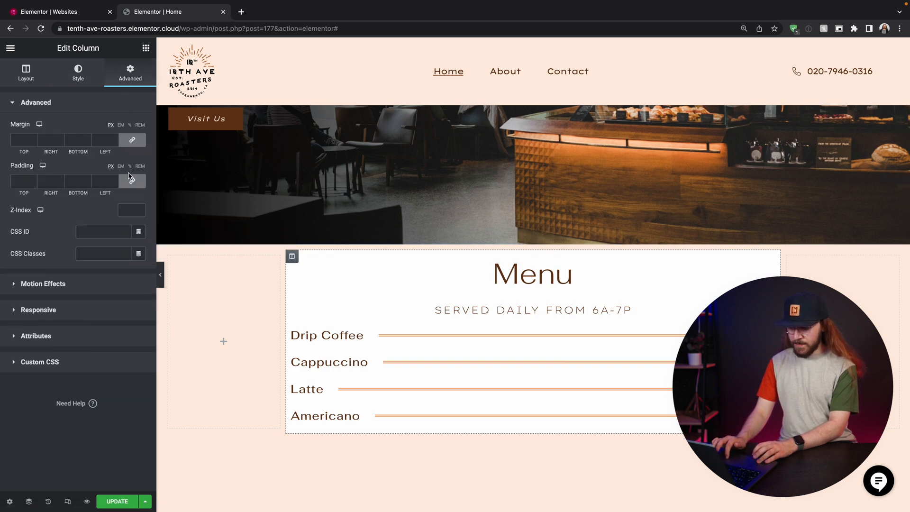
{"action": "left_click", "coordinate": [133, 180]}
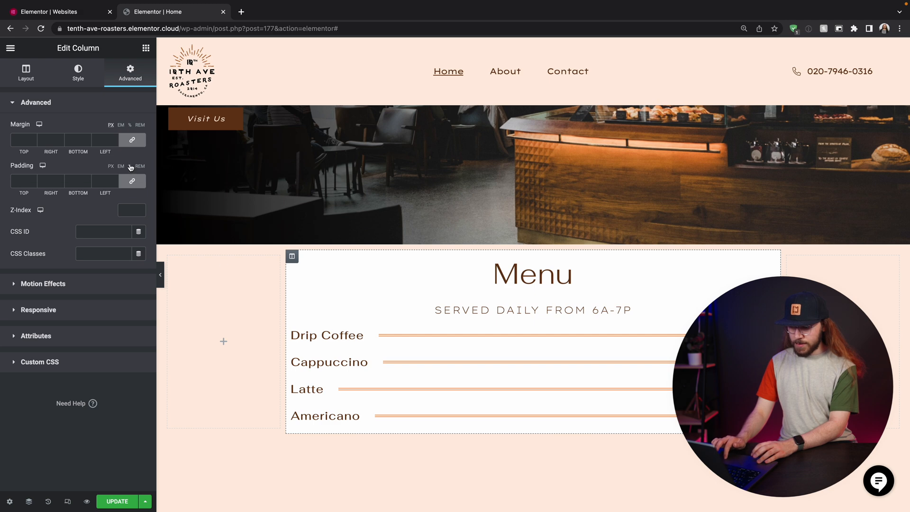
{"action": "left_click", "coordinate": [24, 181]}
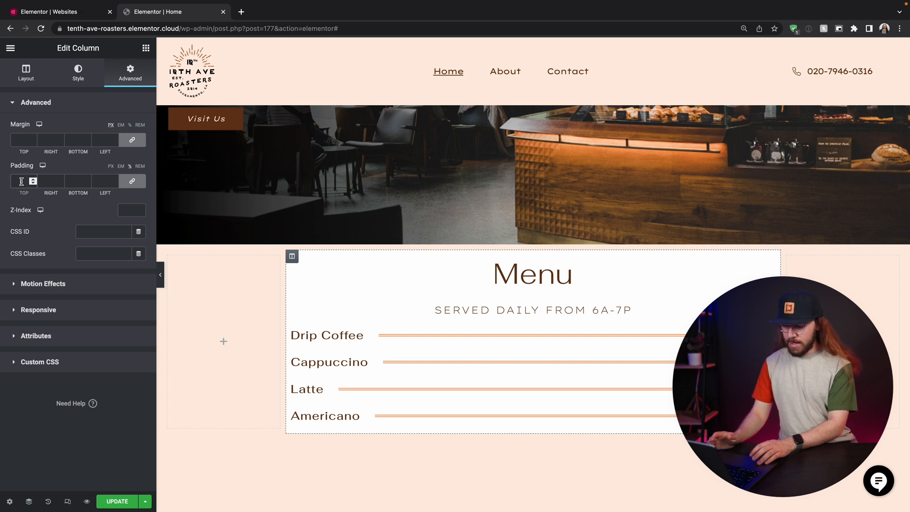
{"action": "type", "text": "6"}
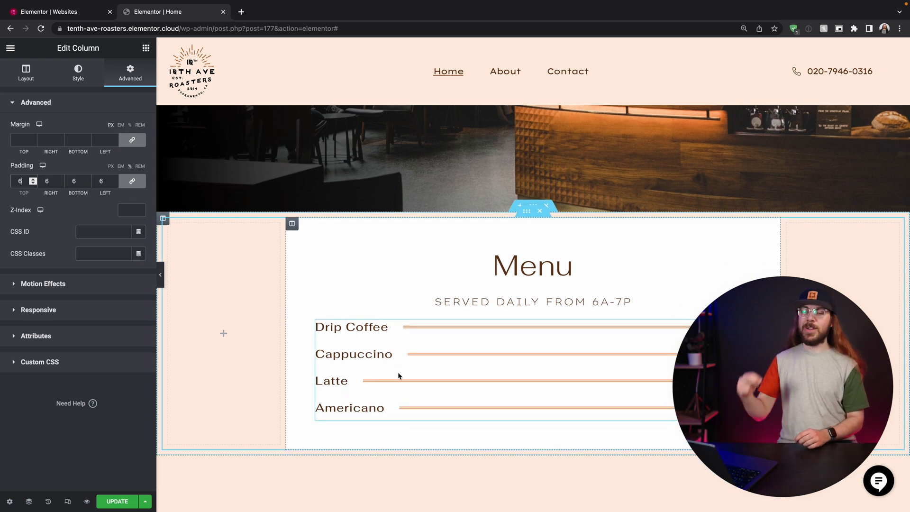
{"action": "scroll", "scroll_direction": "up", "scroll_amount": 3}
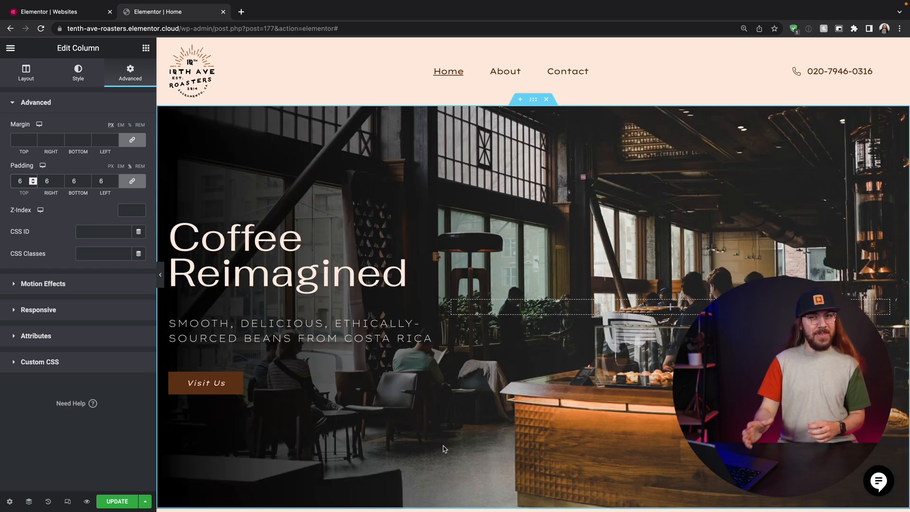
{"action": "scroll", "scroll_direction": "down", "scroll_amount": 3}
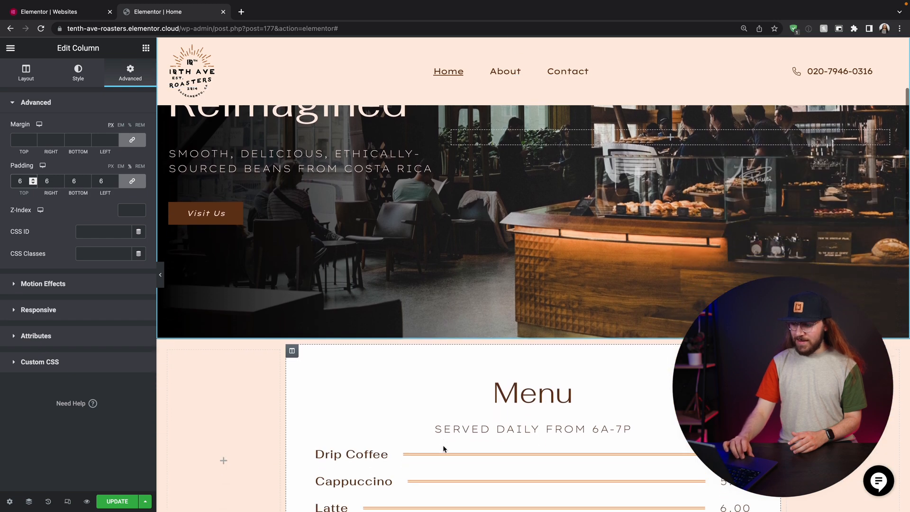
{"action": "scroll", "scroll_direction": "down", "scroll_amount": 3}
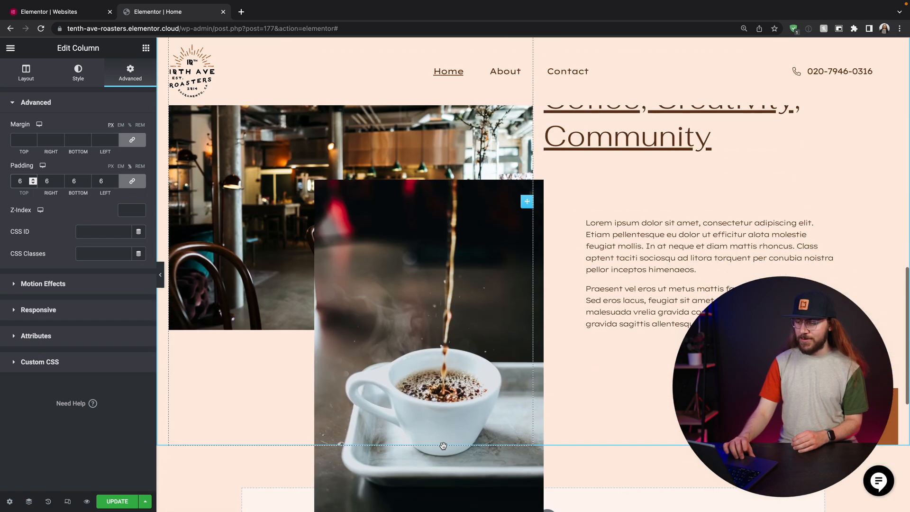
{"action": "scroll", "scroll_direction": "down", "scroll_amount": 3}
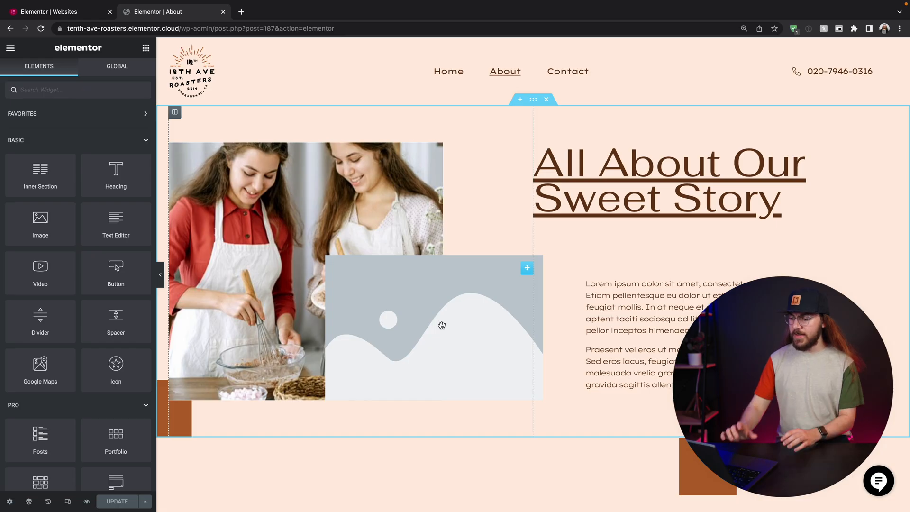
Replace the About page images with coffee photos chosen through Insert Media
{"action": "scroll", "scroll_direction": "down", "scroll_amount": 3}
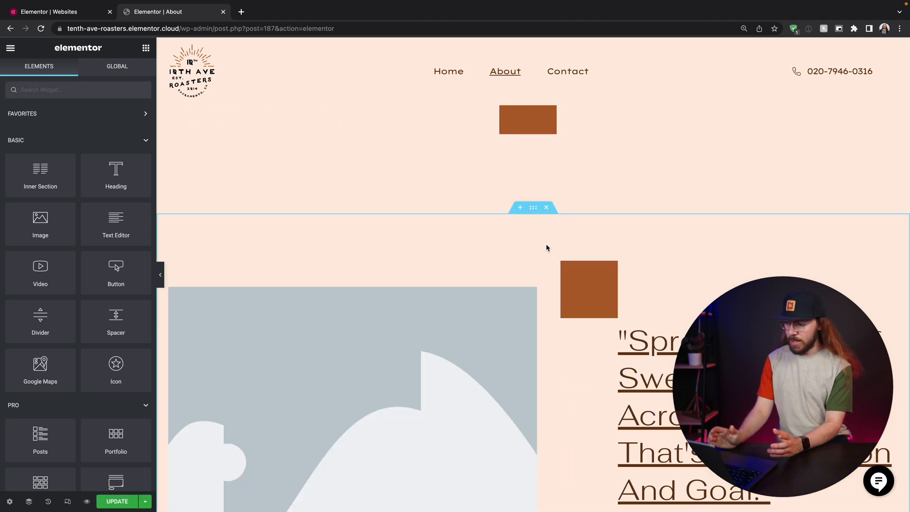
{"action": "scroll", "scroll_direction": "down", "scroll_amount": 3}
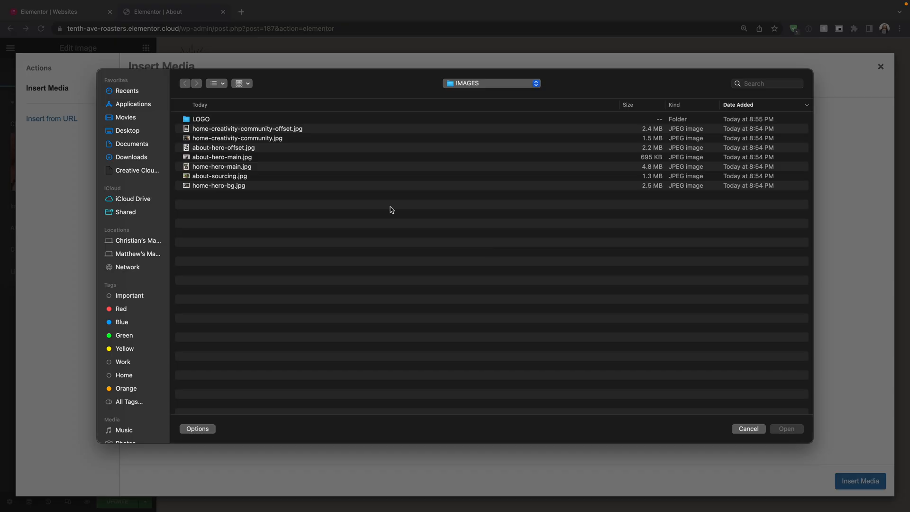
{"action": "left_click", "coordinate": [748, 429]}
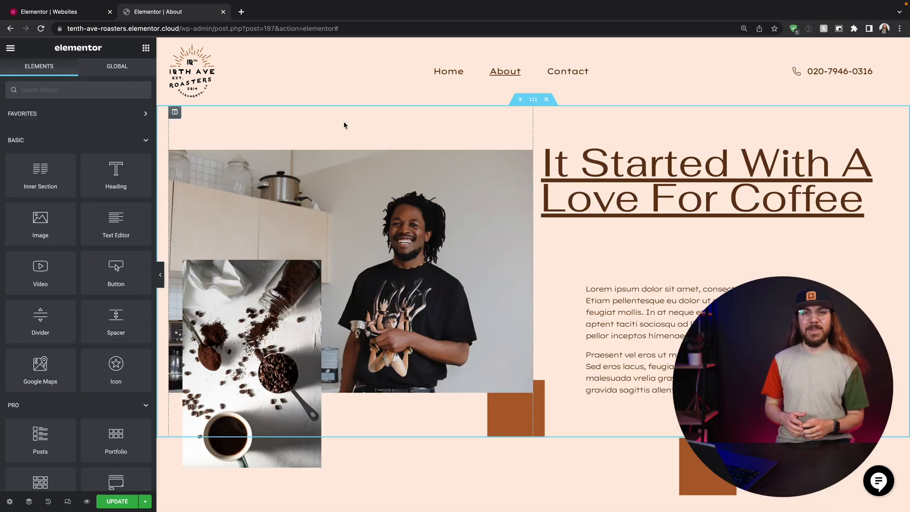
{"action": "scroll", "scroll_direction": "down", "scroll_amount": 3}
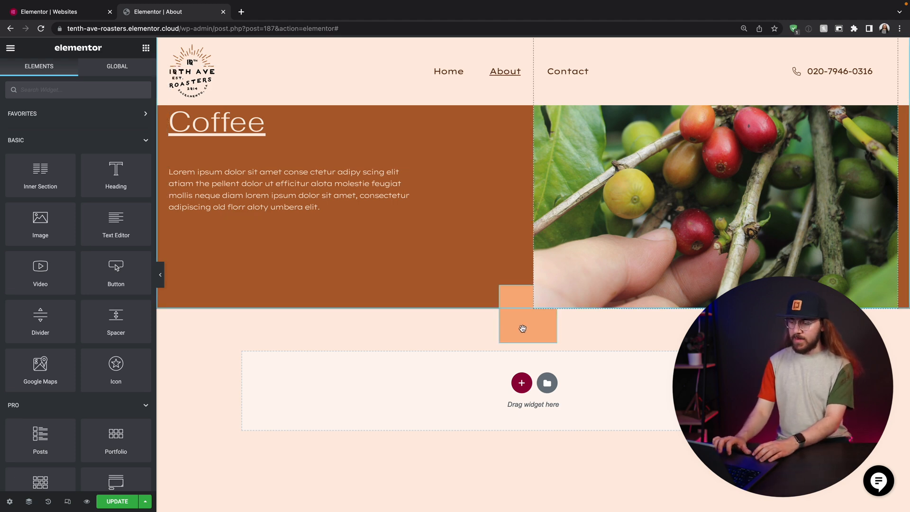
Reposition the small orange accent block beside the 'It Started With A Love For Coffee' heading
{"action": "left_click", "coordinate": [527, 328]}
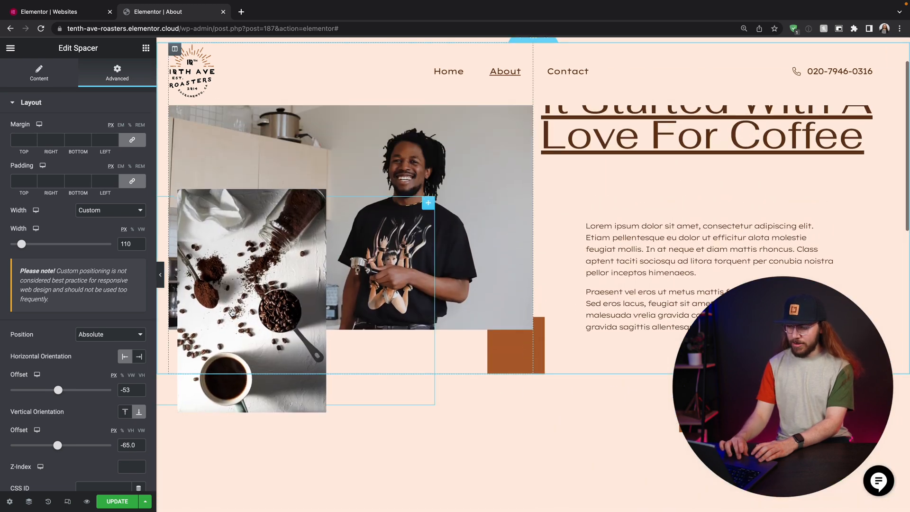
{"action": "left_click", "coordinate": [251, 301]}
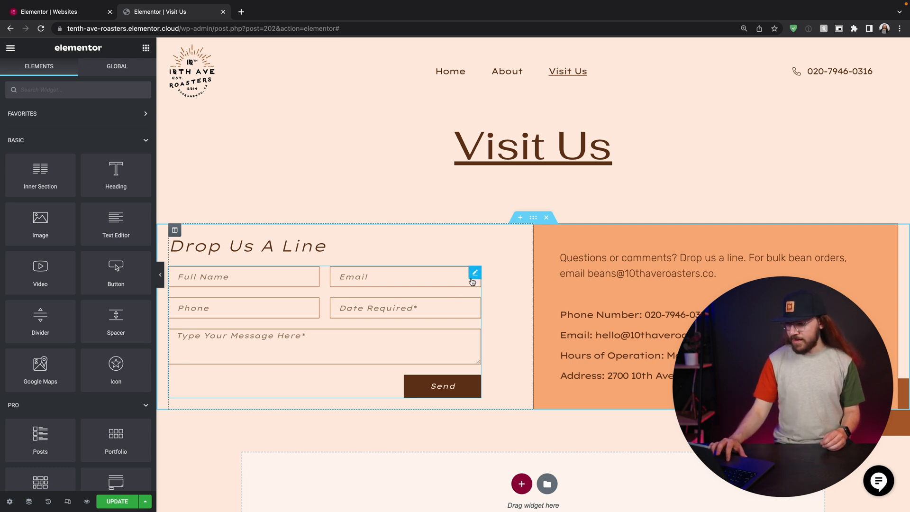
Select the Visit Us contact form and reveal its email notification settings
{"action": "left_click", "coordinate": [475, 273]}
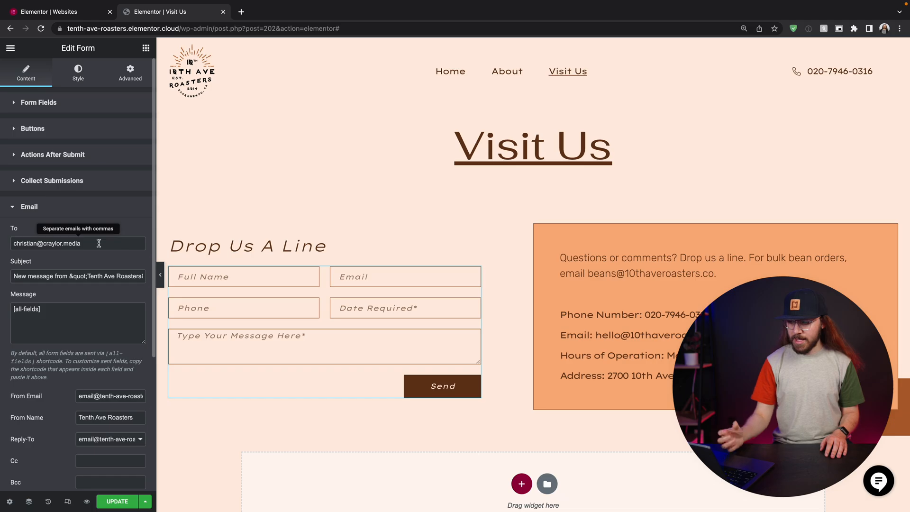
{"action": "scroll", "scroll_direction": "down", "scroll_amount": 3}
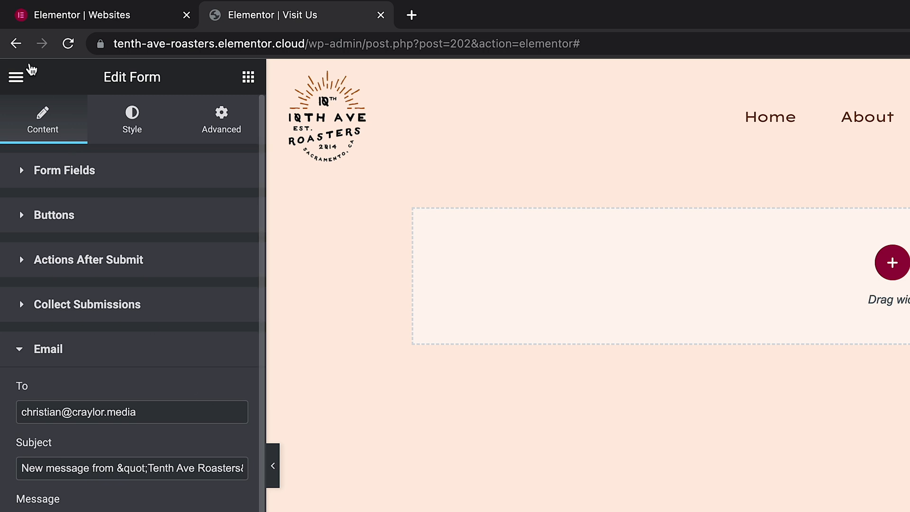
Reach the site's Footer template through Theme Builder for editing
{"action": "left_click", "coordinate": [16, 77]}
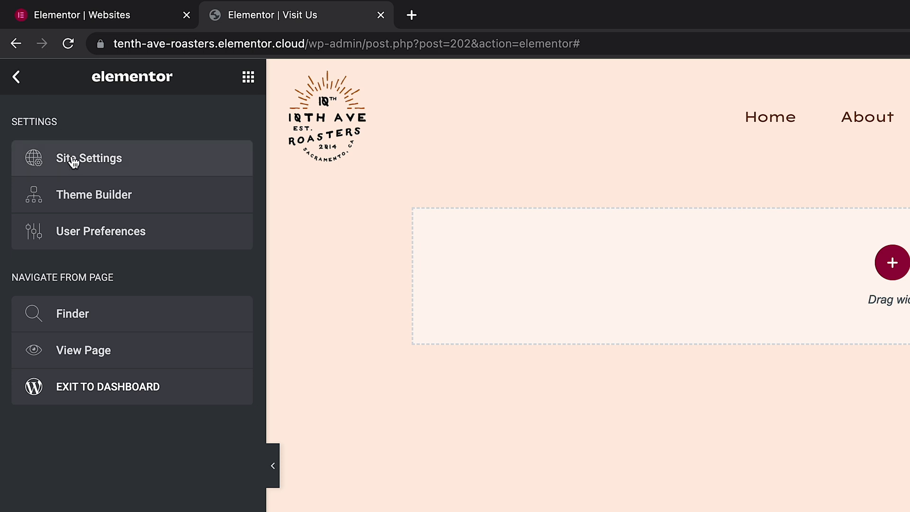
{"action": "mouse_move", "coordinate": [94, 194]}
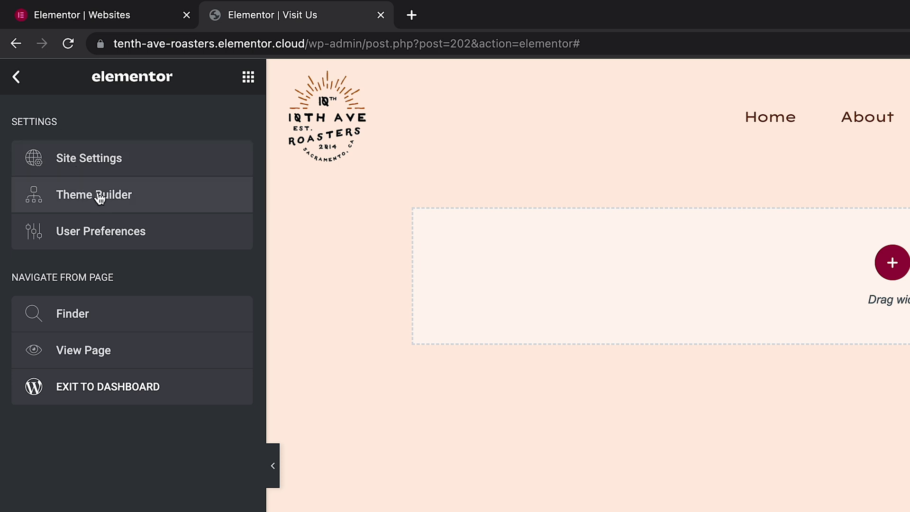
{"action": "left_click", "coordinate": [94, 195]}
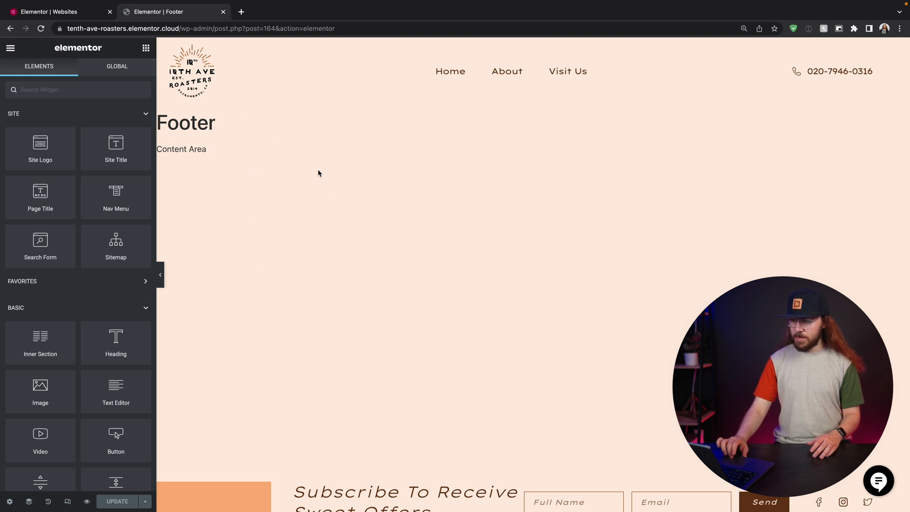
{"action": "scroll", "scroll_direction": "down", "scroll_amount": 3}
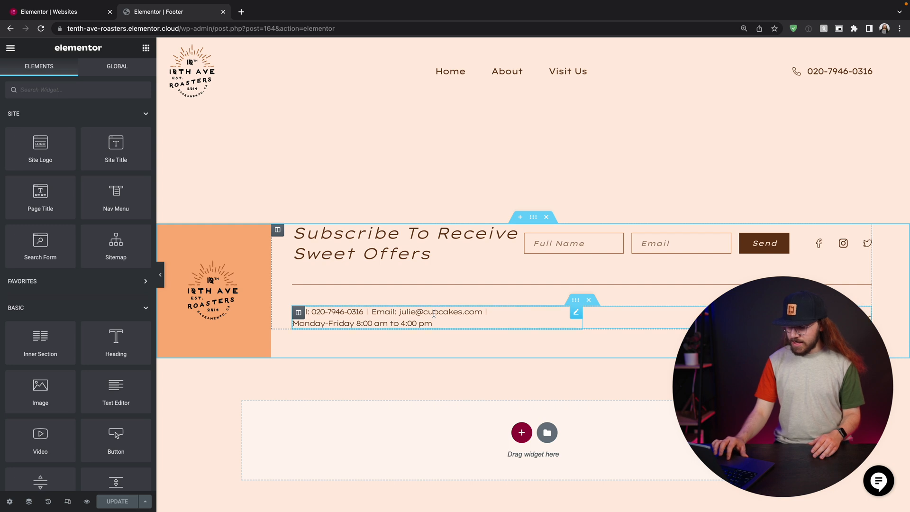
{"action": "left_click", "coordinate": [425, 312]}
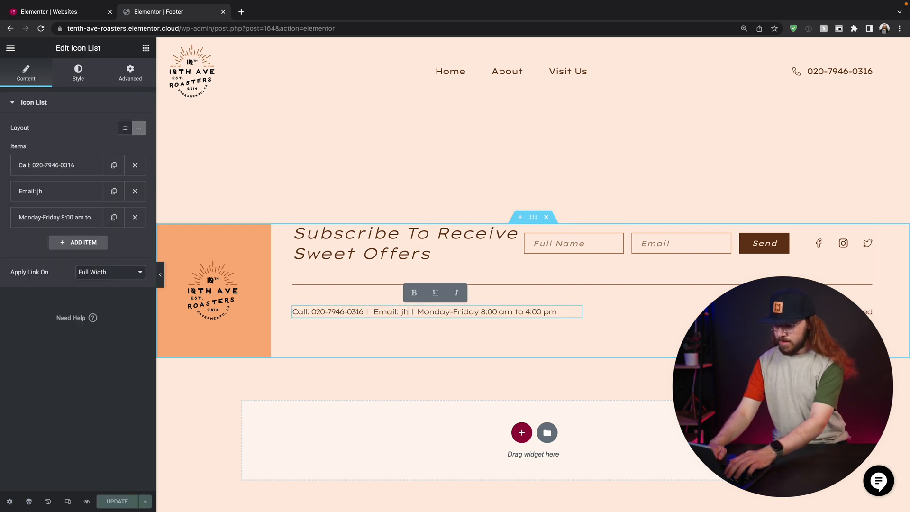
{"action": "type", "text": "ello"}
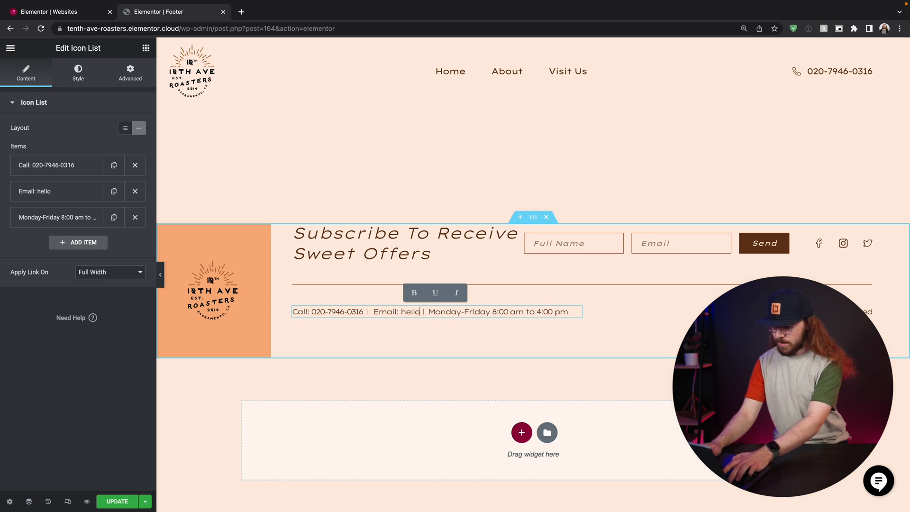
{"action": "left_click", "coordinate": [725, 317]}
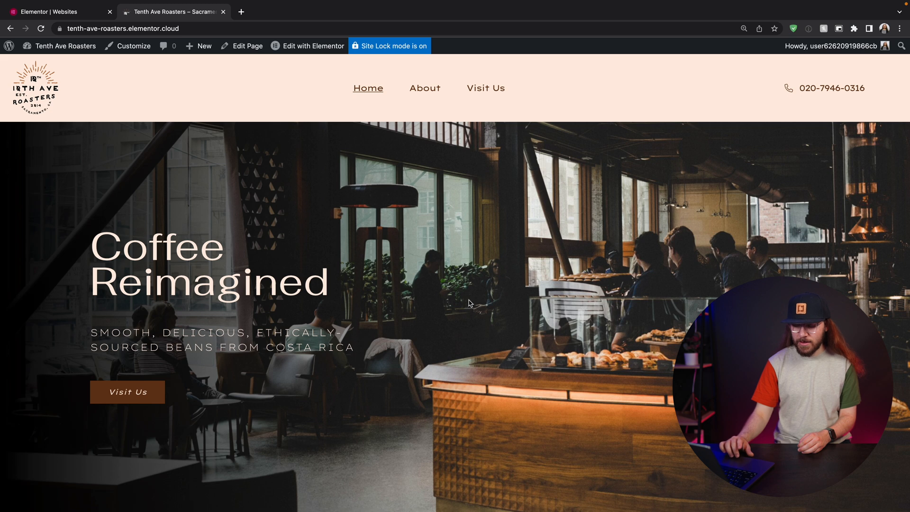
{"action": "scroll", "scroll_direction": "down", "scroll_amount": 3}
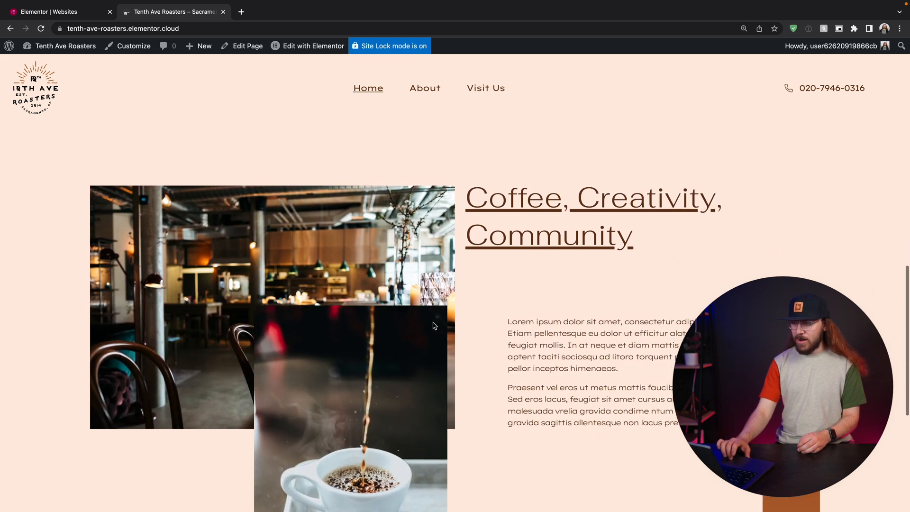
{"action": "scroll", "scroll_direction": "down", "scroll_amount": 3}
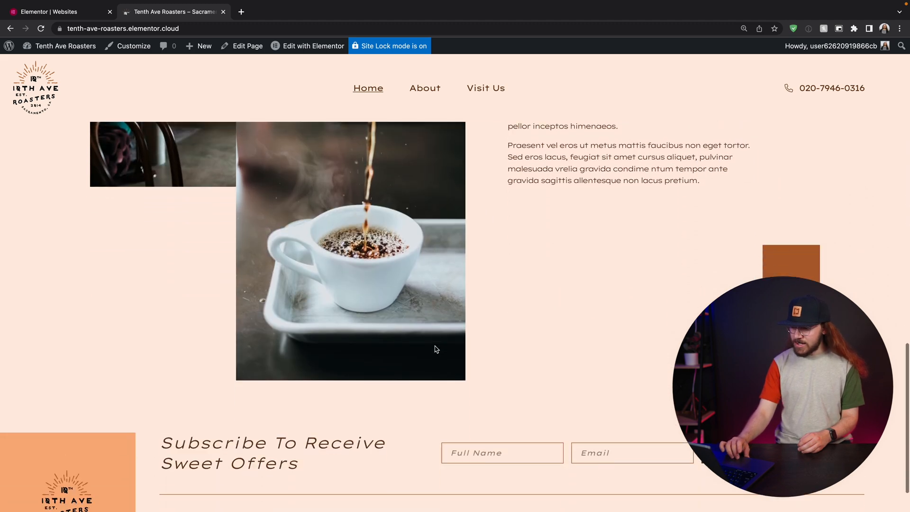
{"action": "scroll", "scroll_direction": "down", "scroll_amount": 3}
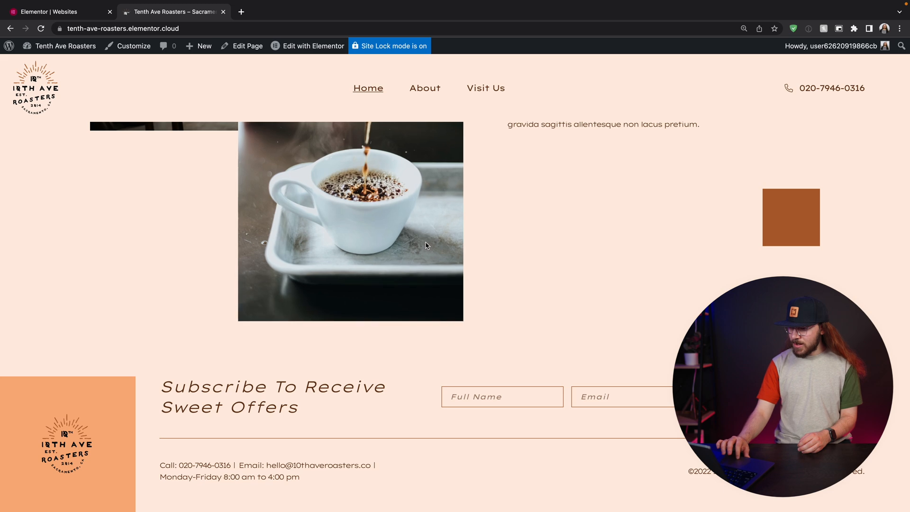
{"action": "left_click", "coordinate": [425, 87]}
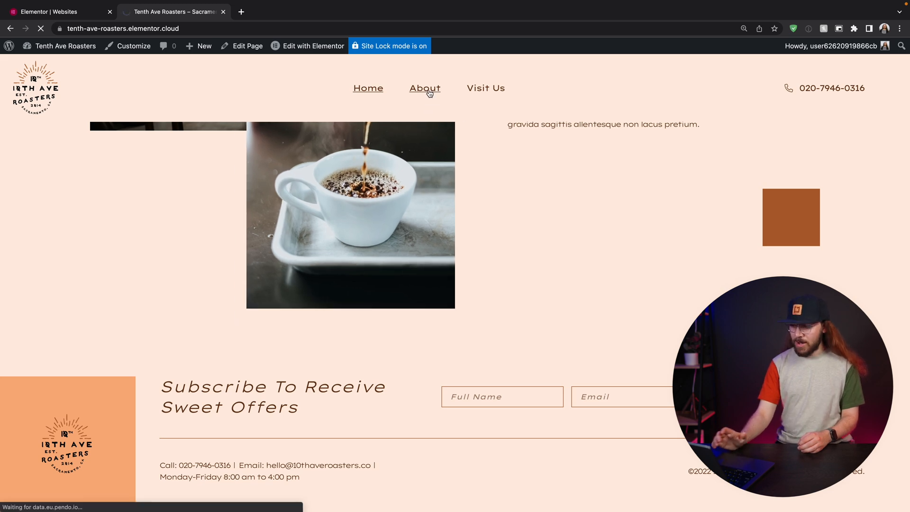
Browse the live About page top to bottom and move on to the Visit Us page
{"action": "left_click", "coordinate": [424, 88]}
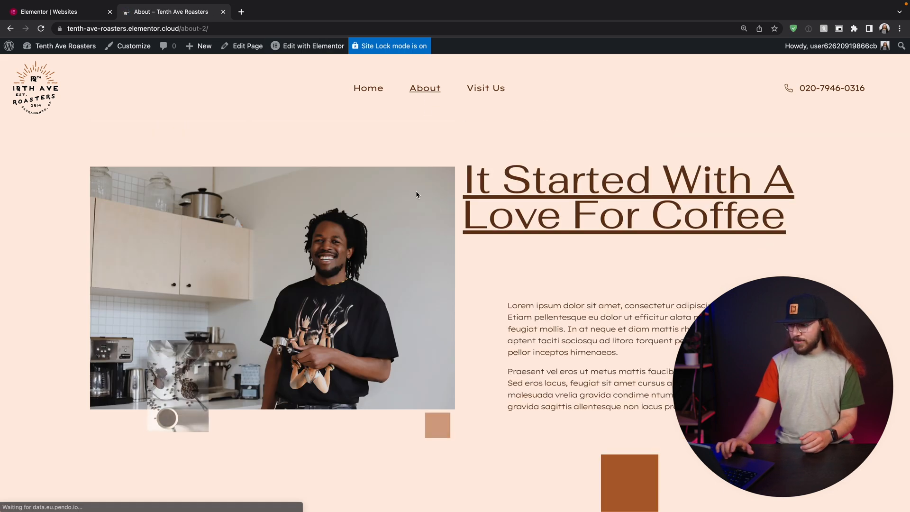
{"action": "scroll", "scroll_direction": "down", "scroll_amount": 3}
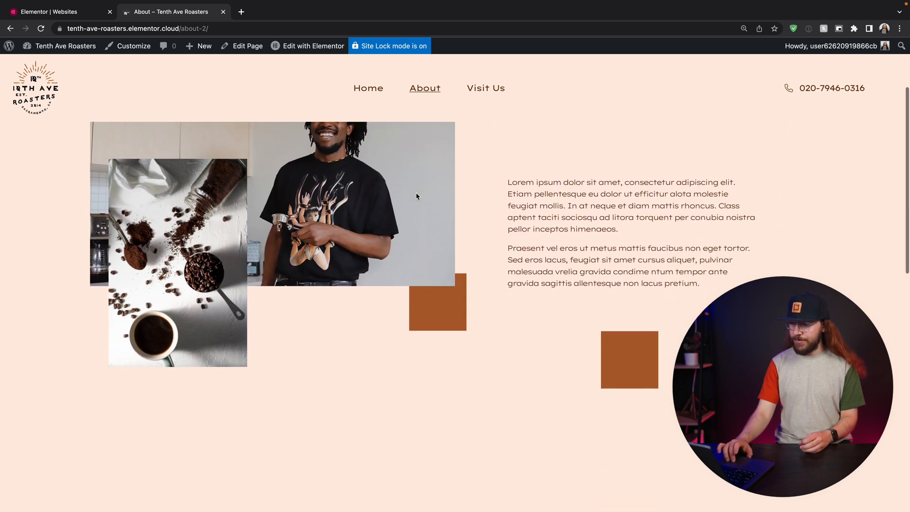
{"action": "scroll", "scroll_direction": "down", "scroll_amount": 3}
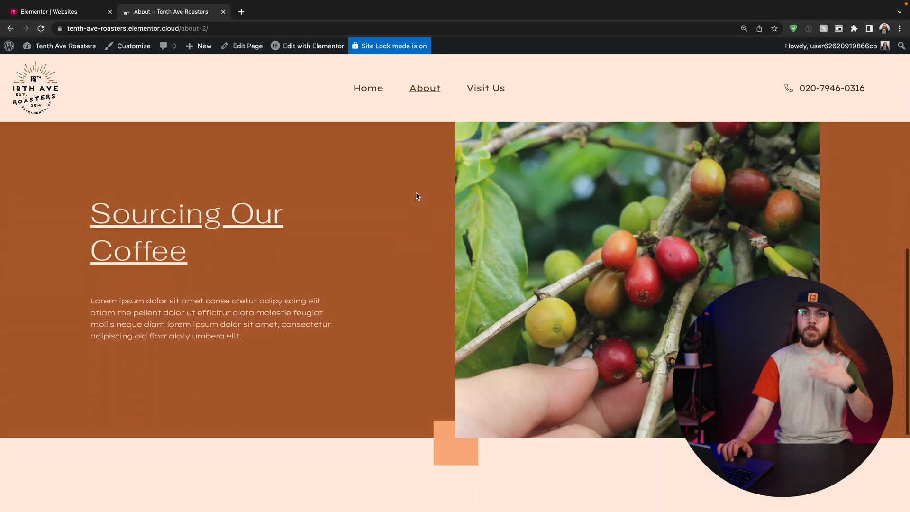
{"action": "scroll", "scroll_direction": "down", "scroll_amount": 3}
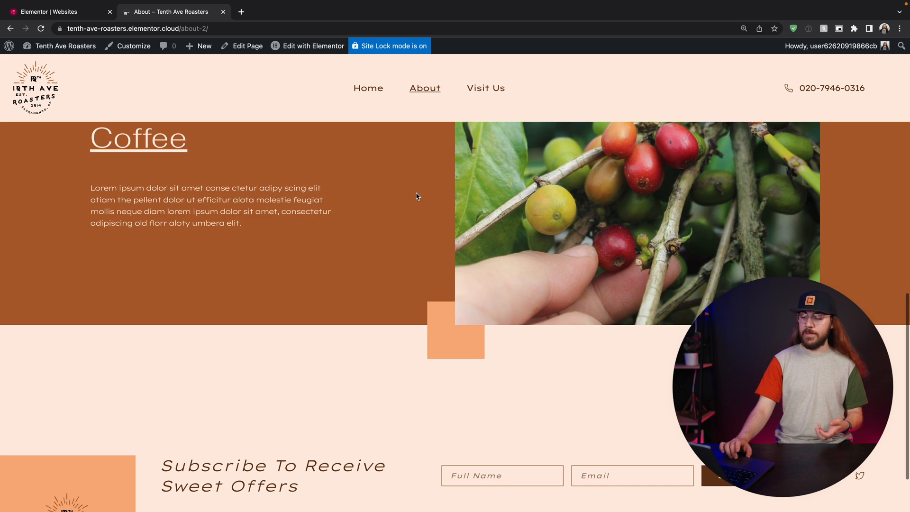
{"action": "scroll", "scroll_direction": "down", "scroll_amount": 3}
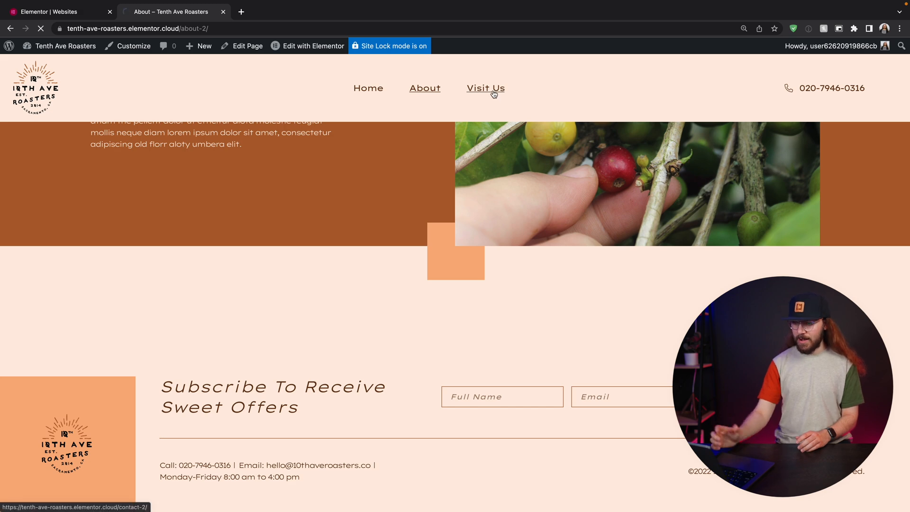
{"action": "left_click", "coordinate": [485, 87]}
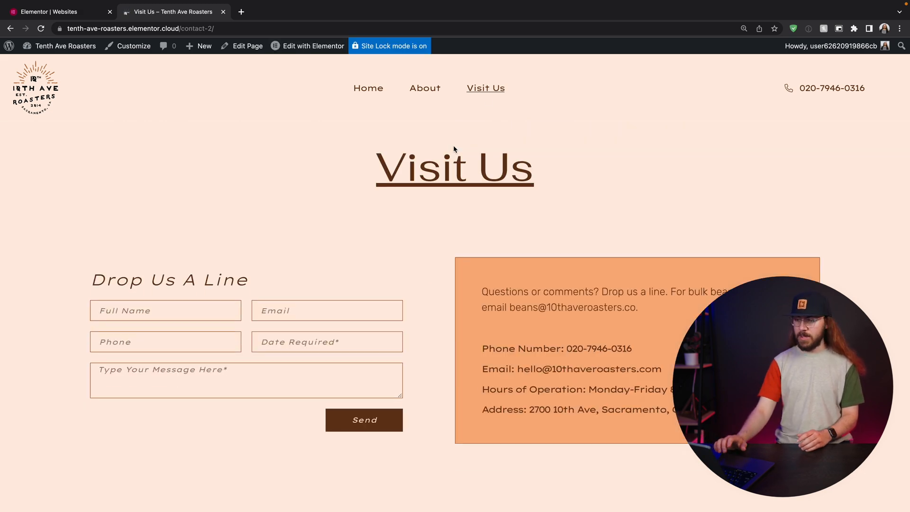
Test the Visit Us form by entering 'Christi' in the Full Name field
{"action": "scroll", "scroll_direction": "down", "scroll_amount": 3}
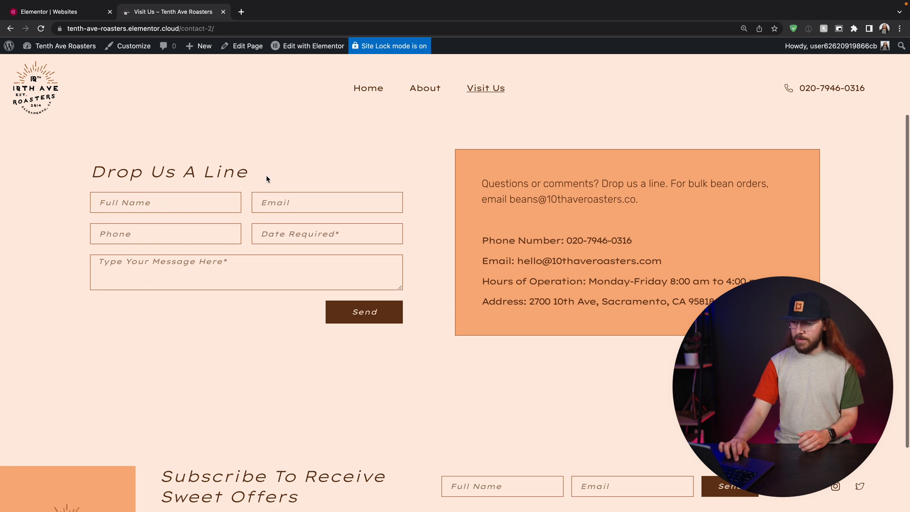
{"action": "type", "text": "Christian Taylor"}
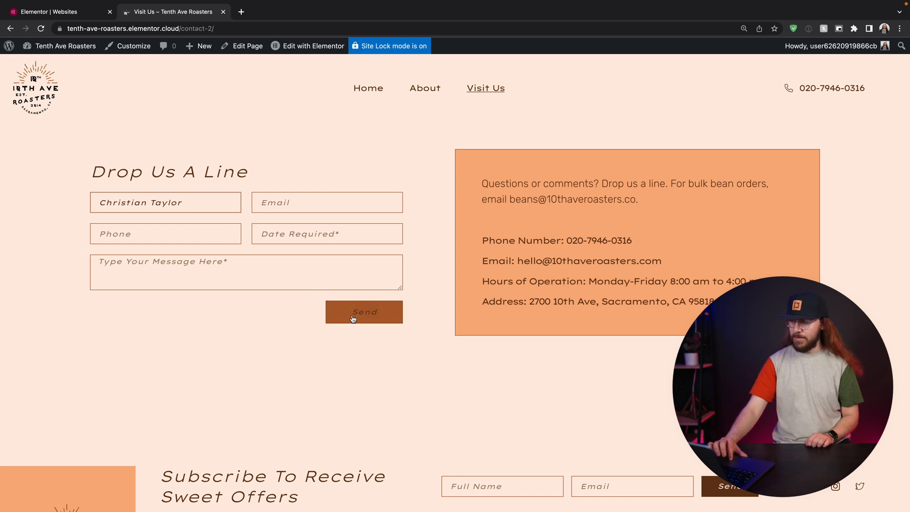
{"action": "scroll", "scroll_direction": "down", "scroll_amount": 3}
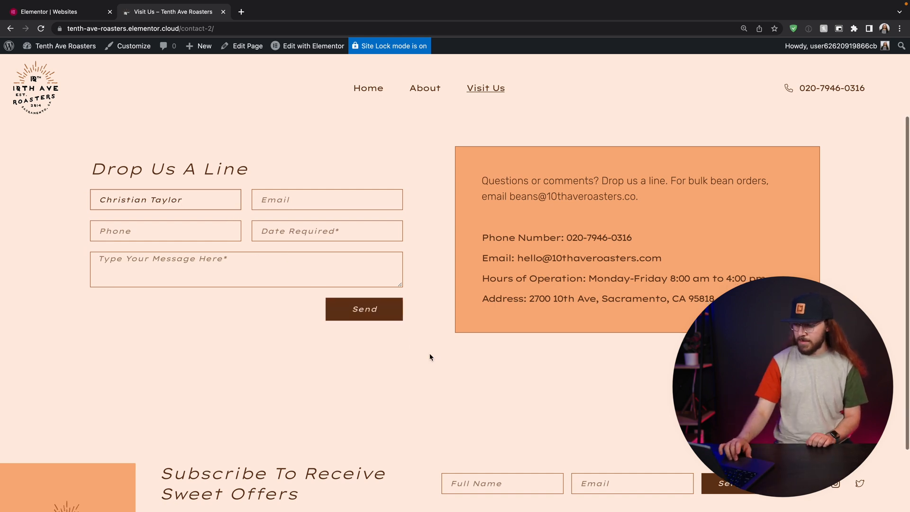
{"action": "scroll", "scroll_direction": "down", "scroll_amount": 3}
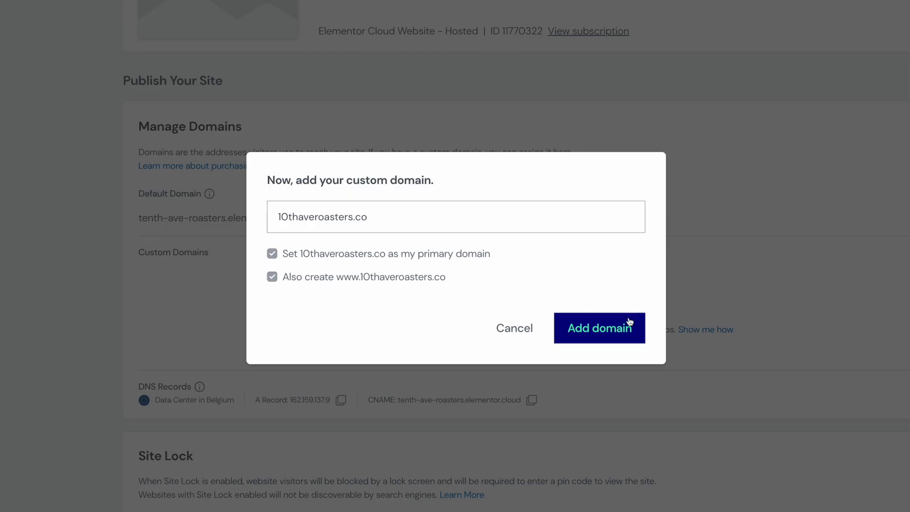
Add 10thaveroasters.co as the primary custom domain with the www version included
{"action": "left_click", "coordinate": [599, 327]}
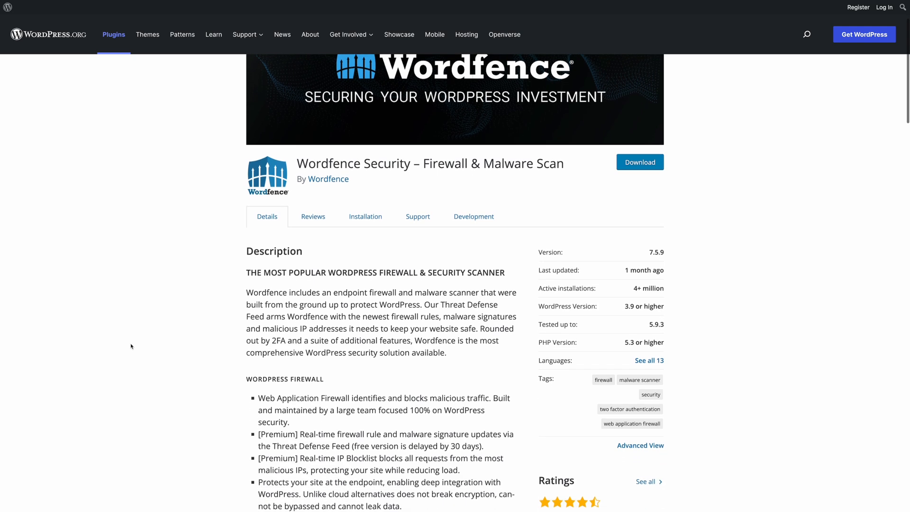
Scroll through the Wordfence, Smush and Yoast SEO plugin pages on WordPress.org
{"action": "scroll", "scroll_direction": "down", "scroll_amount": 3}
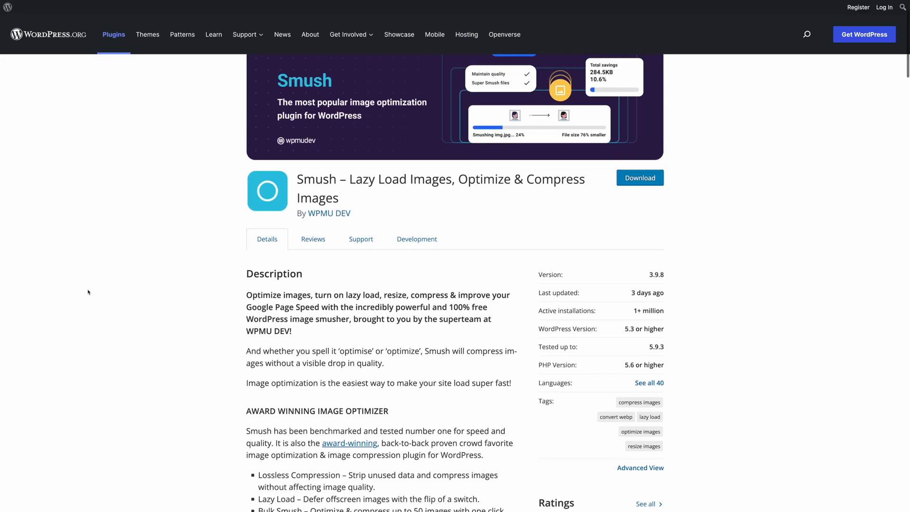
{"action": "scroll", "scroll_direction": "down", "scroll_amount": 3}
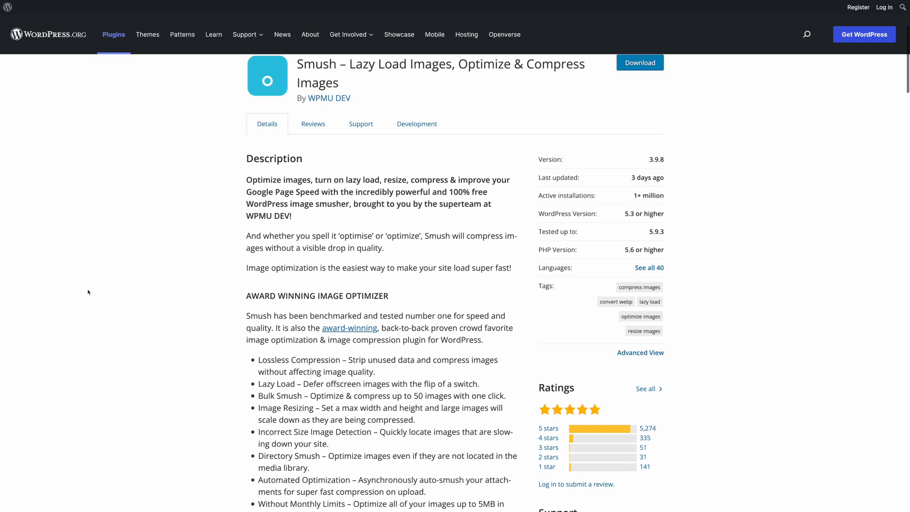
{"action": "scroll", "scroll_direction": "down", "scroll_amount": 3}
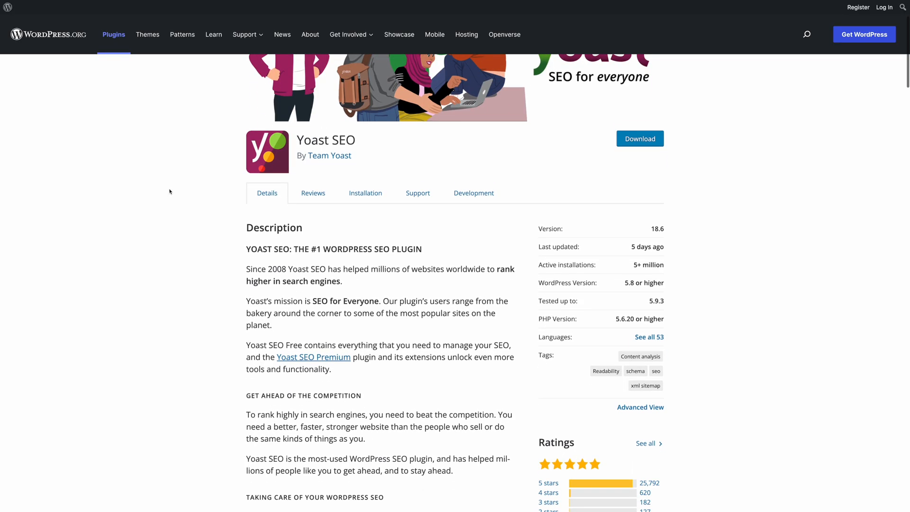
{"action": "scroll", "scroll_direction": "down", "scroll_amount": 3}
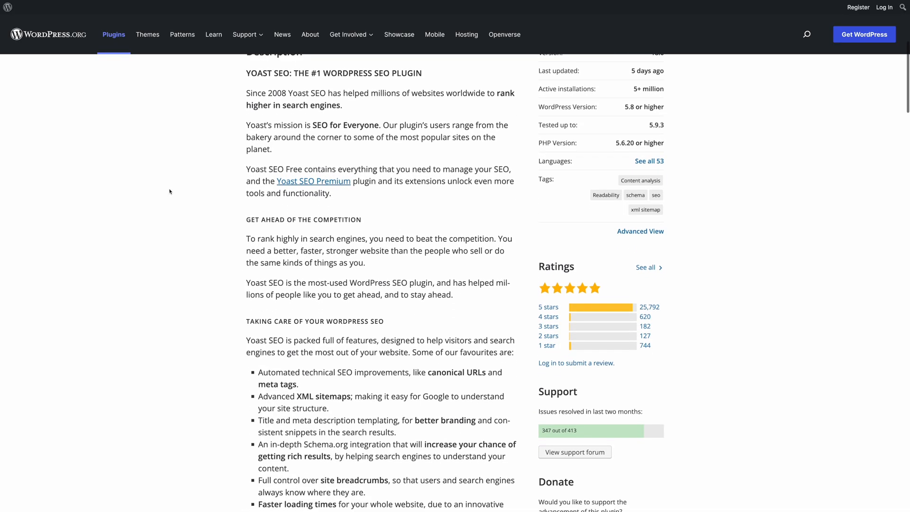
{"action": "scroll", "scroll_direction": "down", "scroll_amount": 3}
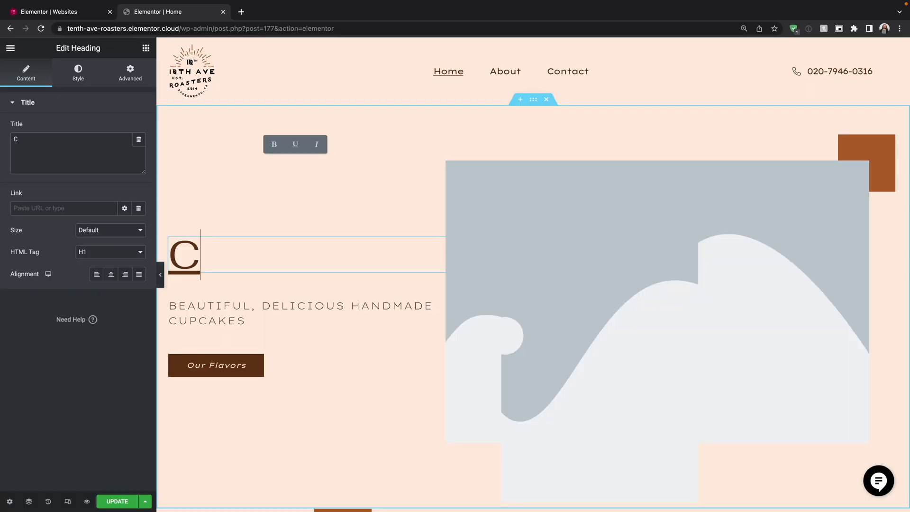
Retype the hero heading as 'Coffee Reimagined' in place of the cupcake placeholder
{"action": "type", "text": "offee Reimang"}
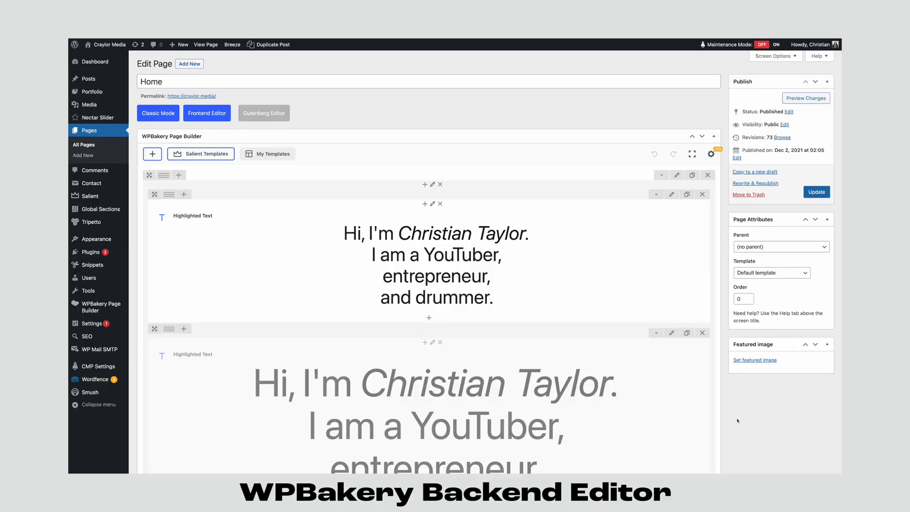
Scroll down the WPBakery backend editor to the text block and two Button elements
{"action": "scroll", "scroll_direction": "down", "scroll_amount": 3}
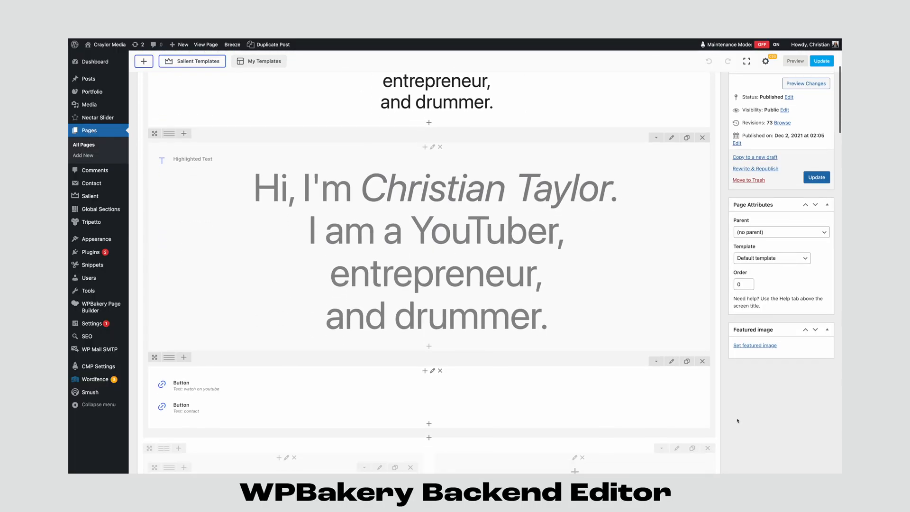